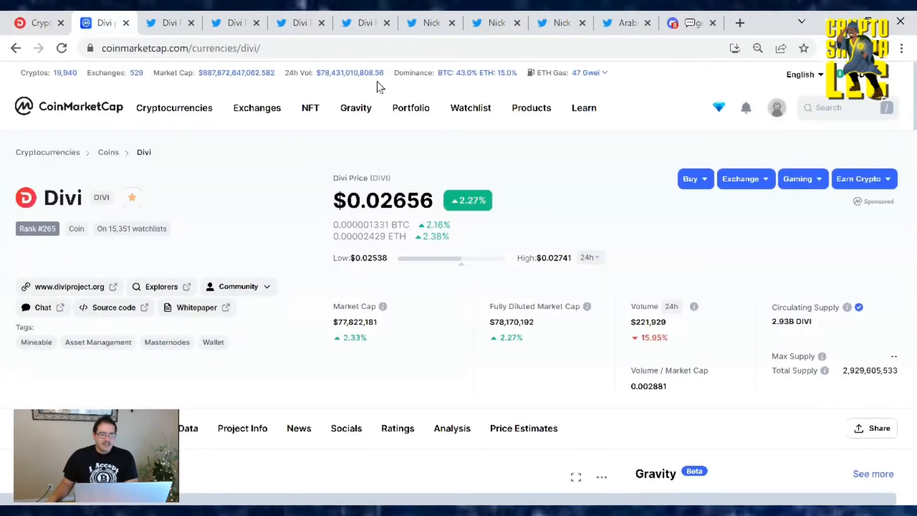
{"action": "mouse_move", "coordinate": [649, 169]}
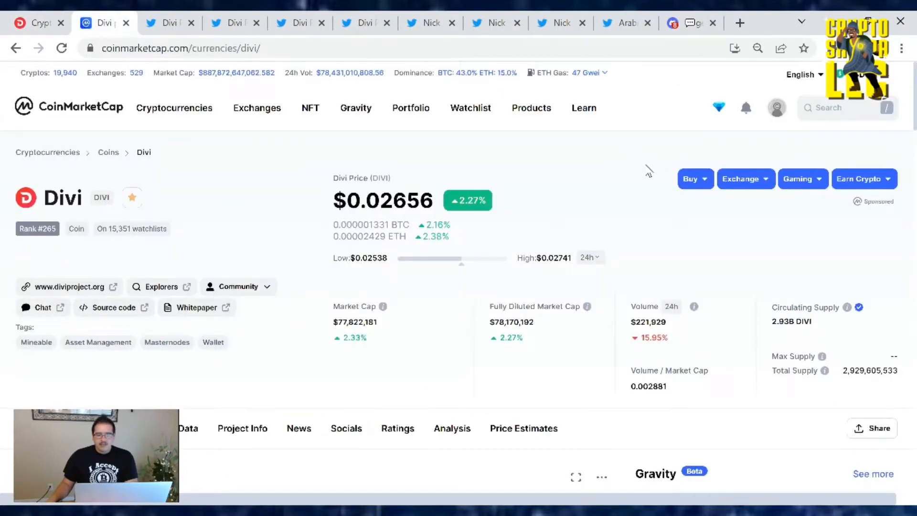
{"action": "mouse_move", "coordinate": [629, 187]}
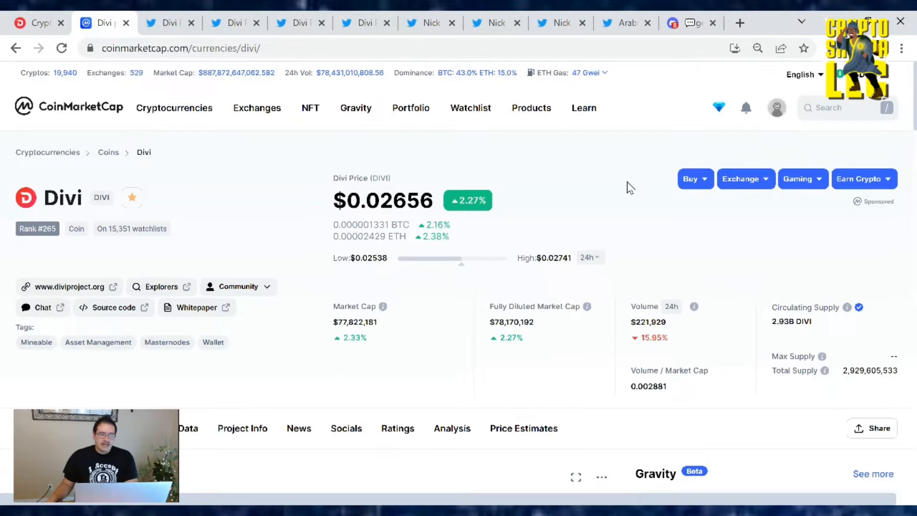
{"action": "mouse_move", "coordinate": [522, 188]}
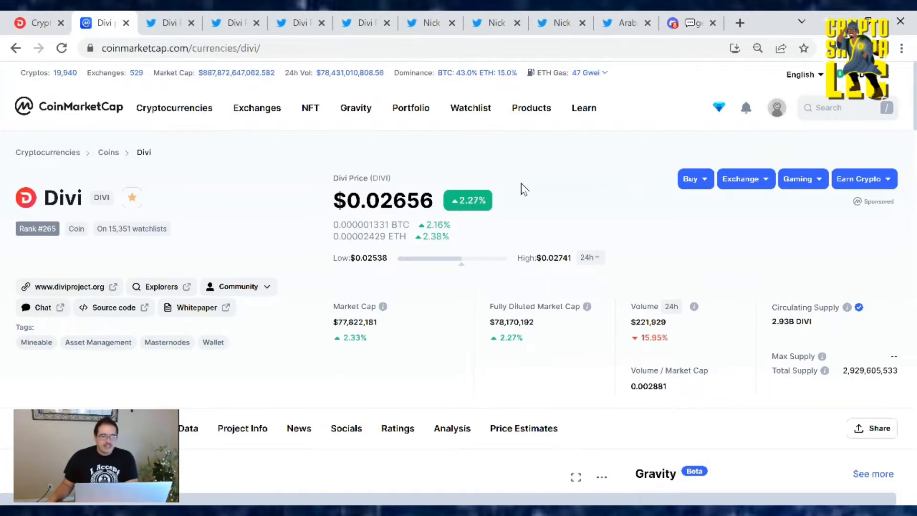
{"action": "mouse_move", "coordinate": [652, 193]}
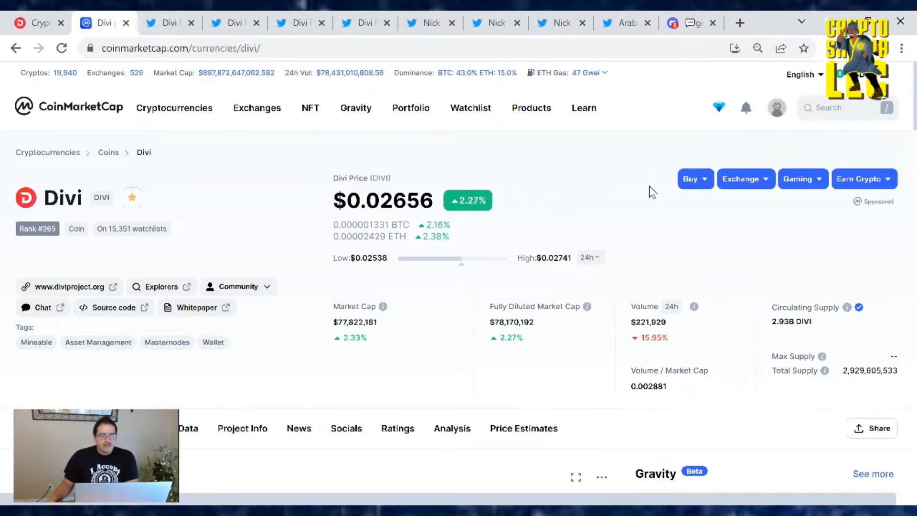
Scroll to Divi's one-day USD chart and read its price and 24h volume.
{"action": "scroll", "scroll_direction": "down", "scroll_amount": 3}
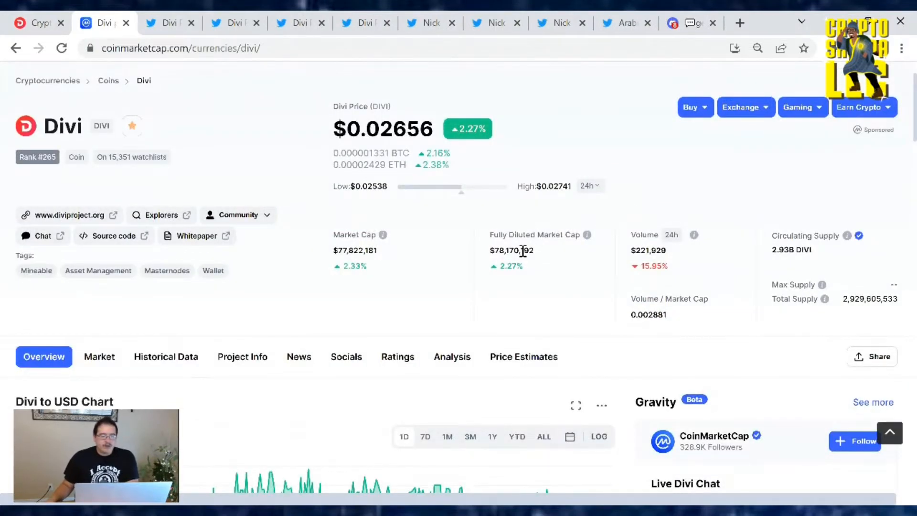
{"action": "mouse_move", "coordinate": [675, 287]}
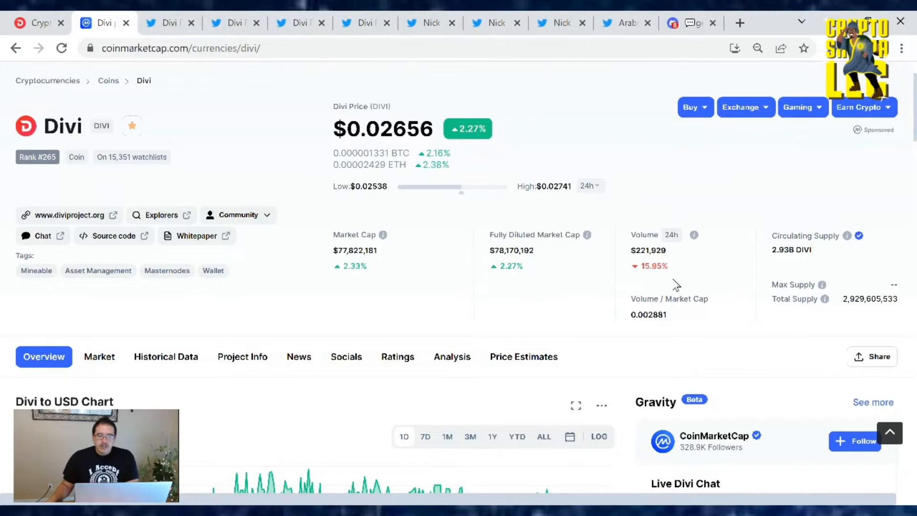
{"action": "mouse_move", "coordinate": [670, 280]}
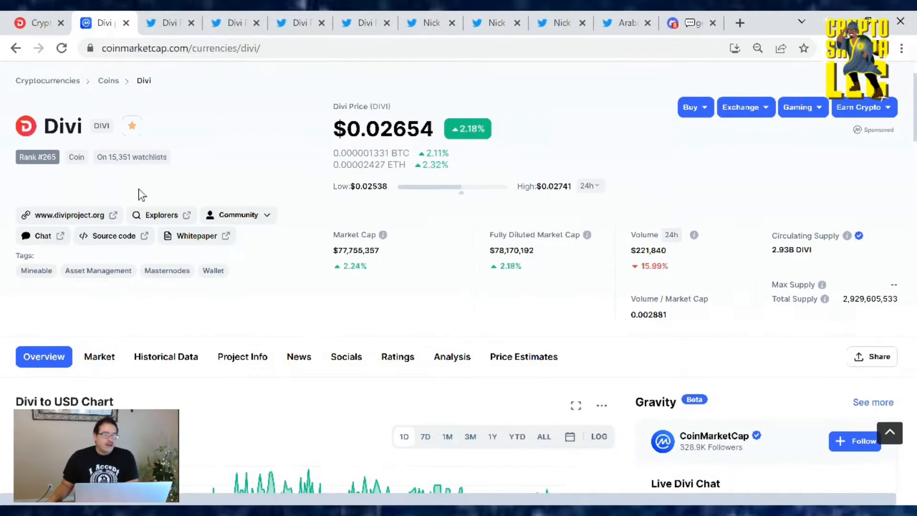
{"action": "mouse_move", "coordinate": [52, 169]}
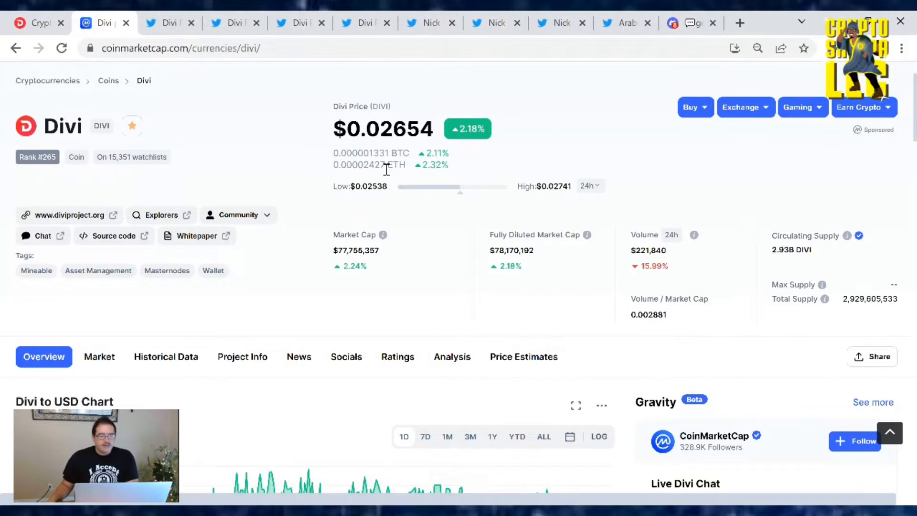
{"action": "scroll", "scroll_direction": "down", "scroll_amount": 3}
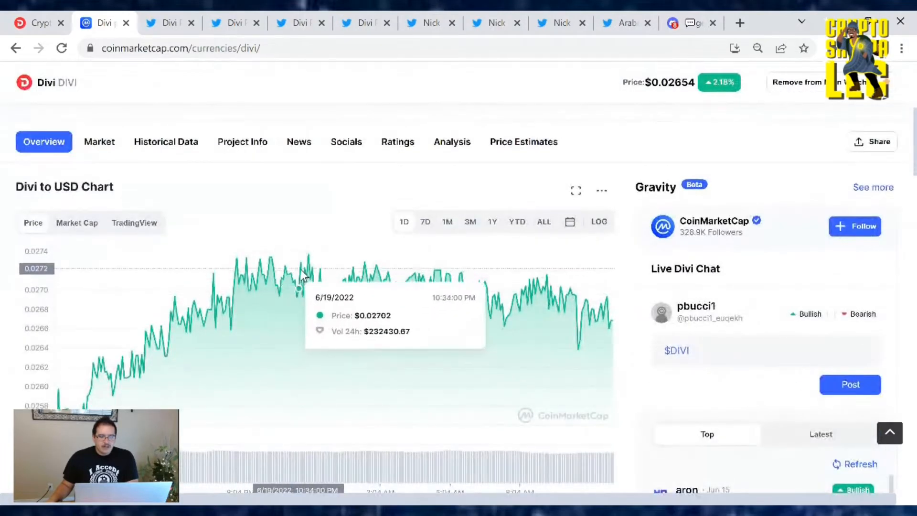
{"action": "mouse_move", "coordinate": [309, 276]}
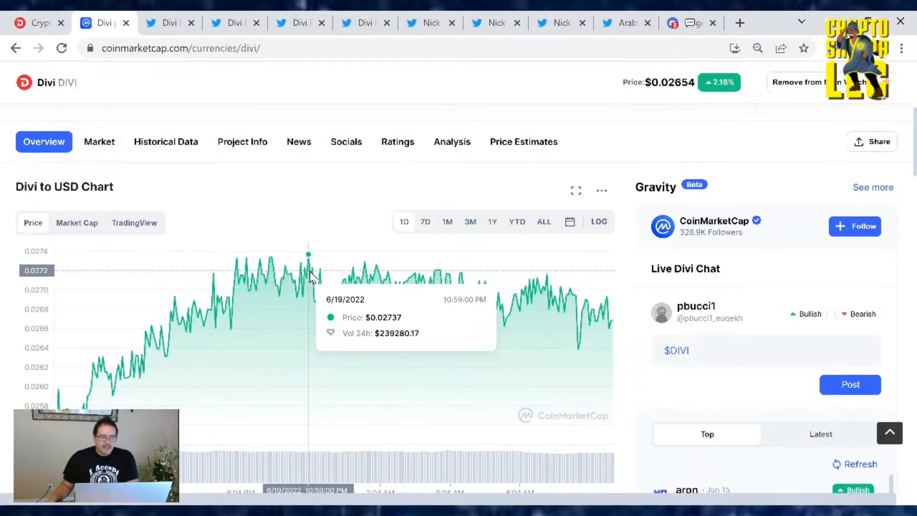
{"action": "scroll", "scroll_direction": "down", "scroll_amount": 3}
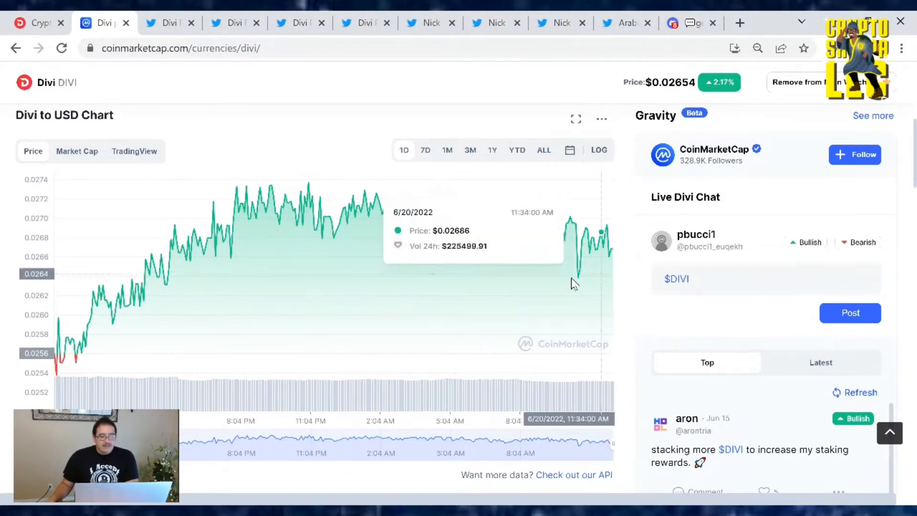
{"action": "mouse_move", "coordinate": [451, 289]}
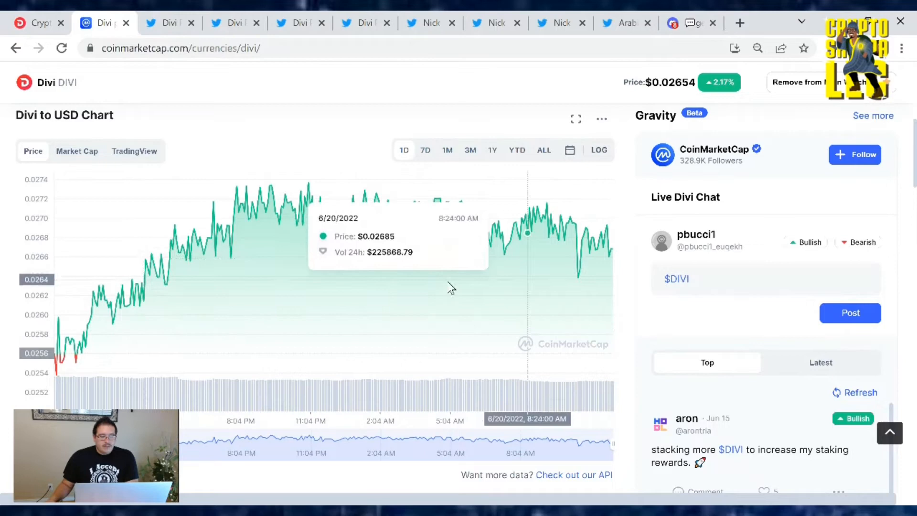
{"action": "mouse_move", "coordinate": [57, 383]}
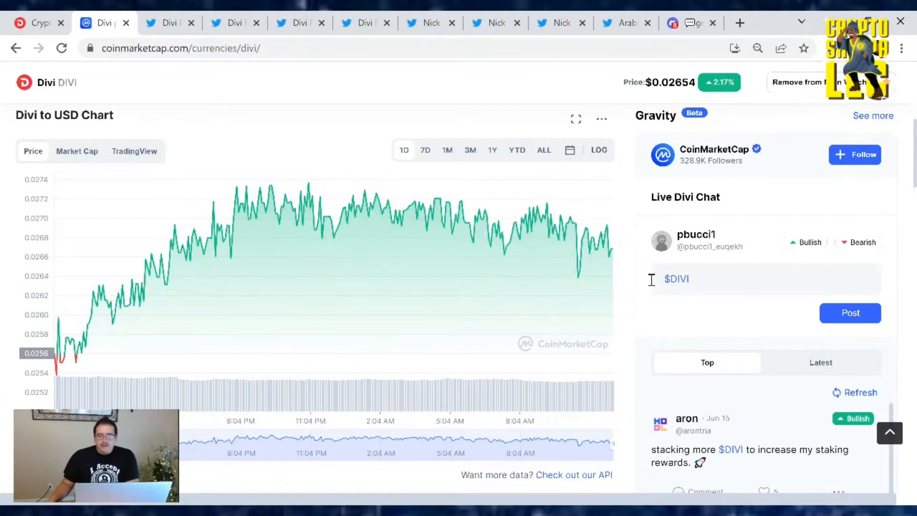
{"action": "scroll", "scroll_direction": "up", "scroll_amount": 3}
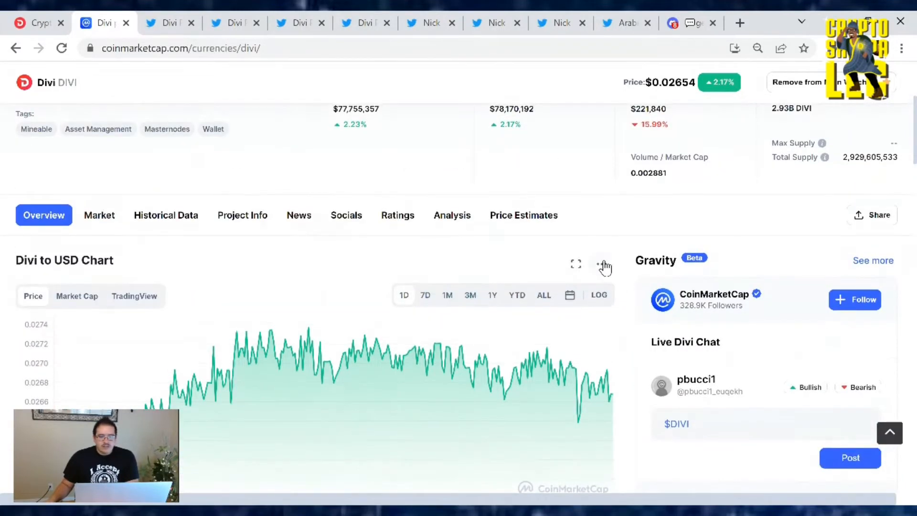
{"action": "scroll", "scroll_direction": "up", "scroll_amount": 3}
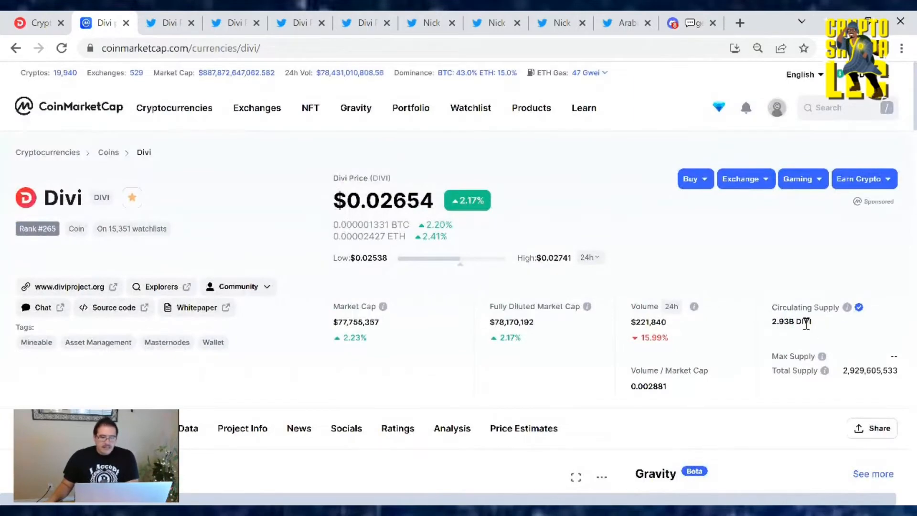
{"action": "mouse_move", "coordinate": [739, 324]}
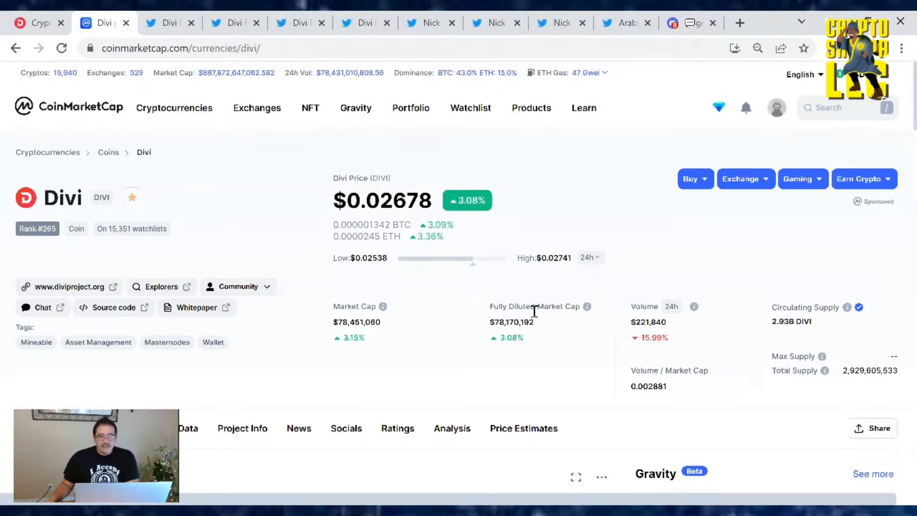
{"action": "mouse_move", "coordinate": [640, 294]}
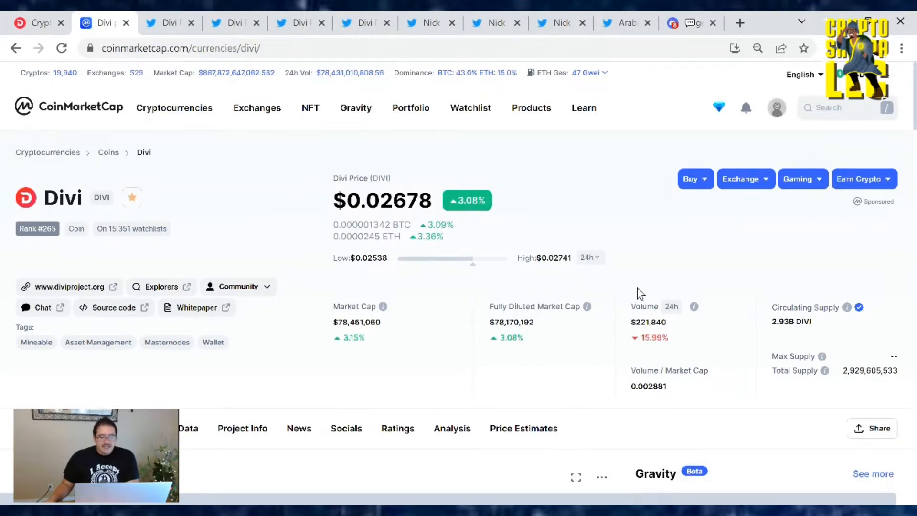
{"action": "mouse_move", "coordinate": [266, 263]}
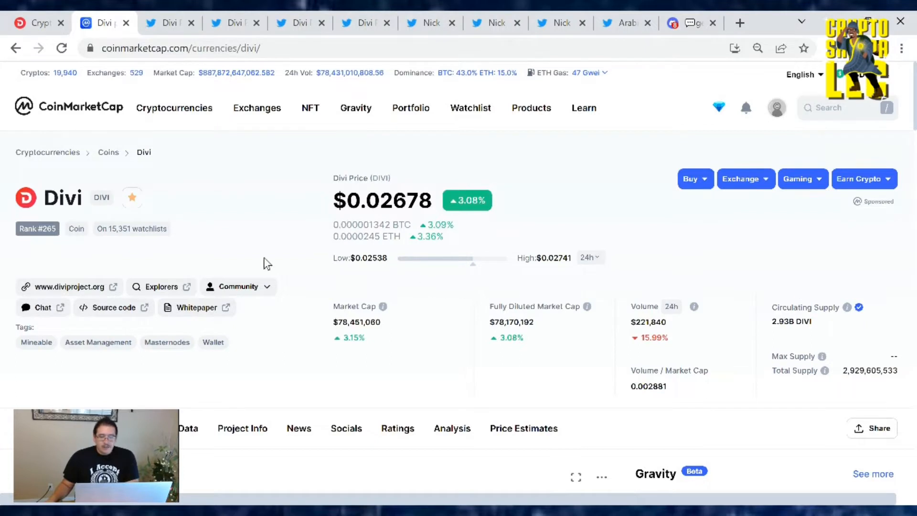
{"action": "mouse_move", "coordinate": [324, 302]}
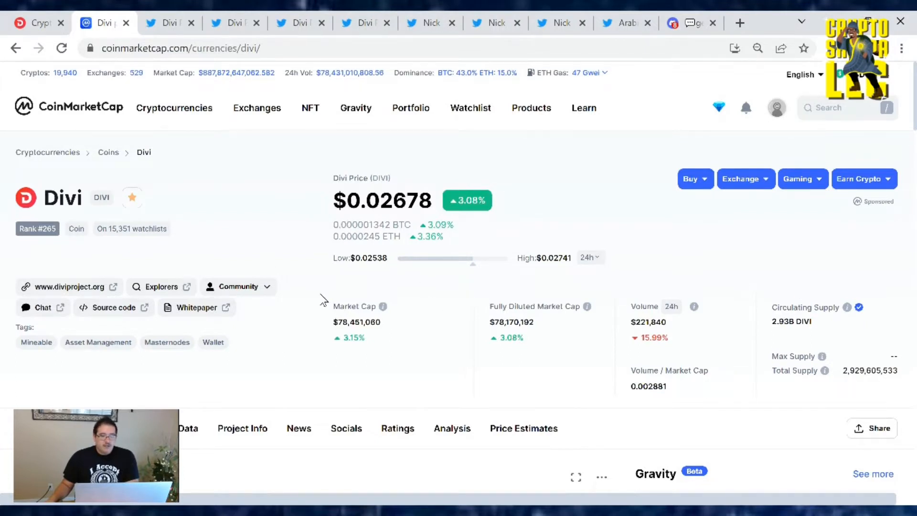
{"action": "mouse_move", "coordinate": [257, 252]}
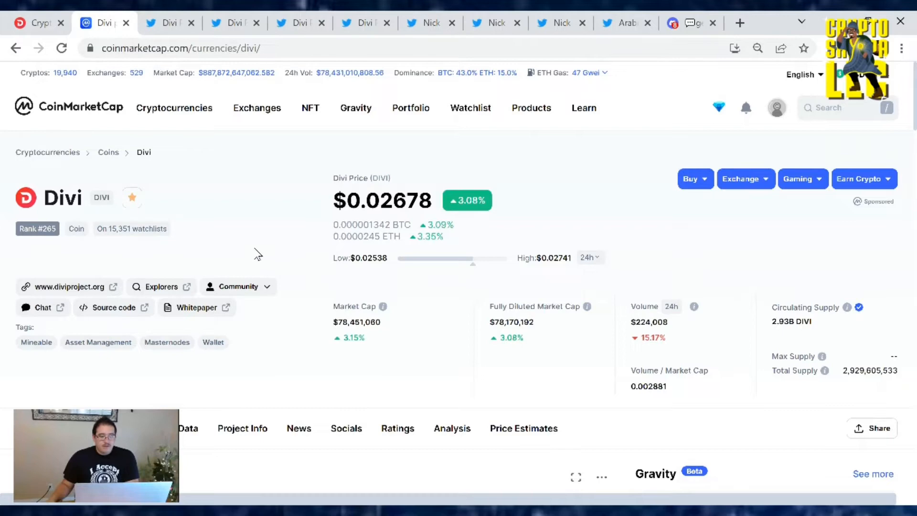
{"action": "mouse_move", "coordinate": [624, 178]}
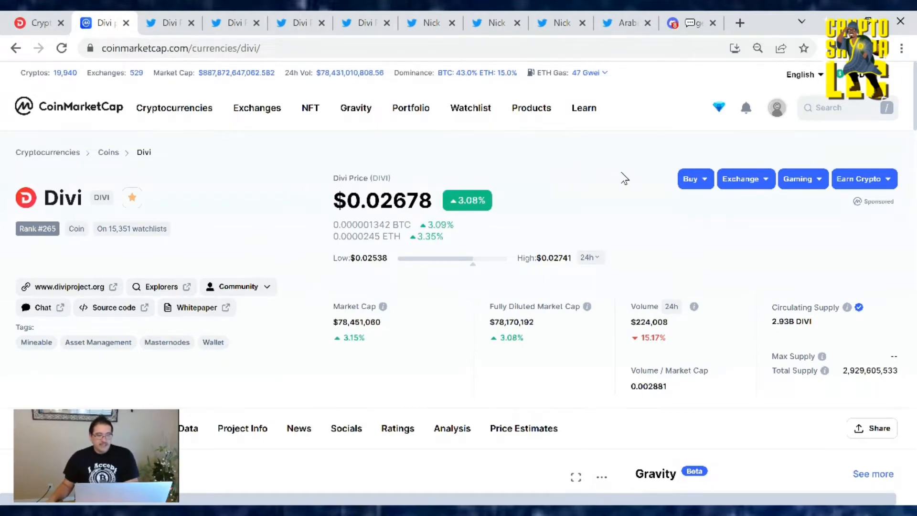
{"action": "mouse_move", "coordinate": [458, 209]}
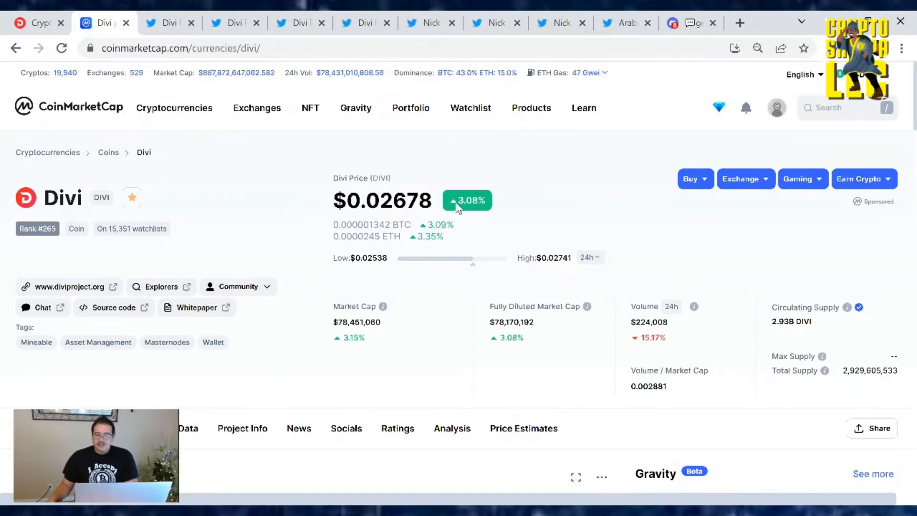
{"action": "mouse_move", "coordinate": [620, 185]}
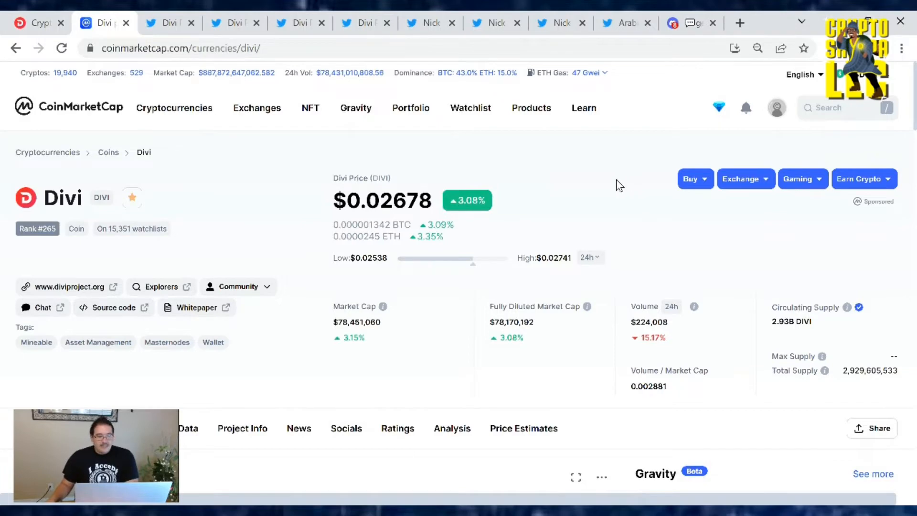
{"action": "mouse_move", "coordinate": [536, 213]}
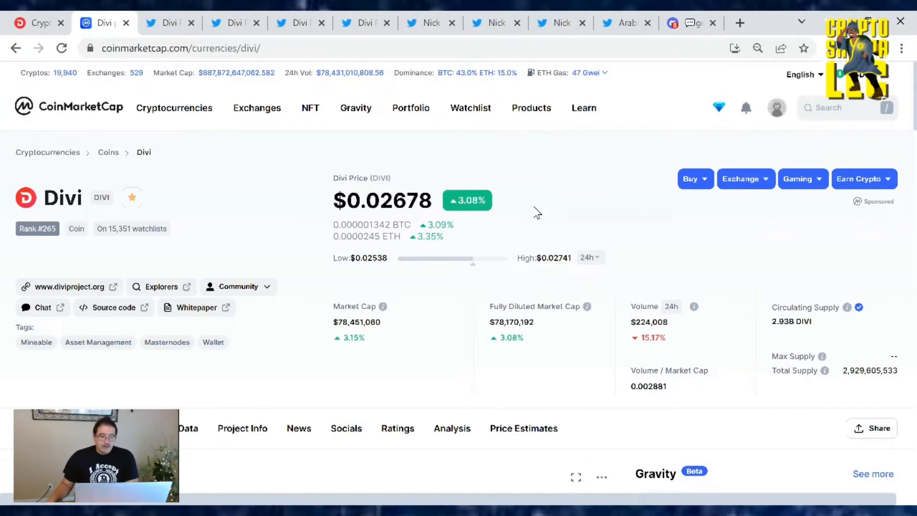
{"action": "mouse_move", "coordinate": [512, 190]}
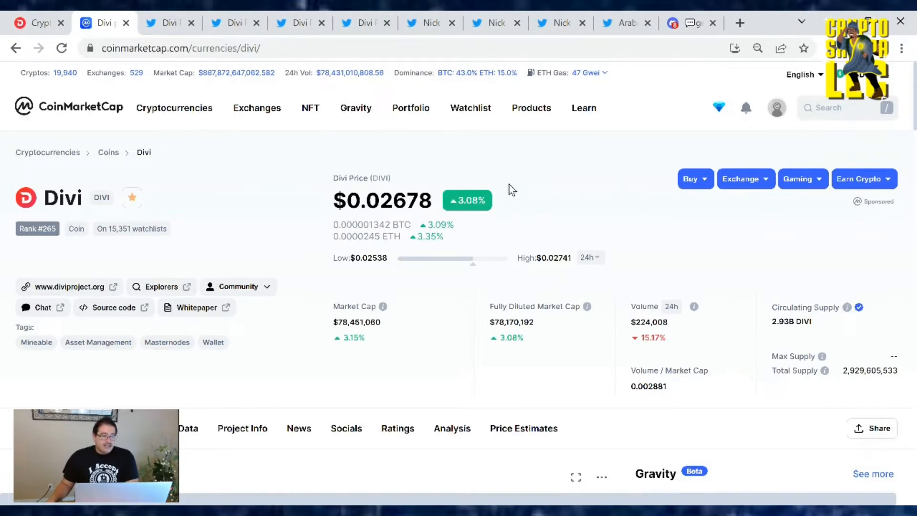
{"action": "mouse_move", "coordinate": [503, 191]}
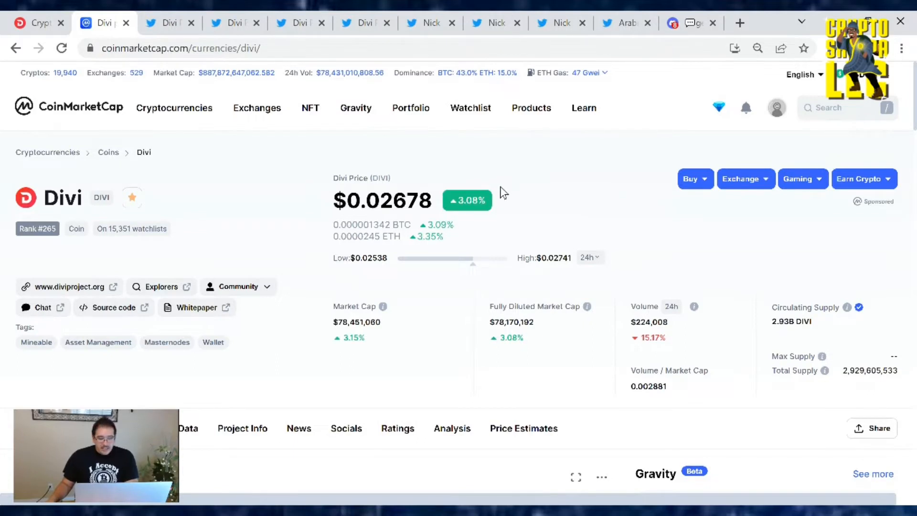
{"action": "mouse_move", "coordinate": [501, 197]}
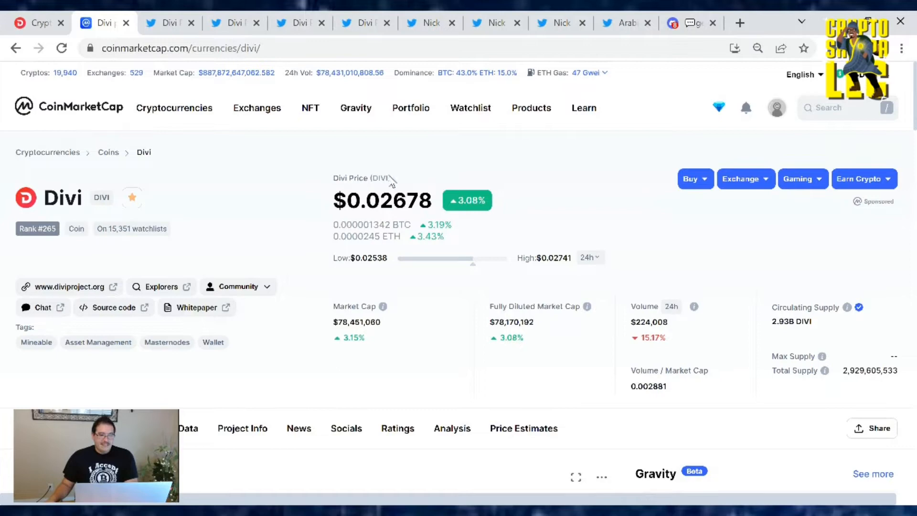
Open Divi Project's $eDIVI and Bridge tweet and scroll down to its video.
{"action": "left_click", "coordinate": [170, 23]}
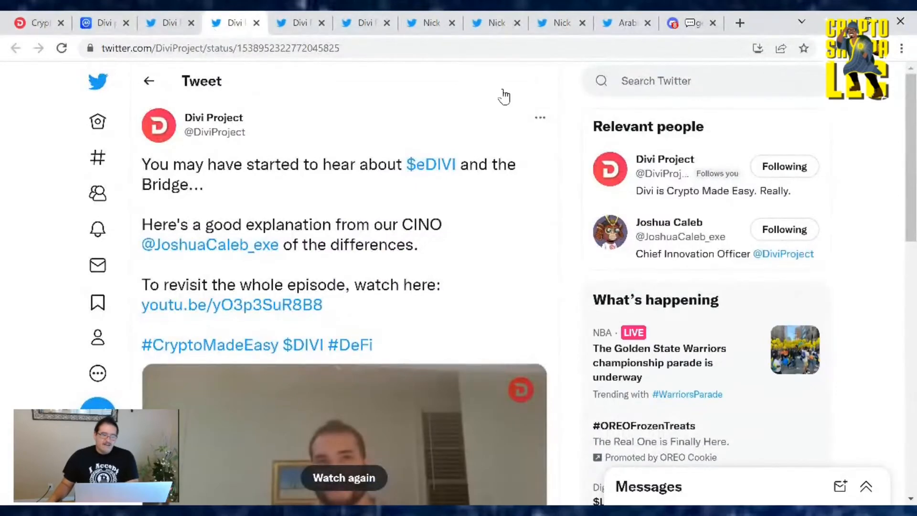
{"action": "mouse_move", "coordinate": [490, 188]}
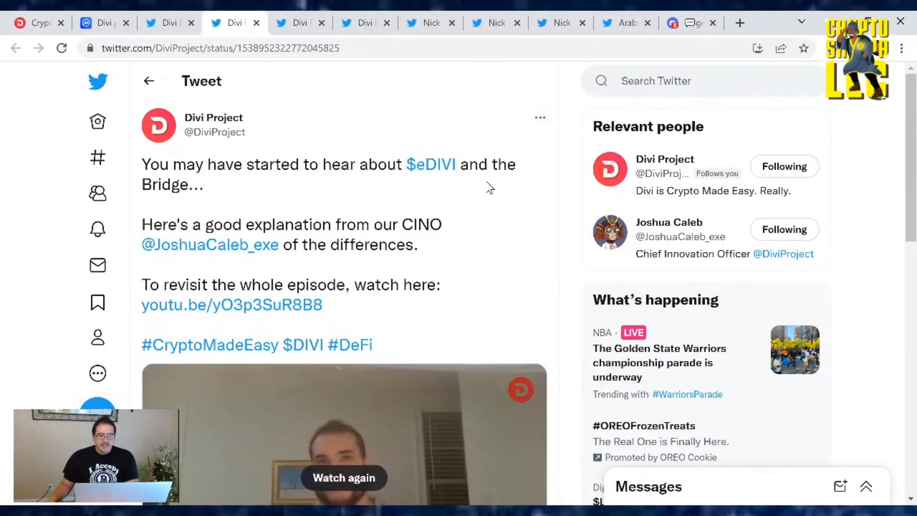
{"action": "mouse_move", "coordinate": [514, 223]}
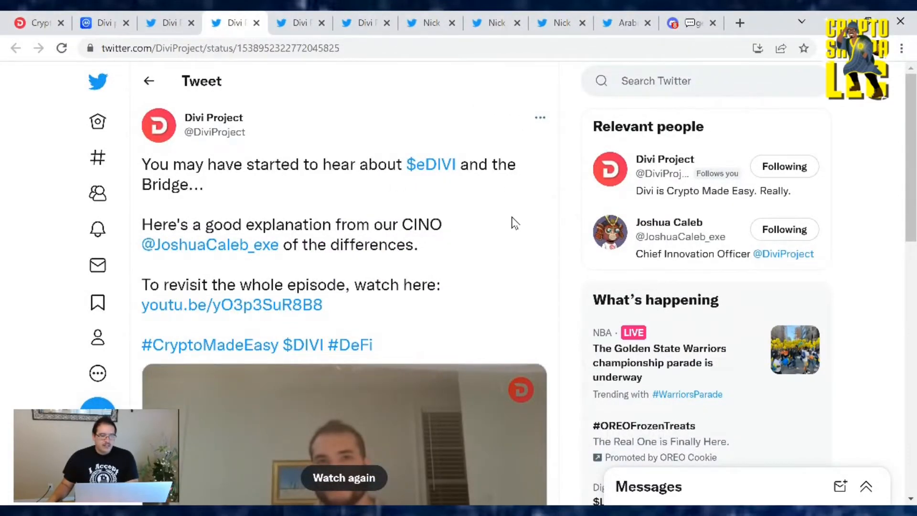
{"action": "mouse_move", "coordinate": [456, 249]}
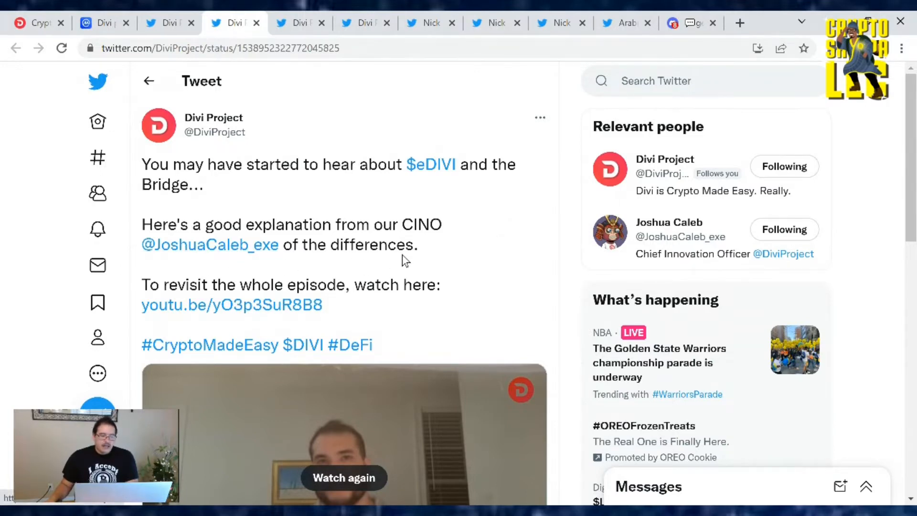
{"action": "scroll", "scroll_direction": "down", "scroll_amount": 3}
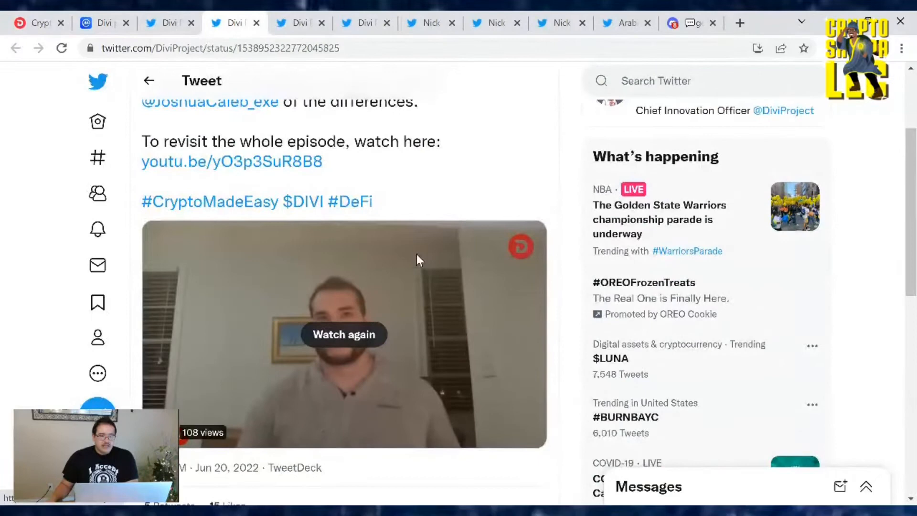
{"action": "mouse_move", "coordinate": [448, 345]}
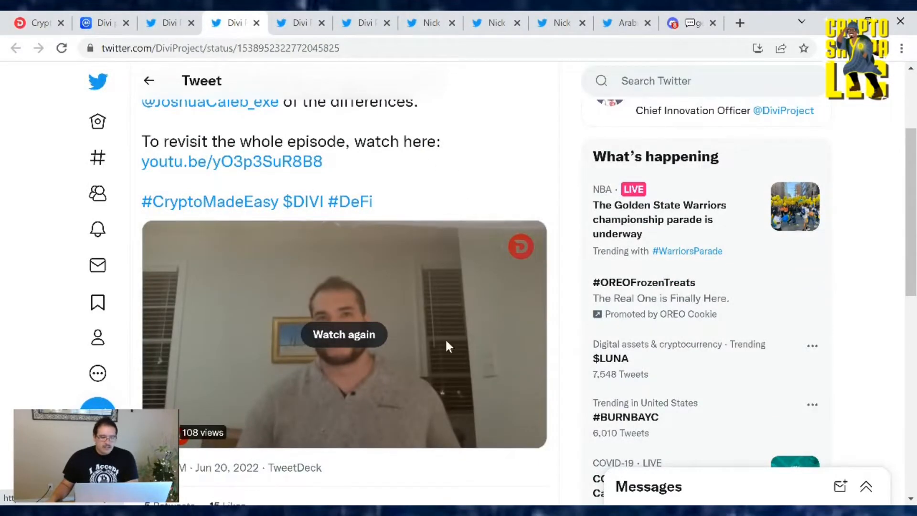
{"action": "mouse_move", "coordinate": [348, 345]}
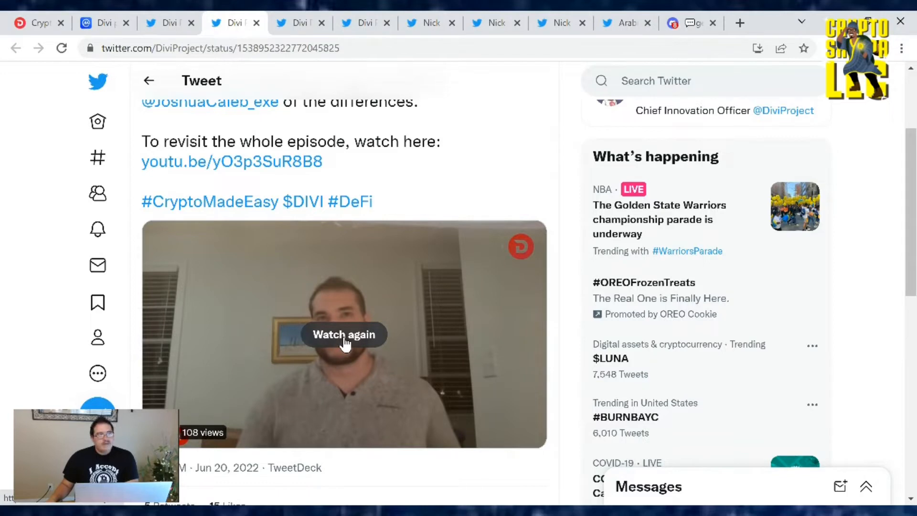
{"action": "mouse_move", "coordinate": [307, 366]}
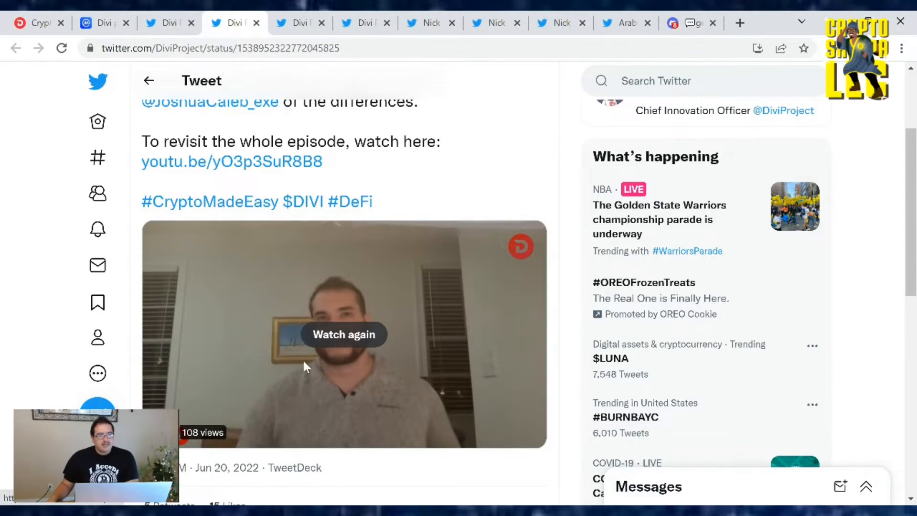
{"action": "mouse_move", "coordinate": [380, 347]}
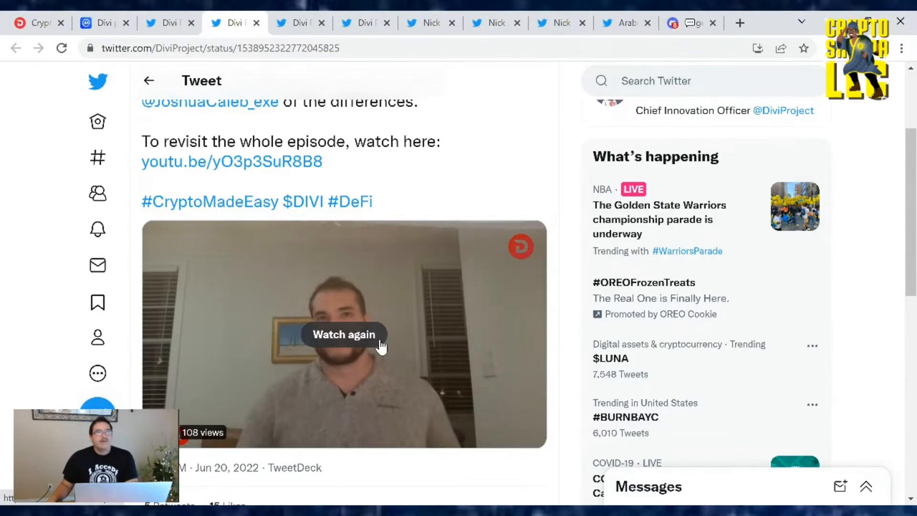
{"action": "mouse_move", "coordinate": [434, 314]}
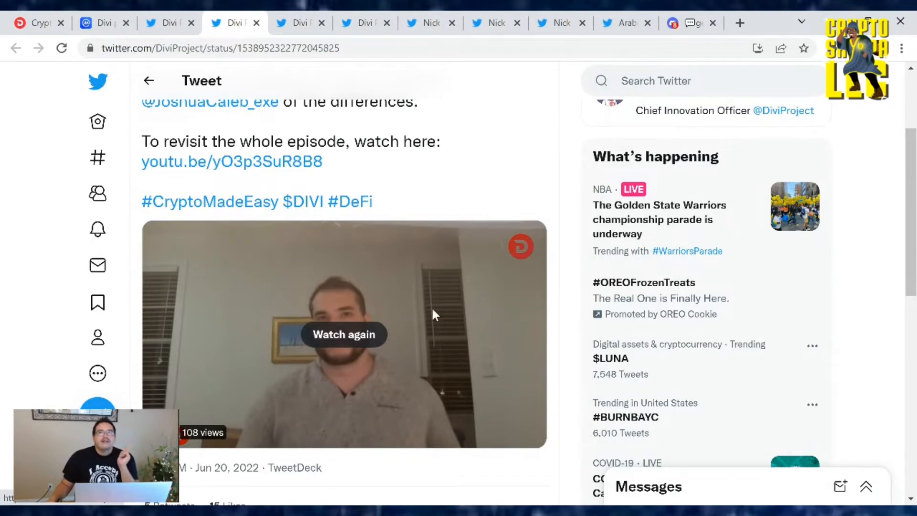
{"action": "mouse_move", "coordinate": [333, 400]}
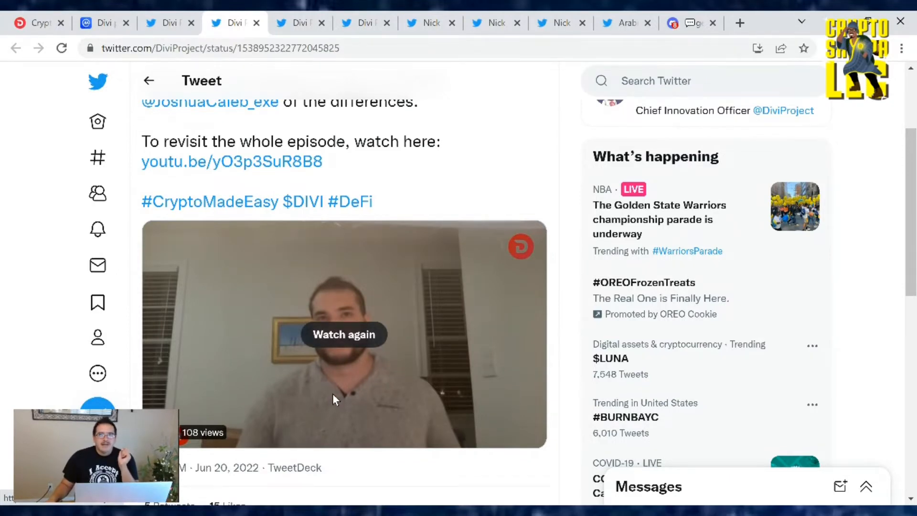
{"action": "mouse_move", "coordinate": [353, 373]}
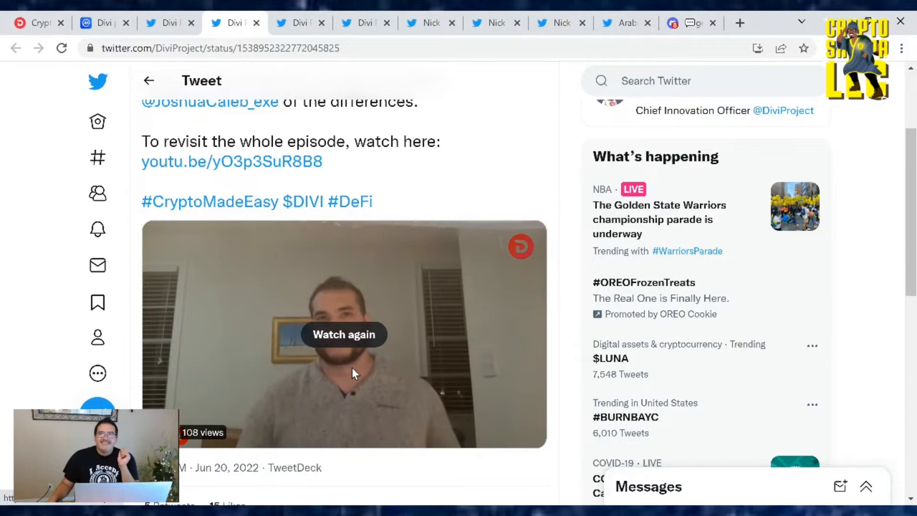
{"action": "mouse_move", "coordinate": [374, 375]}
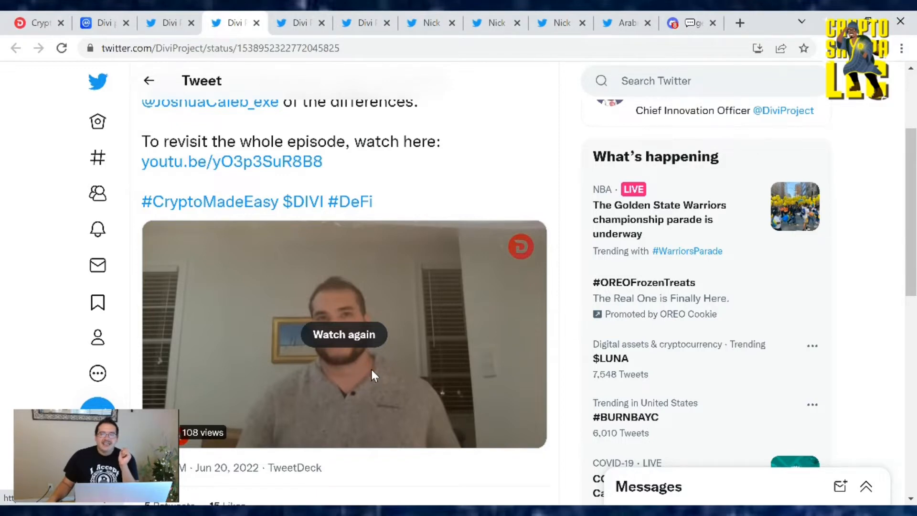
{"action": "mouse_move", "coordinate": [283, 208]}
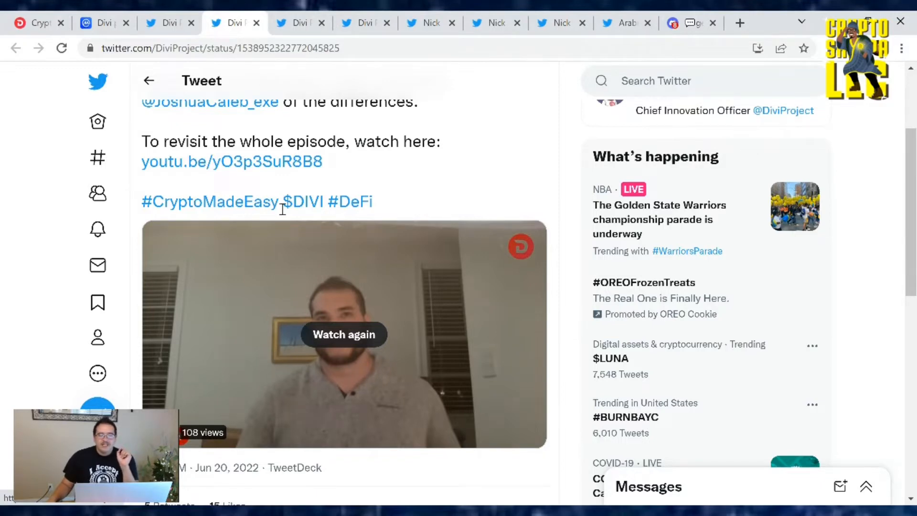
{"action": "mouse_move", "coordinate": [242, 163]}
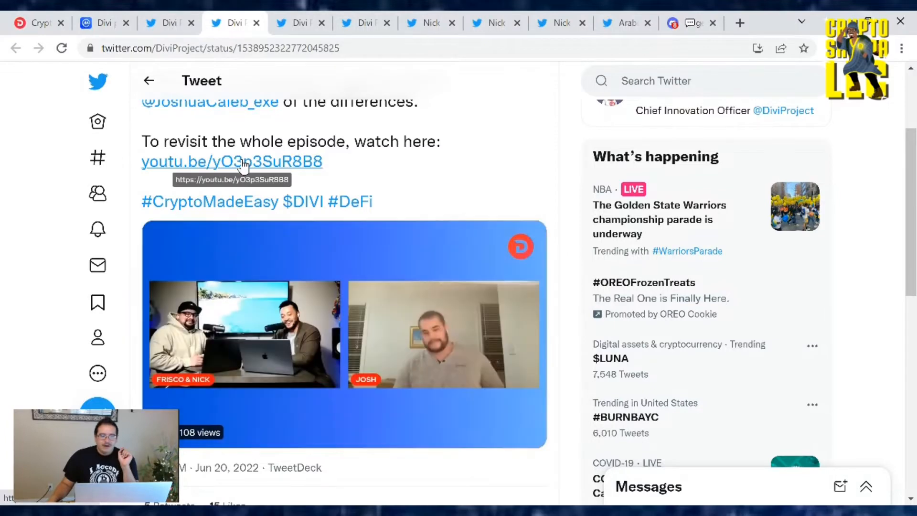
{"action": "left_click", "coordinate": [231, 162]}
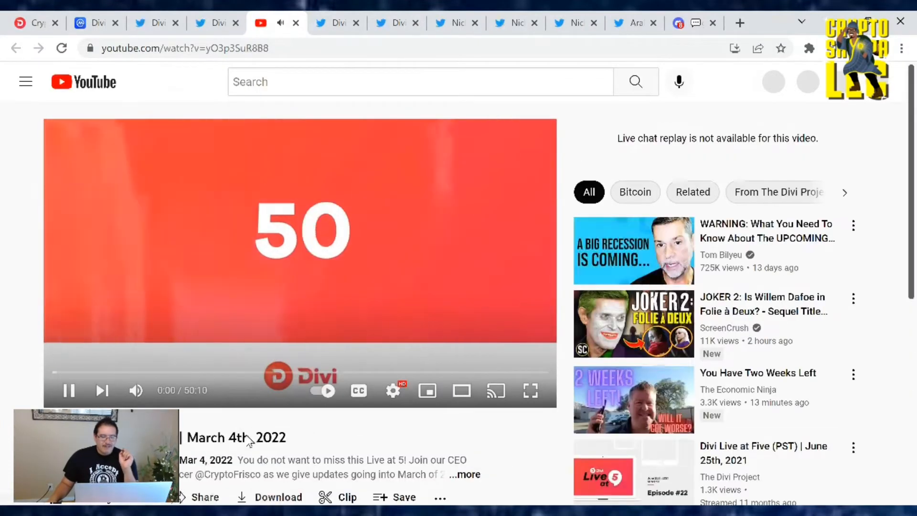
{"action": "left_click", "coordinate": [193, 201]}
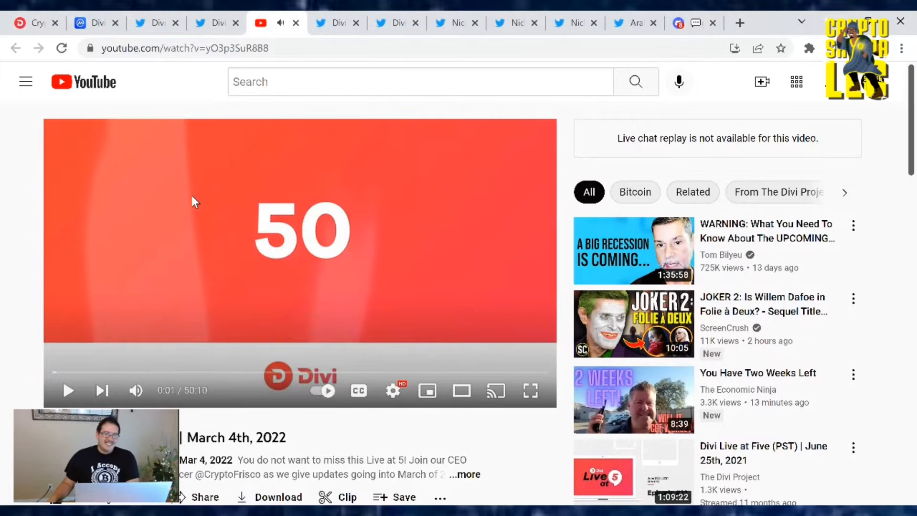
{"action": "mouse_move", "coordinate": [275, 22]}
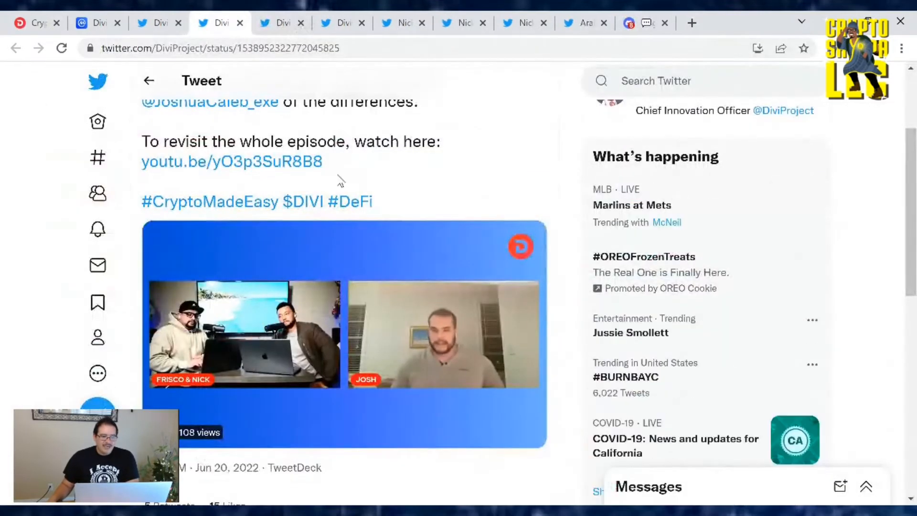
Replay the eDIVI clip, scroll to the tweet's top, and switch to the Bonjour! tweet.
{"action": "left_click", "coordinate": [344, 333]}
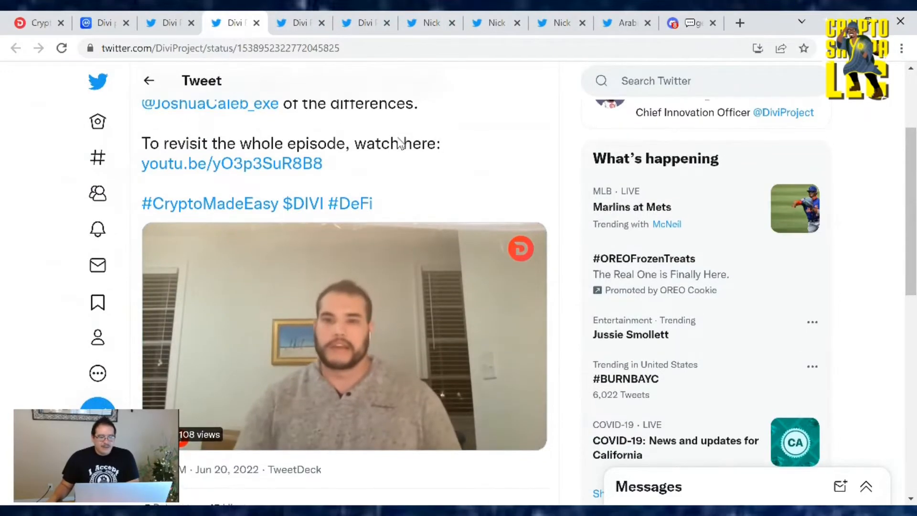
{"action": "scroll", "scroll_direction": "up", "scroll_amount": 3}
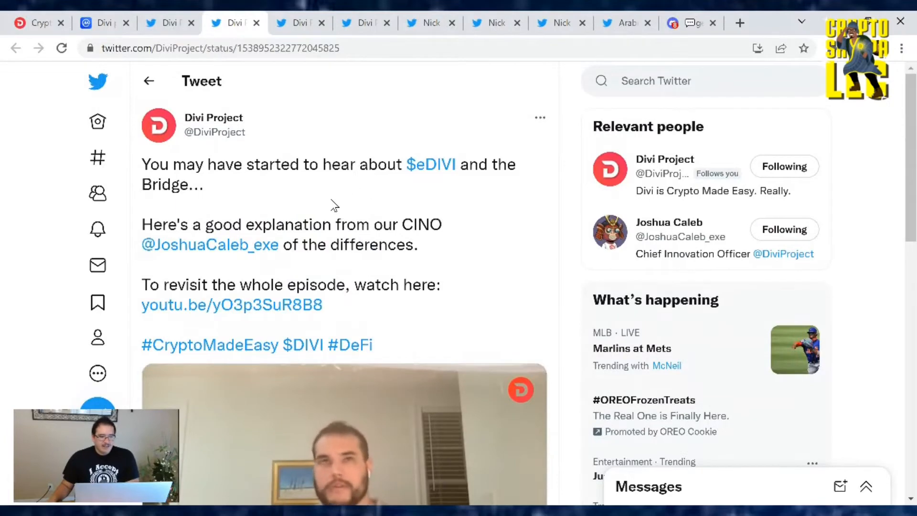
{"action": "mouse_move", "coordinate": [299, 82]}
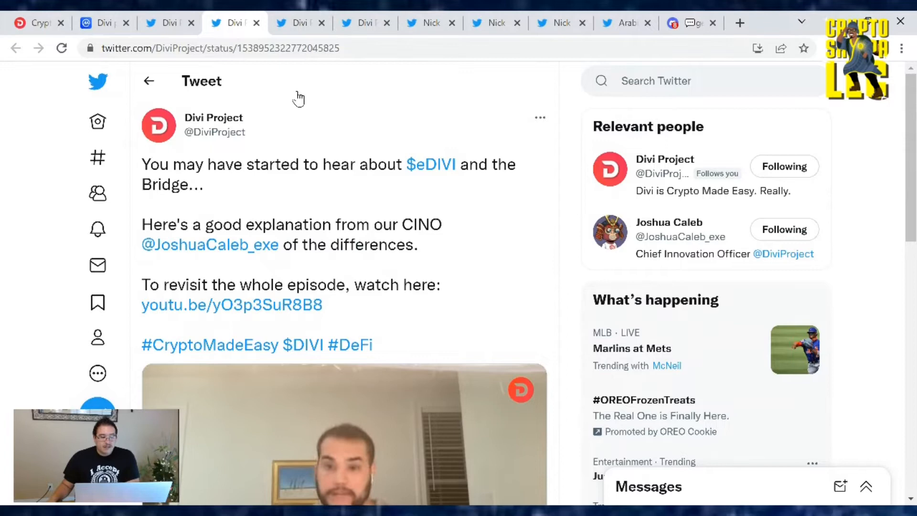
{"action": "left_click", "coordinate": [300, 23]}
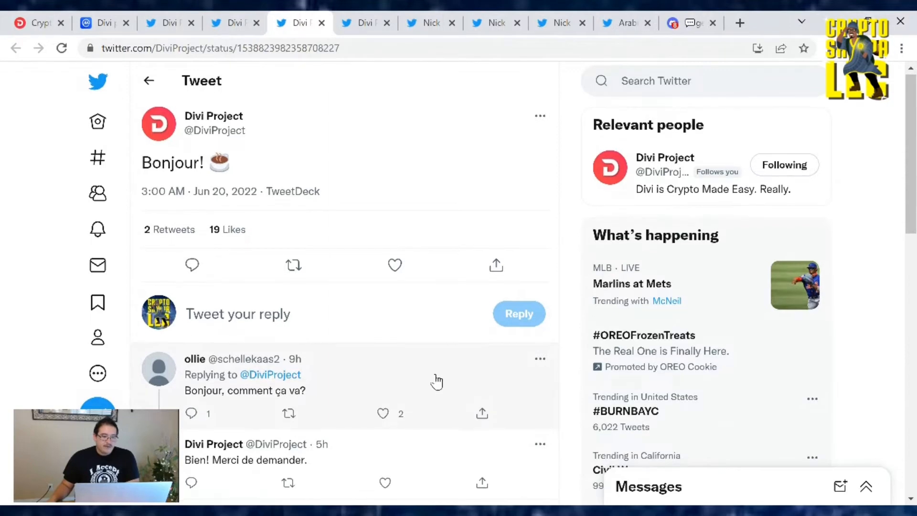
{"action": "scroll", "scroll_direction": "down", "scroll_amount": 3}
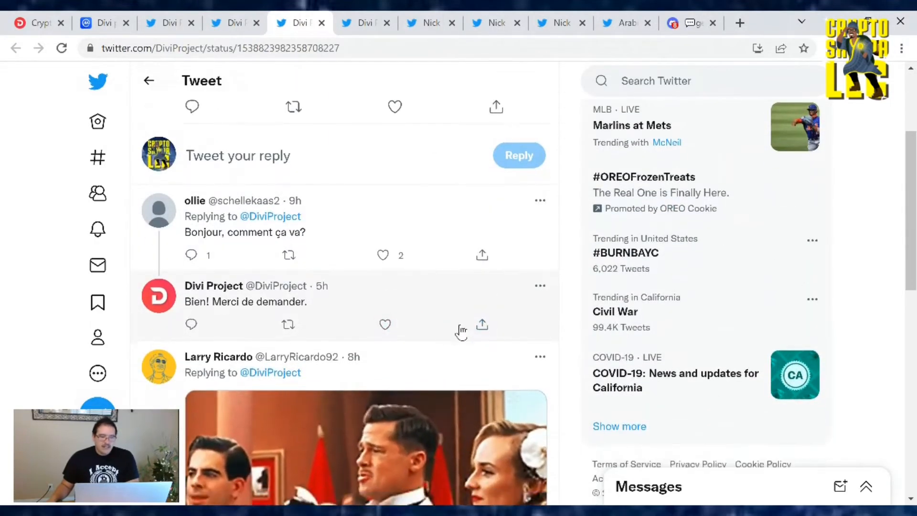
{"action": "scroll", "scroll_direction": "up", "scroll_amount": 3}
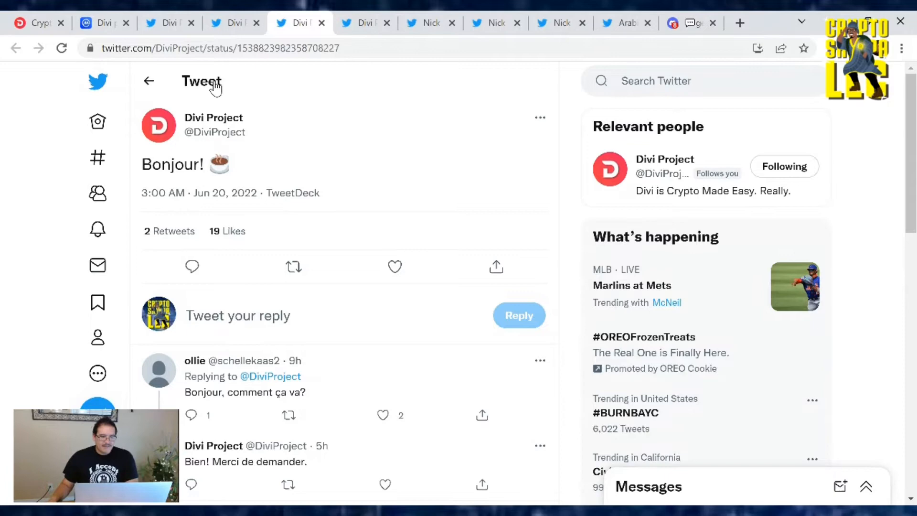
{"action": "left_click", "coordinate": [170, 23]}
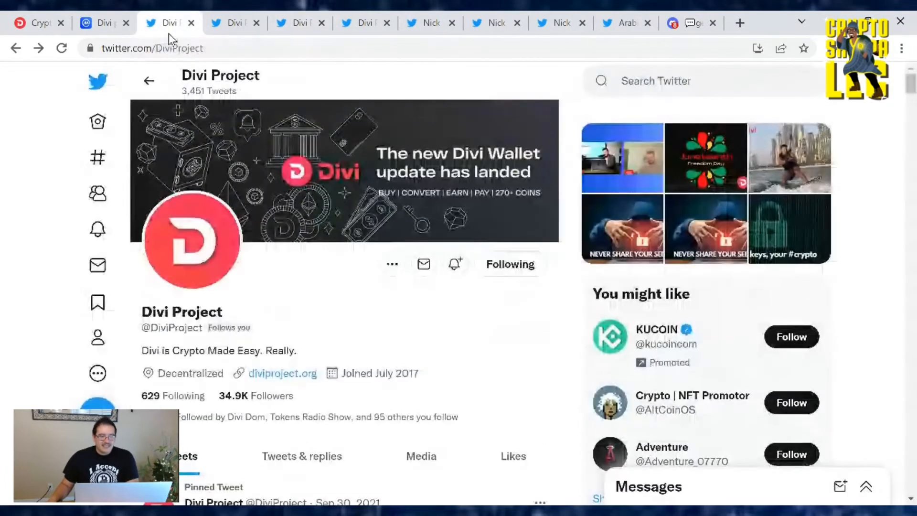
{"action": "scroll", "scroll_direction": "down", "scroll_amount": 3}
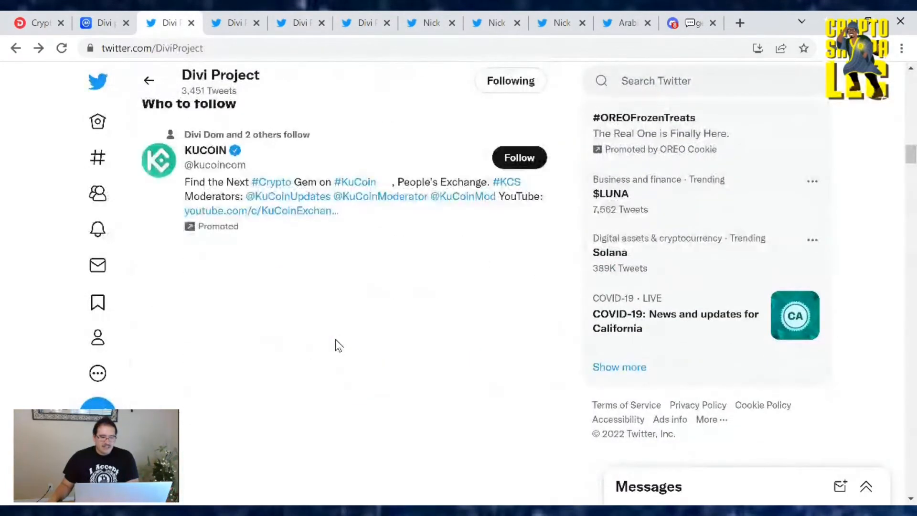
{"action": "scroll", "scroll_direction": "down", "scroll_amount": 3}
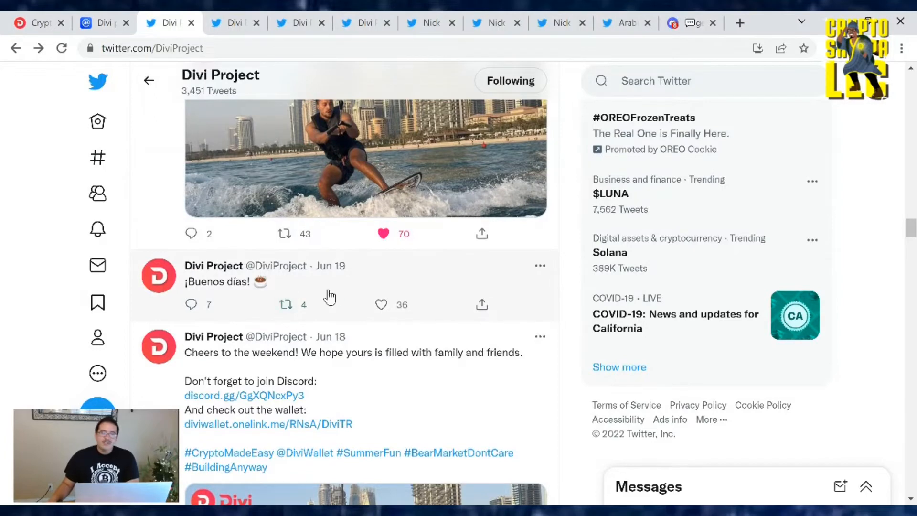
{"action": "mouse_move", "coordinate": [237, 304]}
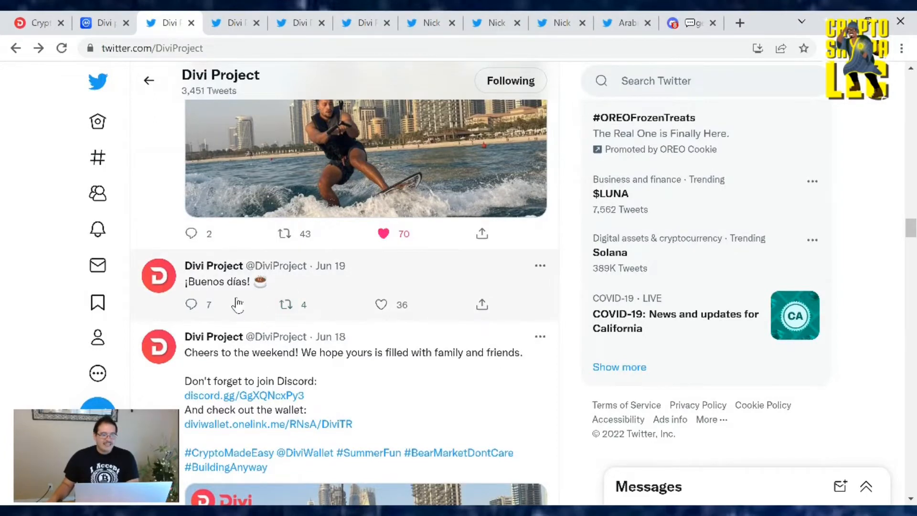
{"action": "left_click", "coordinate": [299, 23]}
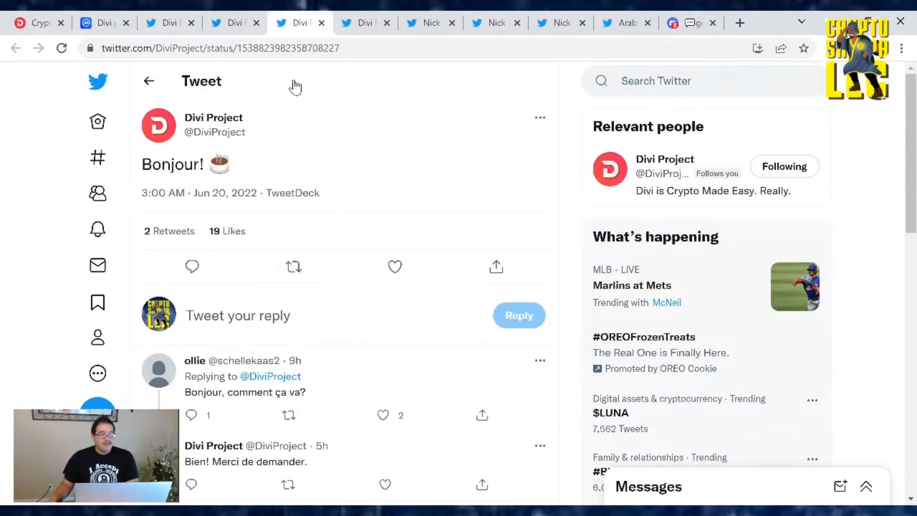
{"action": "mouse_move", "coordinate": [255, 114]}
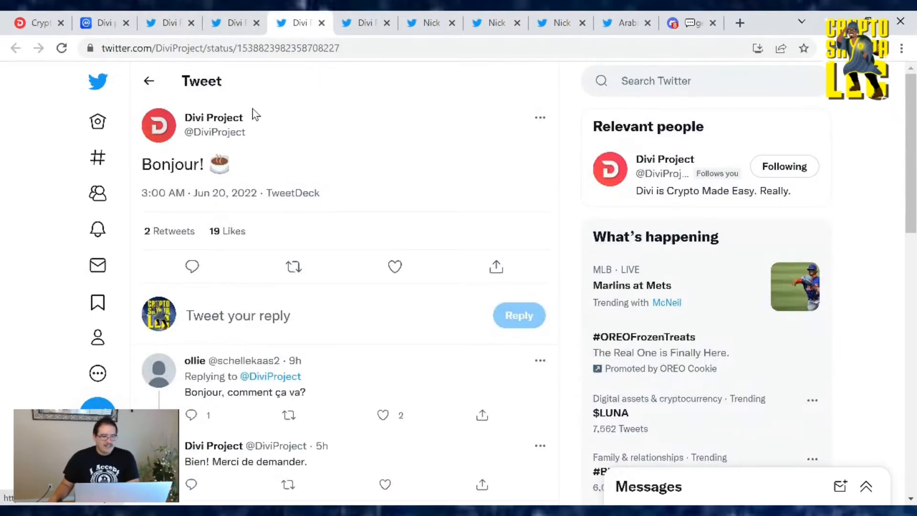
{"action": "mouse_move", "coordinate": [292, 124]}
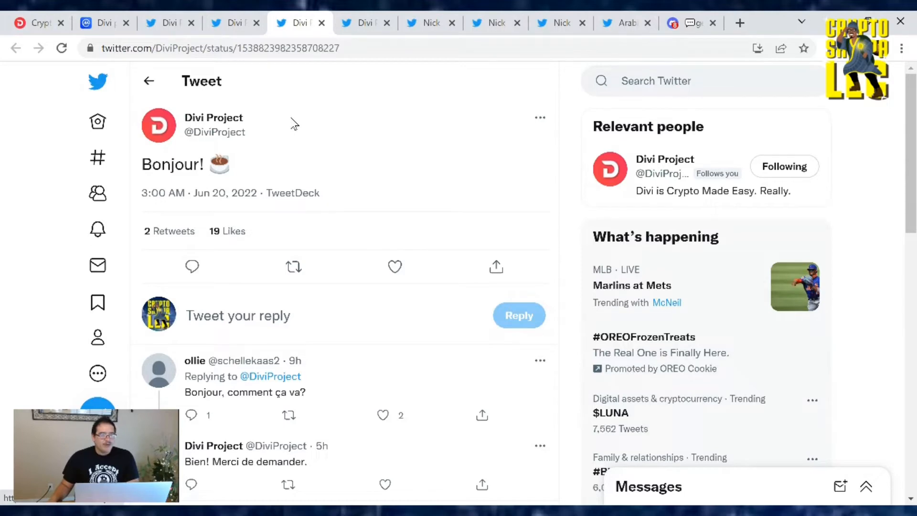
{"action": "left_click", "coordinate": [363, 23]}
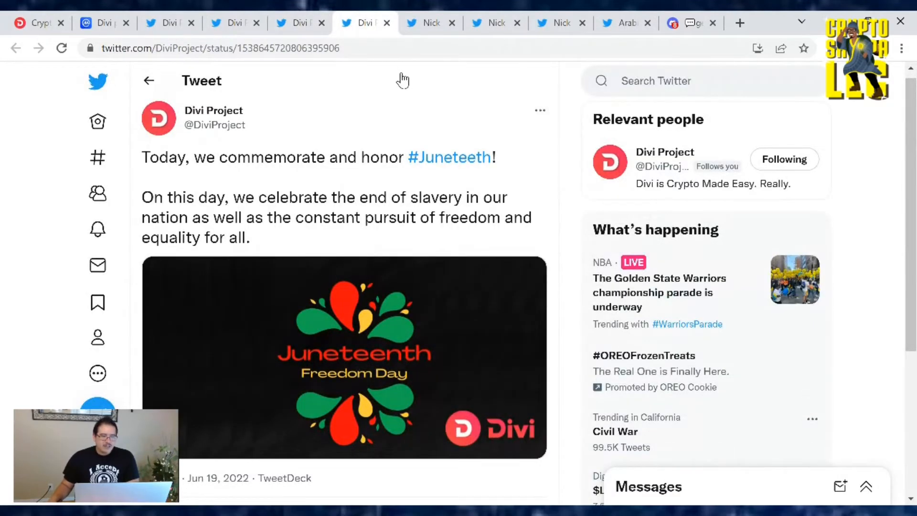
{"action": "mouse_move", "coordinate": [582, 143]}
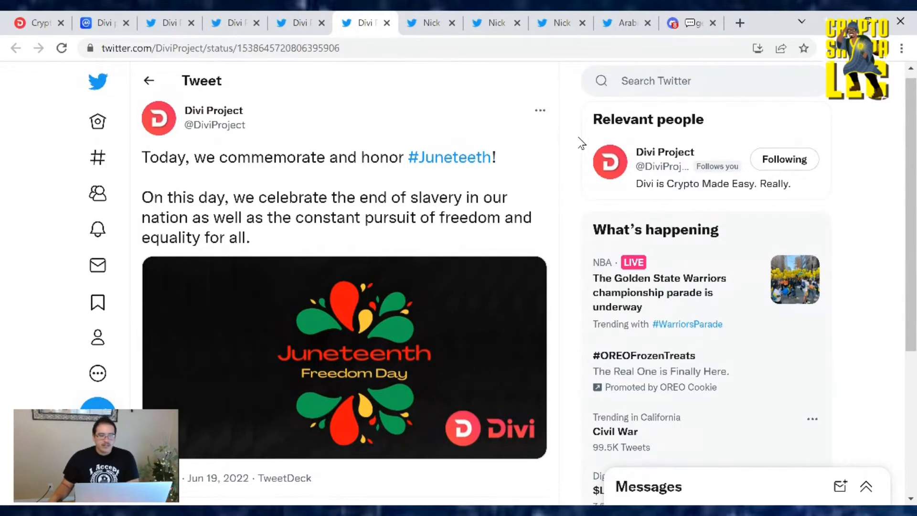
{"action": "mouse_move", "coordinate": [552, 180]}
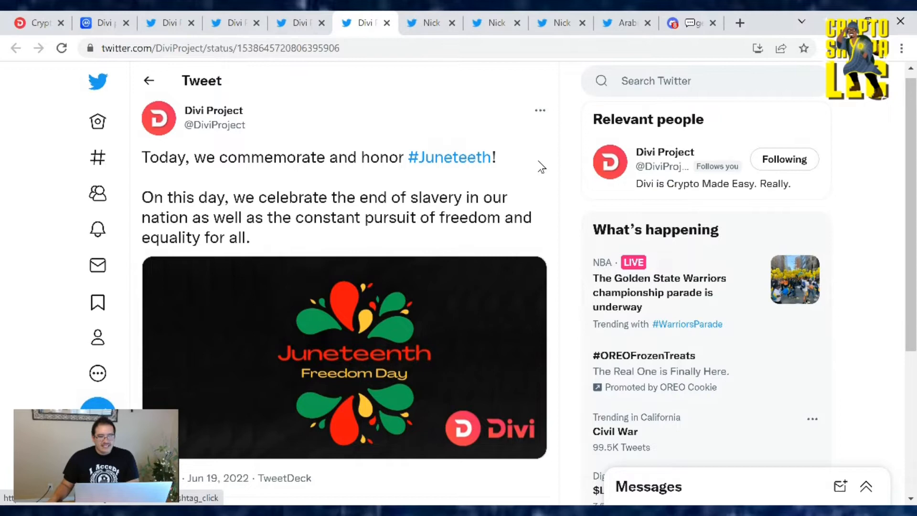
{"action": "mouse_move", "coordinate": [389, 233]}
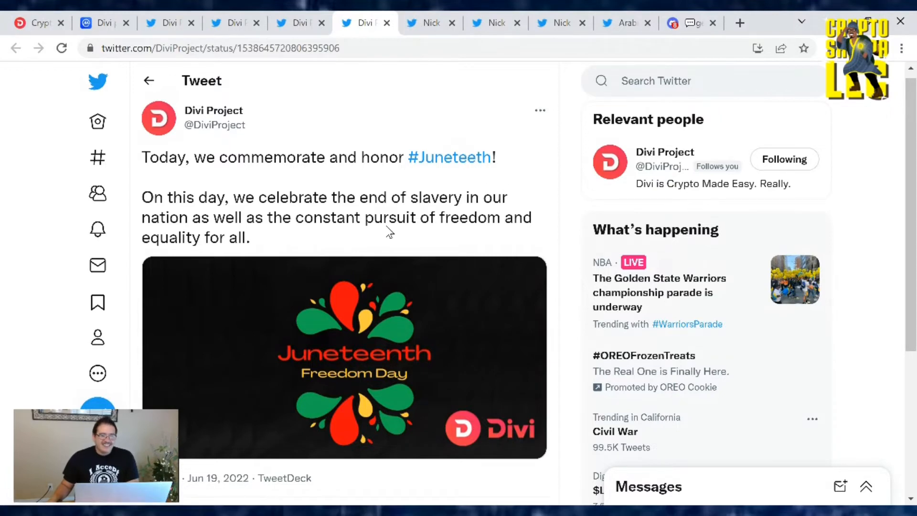
{"action": "mouse_move", "coordinate": [538, 198]}
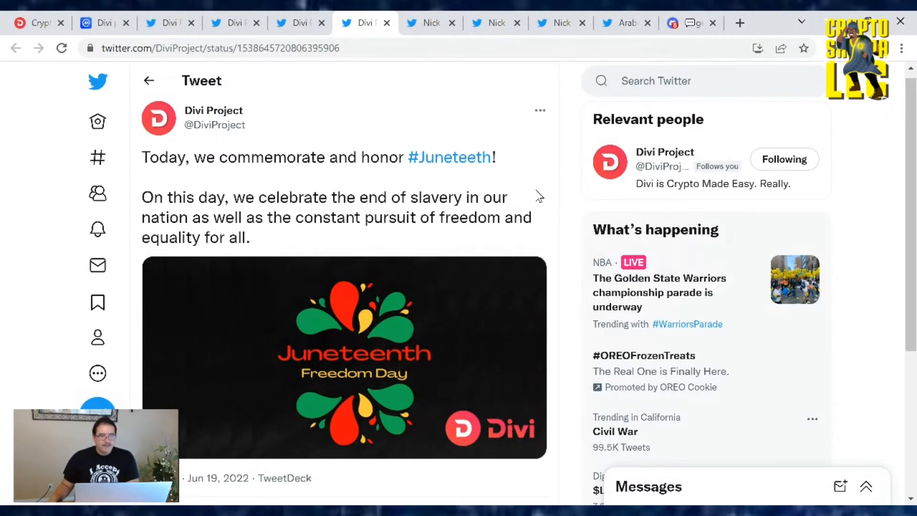
{"action": "mouse_move", "coordinate": [510, 225]}
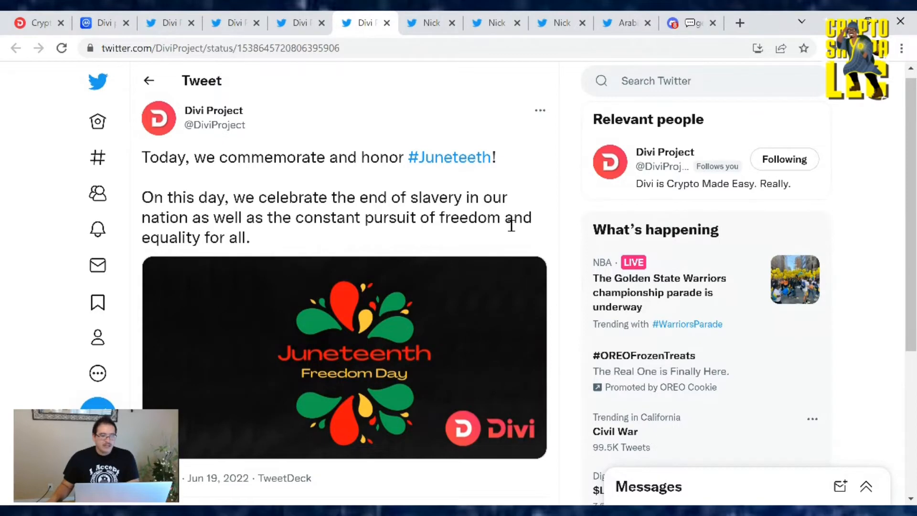
{"action": "mouse_move", "coordinate": [422, 264]}
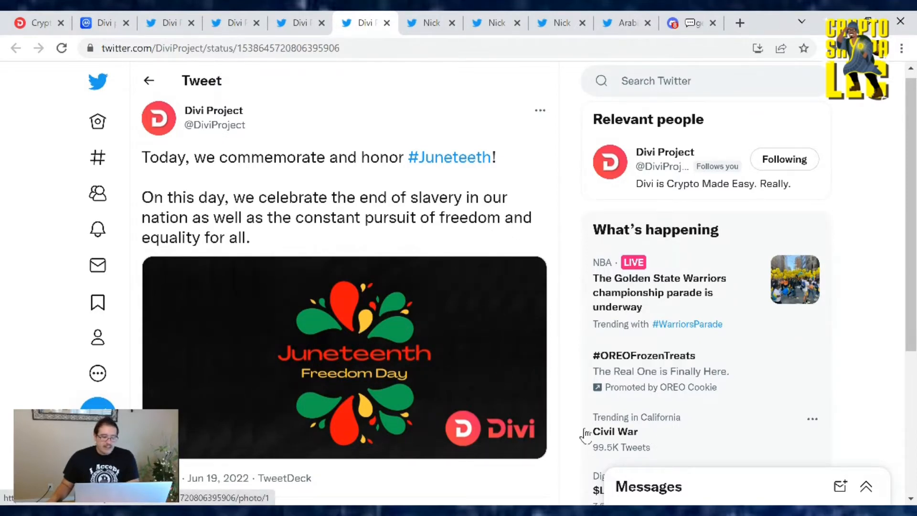
{"action": "mouse_move", "coordinate": [252, 327]}
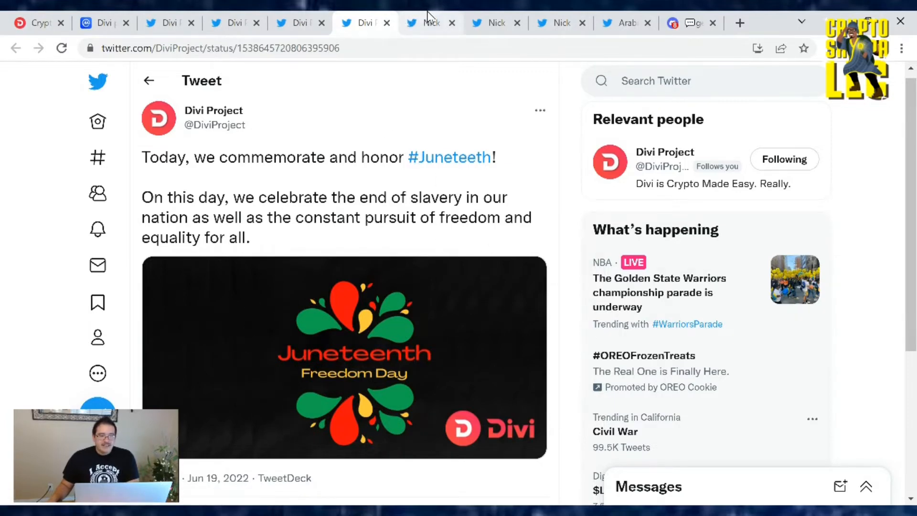
{"action": "mouse_move", "coordinate": [430, 23]}
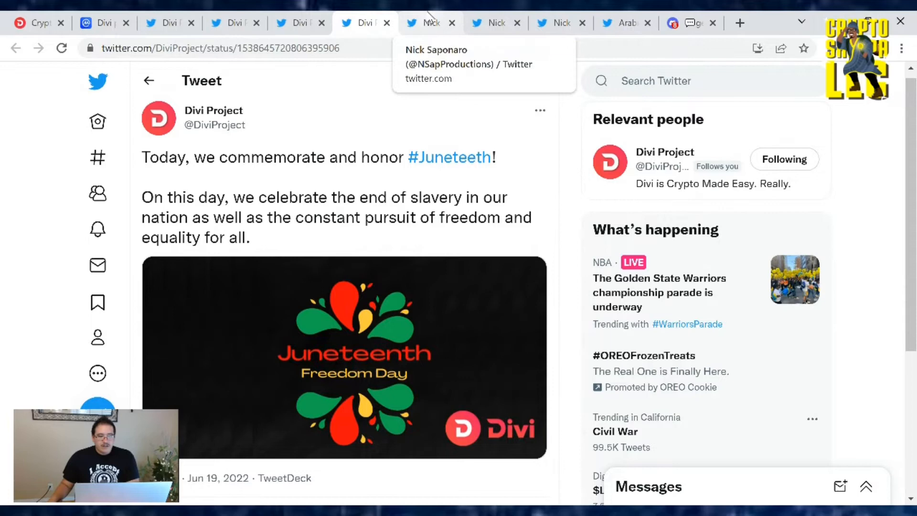
{"action": "left_click", "coordinate": [427, 23]}
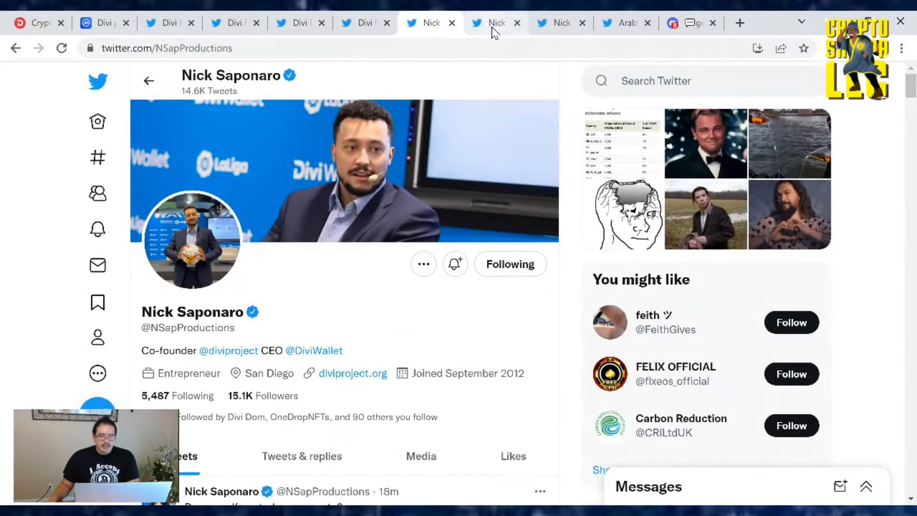
{"action": "mouse_move", "coordinate": [494, 23]}
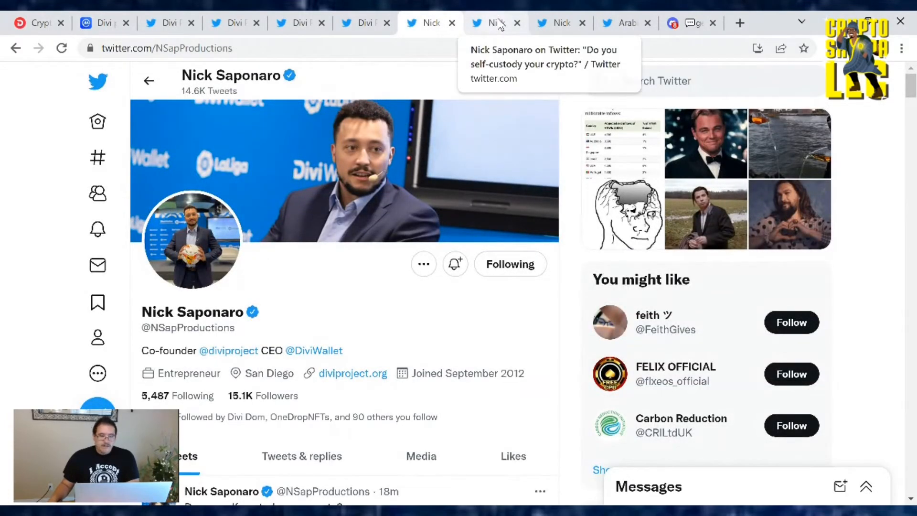
{"action": "left_click", "coordinate": [492, 23]}
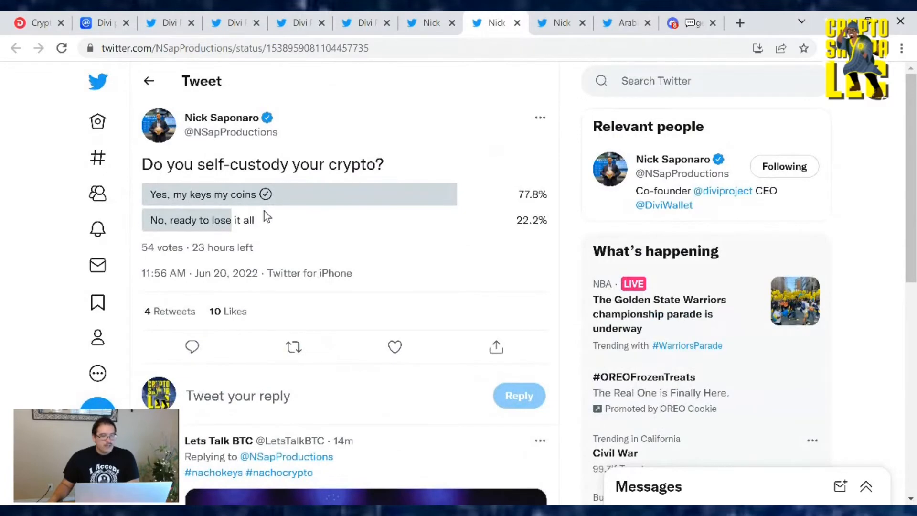
{"action": "mouse_move", "coordinate": [599, 196]}
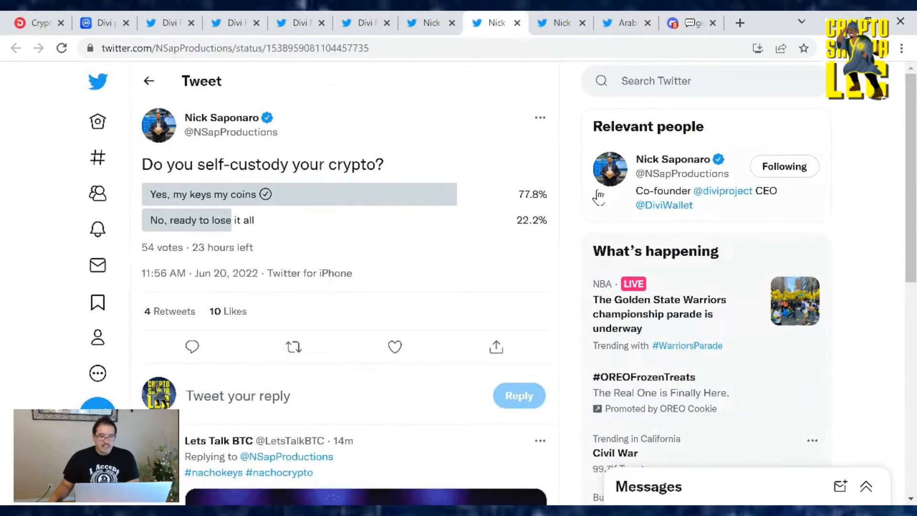
{"action": "mouse_move", "coordinate": [532, 227]}
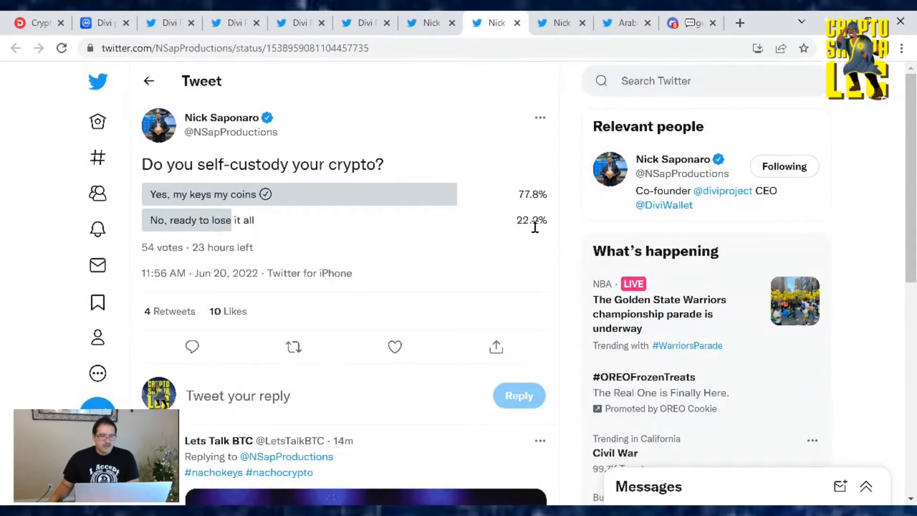
{"action": "mouse_move", "coordinate": [202, 240]}
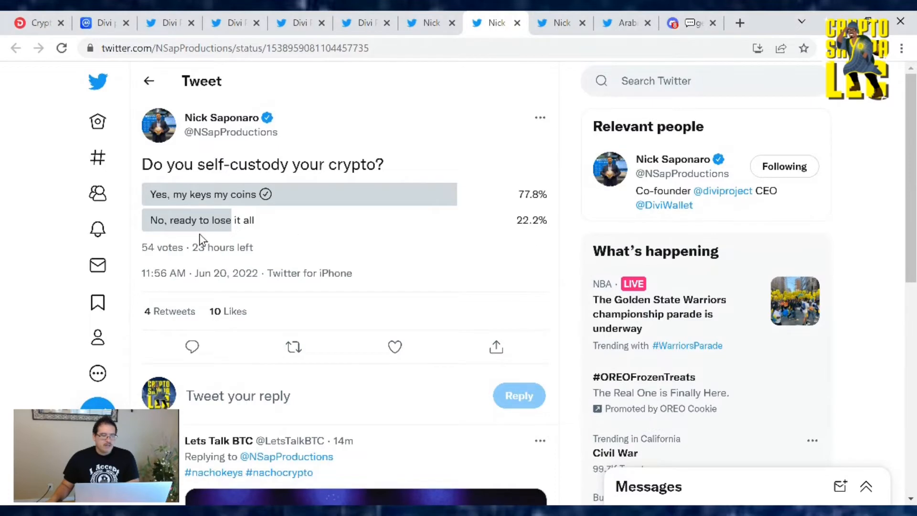
{"action": "mouse_move", "coordinate": [351, 214]}
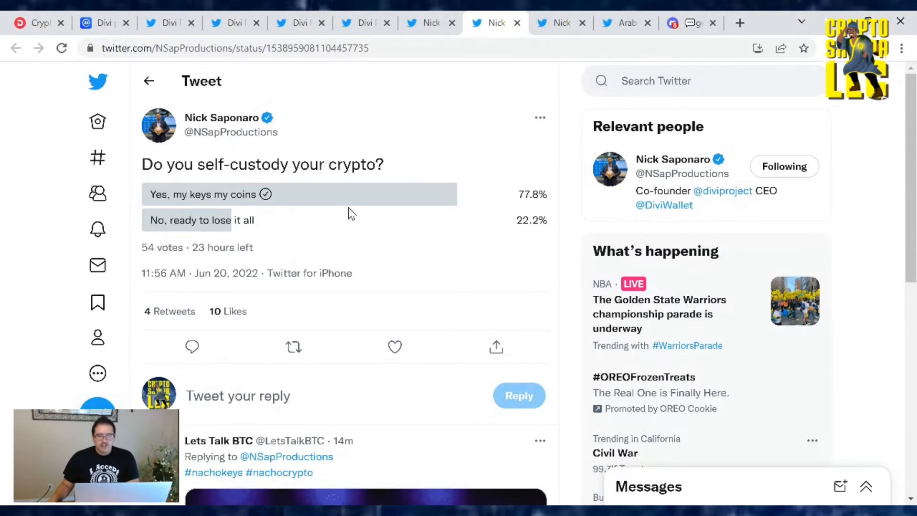
{"action": "mouse_move", "coordinate": [307, 231]}
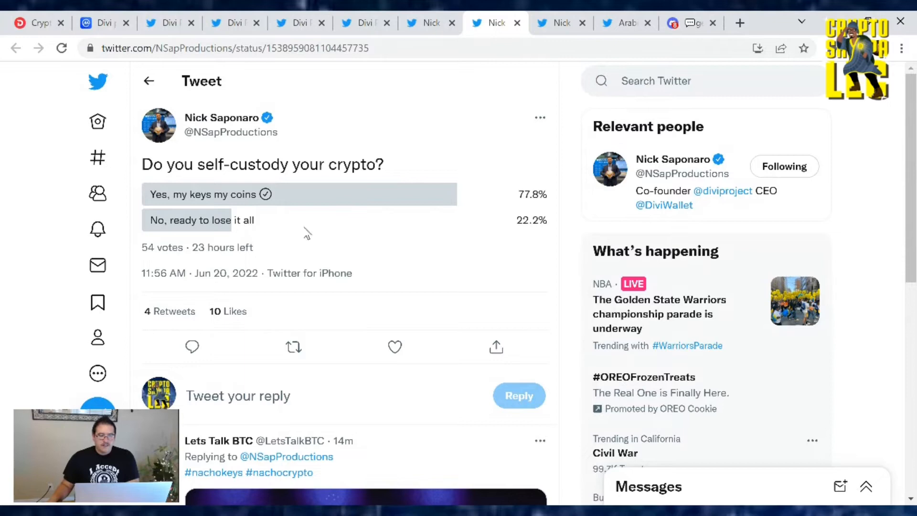
{"action": "mouse_move", "coordinate": [263, 222]}
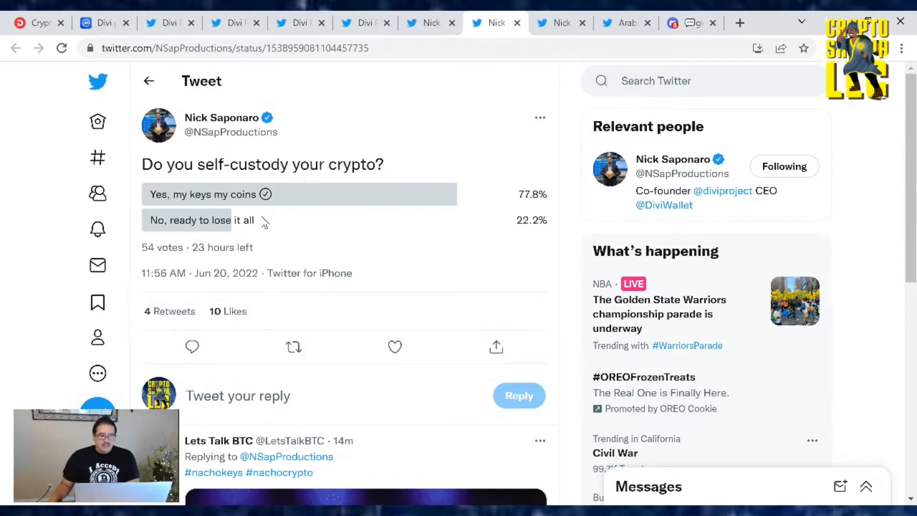
{"action": "mouse_move", "coordinate": [293, 232]}
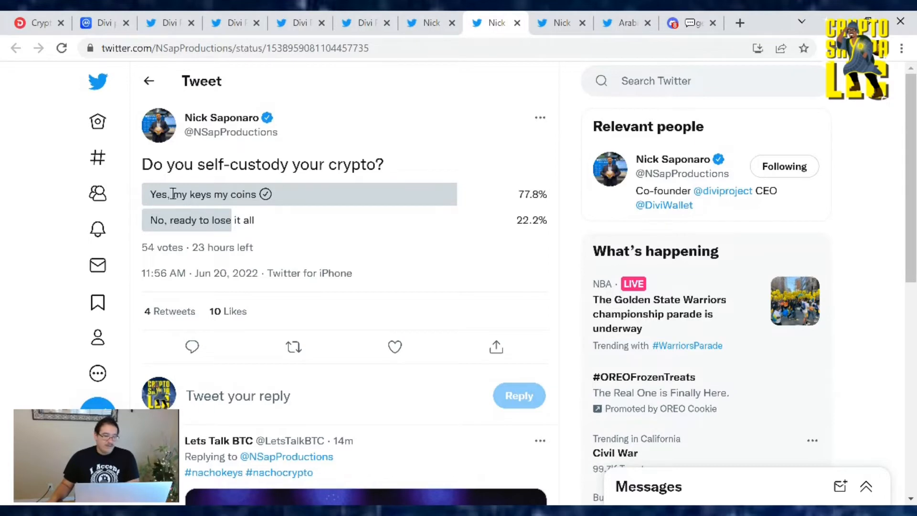
{"action": "mouse_move", "coordinate": [482, 189]}
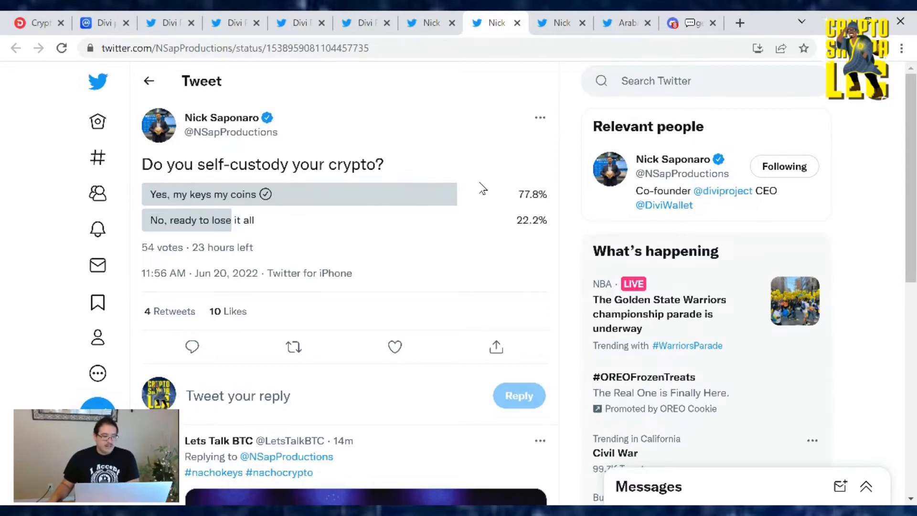
{"action": "mouse_move", "coordinate": [446, 171]}
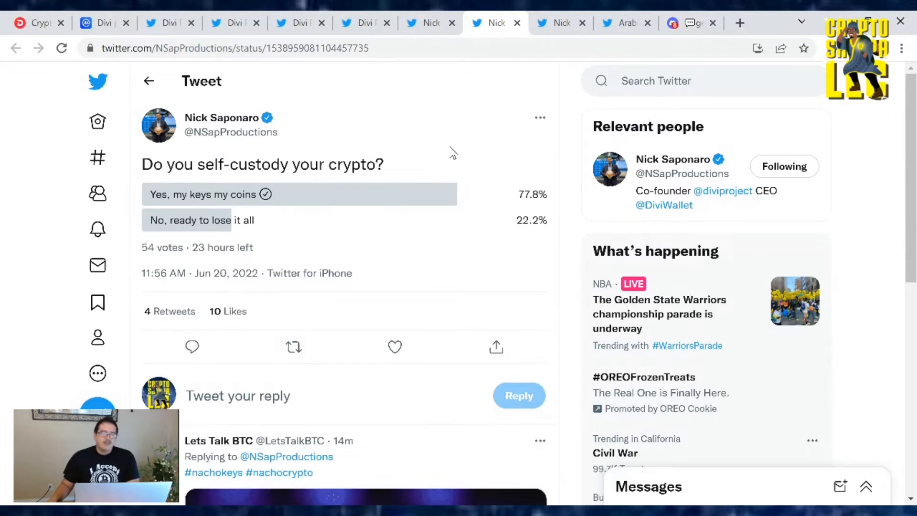
{"action": "mouse_move", "coordinate": [459, 157]}
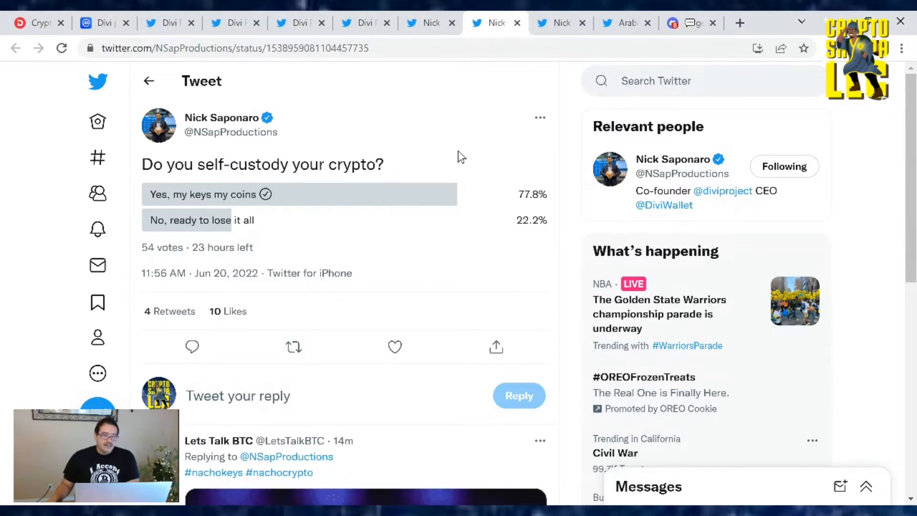
{"action": "mouse_move", "coordinate": [409, 165]}
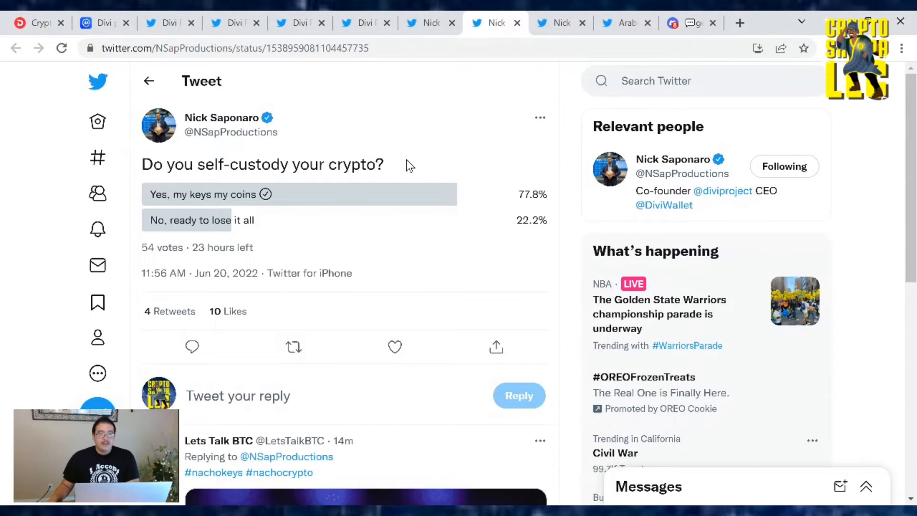
{"action": "mouse_move", "coordinate": [368, 155]}
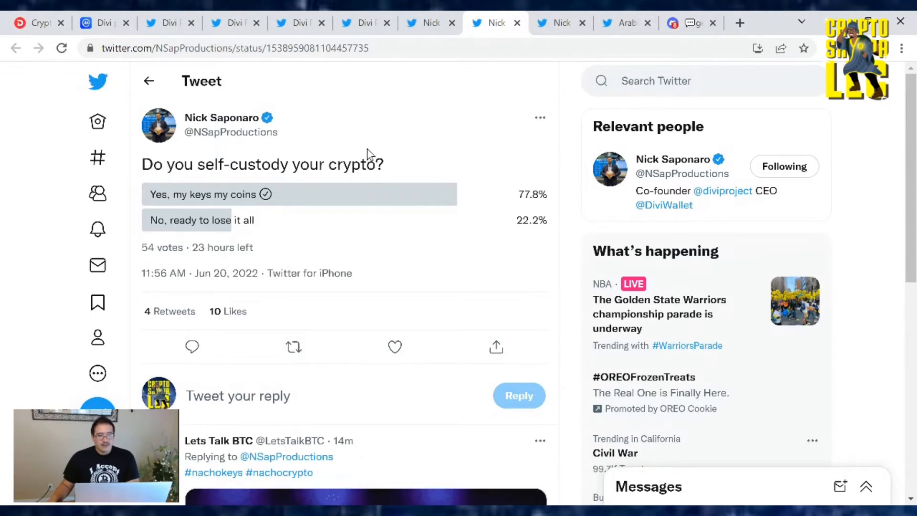
{"action": "mouse_move", "coordinate": [392, 180]}
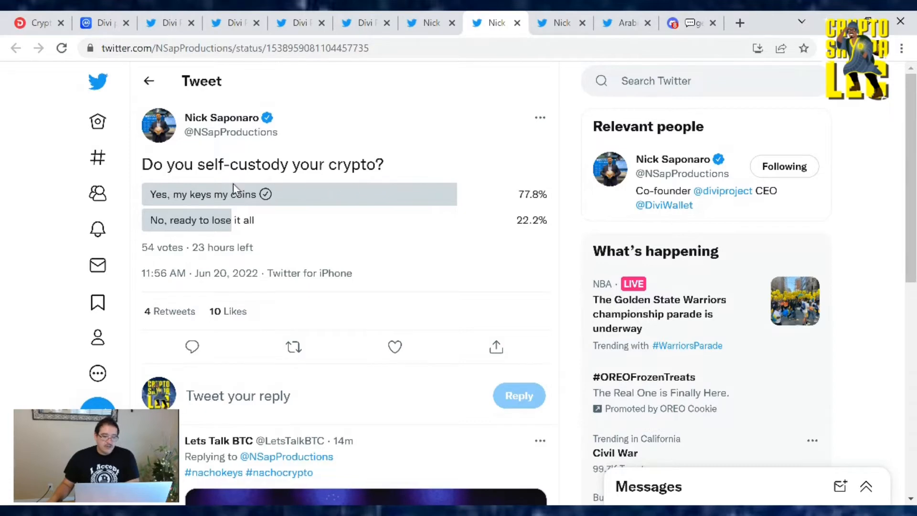
{"action": "mouse_move", "coordinate": [243, 222]}
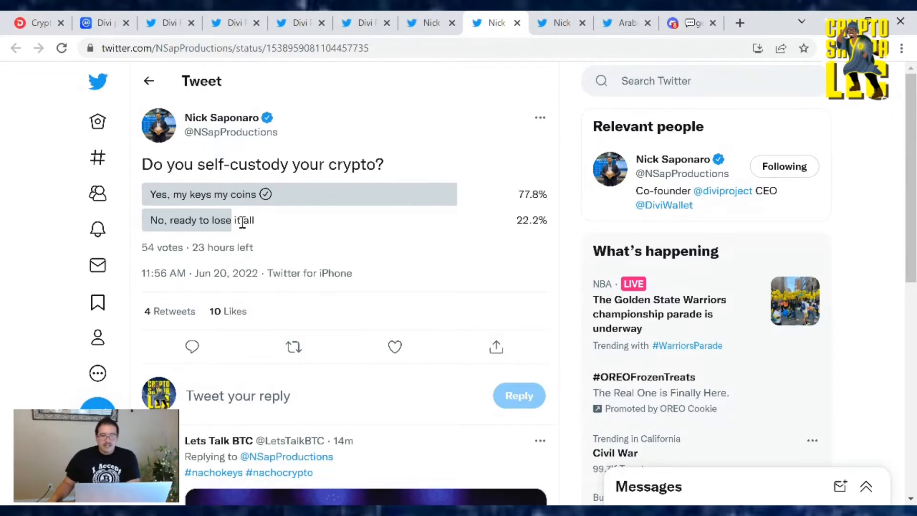
{"action": "mouse_move", "coordinate": [325, 119]}
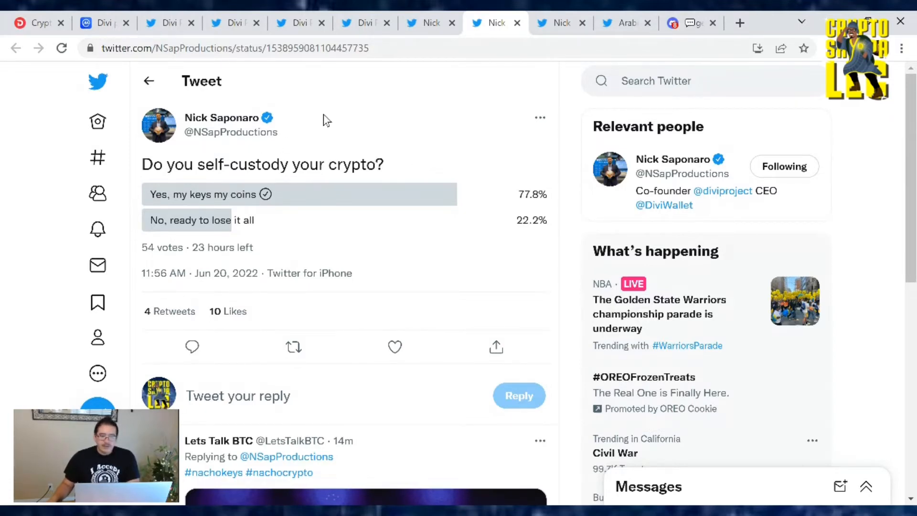
{"action": "mouse_move", "coordinate": [291, 240]}
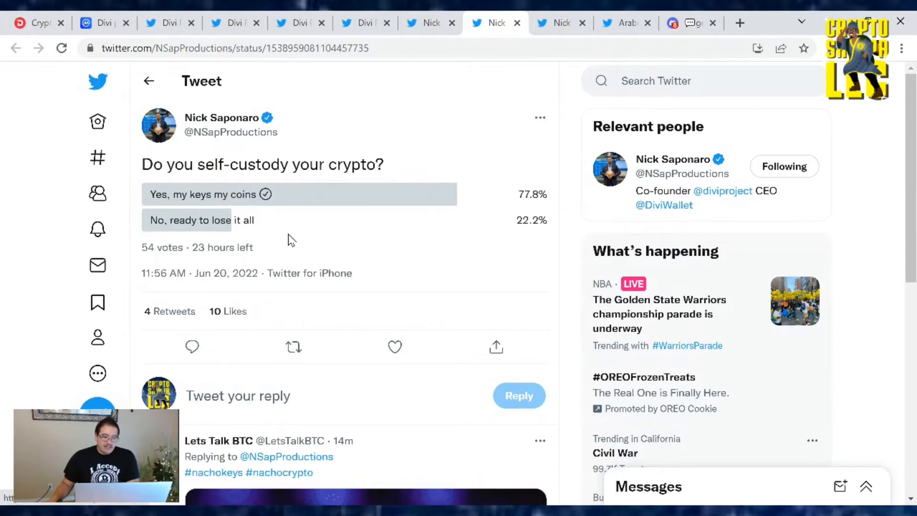
Scroll down to the poll replies, starting with Lets Talk BTC's #nachokeys nachos reply.
{"action": "scroll", "scroll_direction": "down", "scroll_amount": 3}
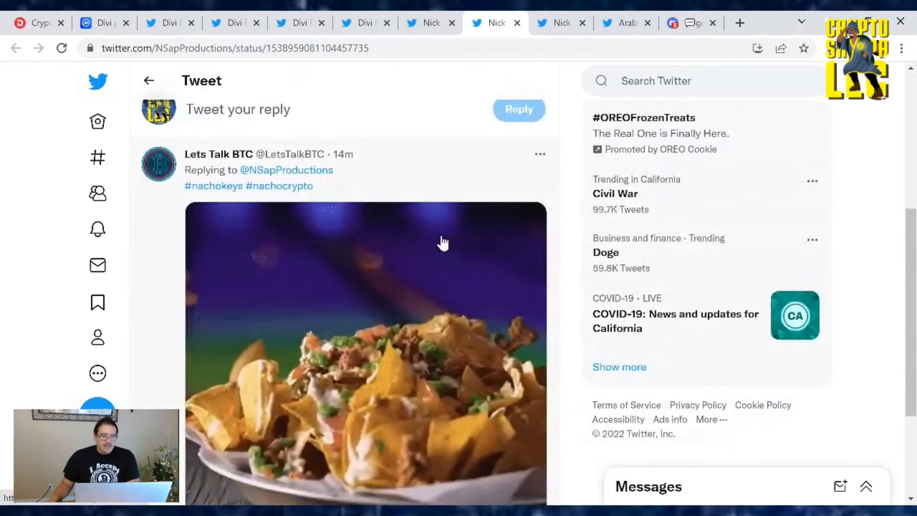
{"action": "scroll", "scroll_direction": "down", "scroll_amount": 3}
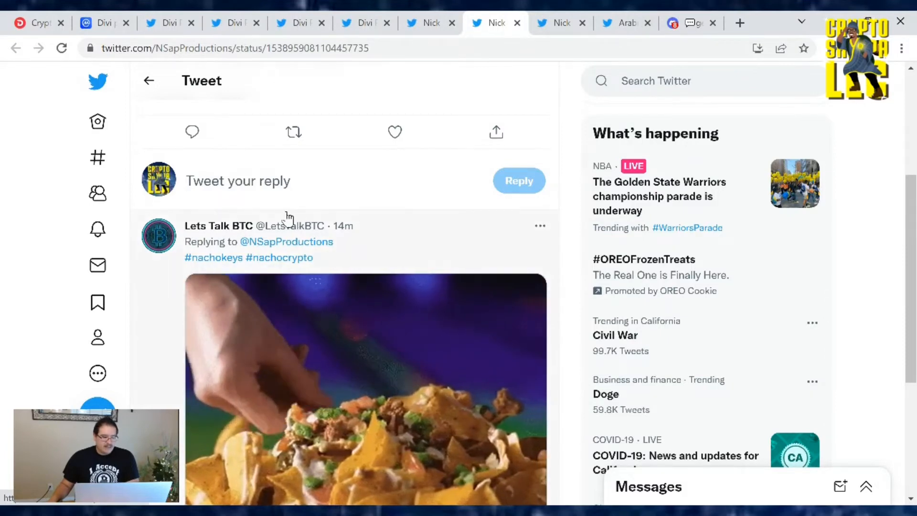
{"action": "mouse_move", "coordinate": [474, 230]}
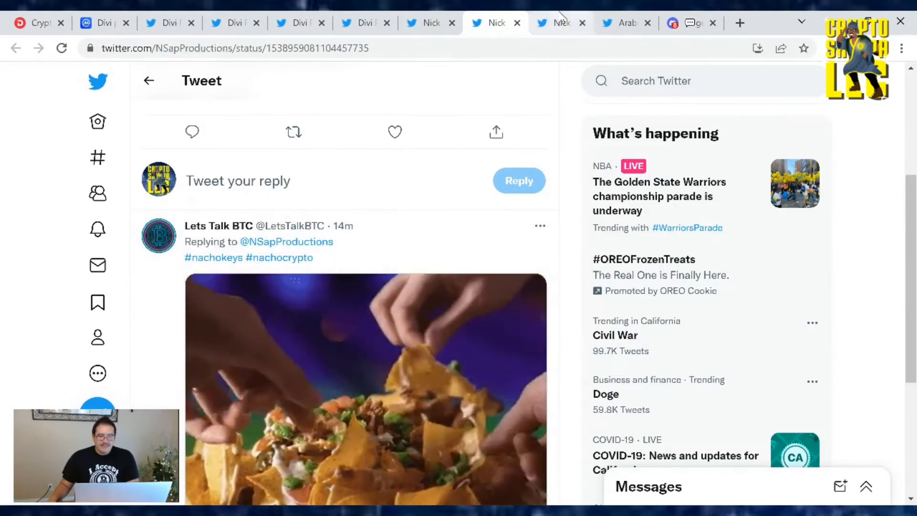
{"action": "left_click", "coordinate": [560, 23]}
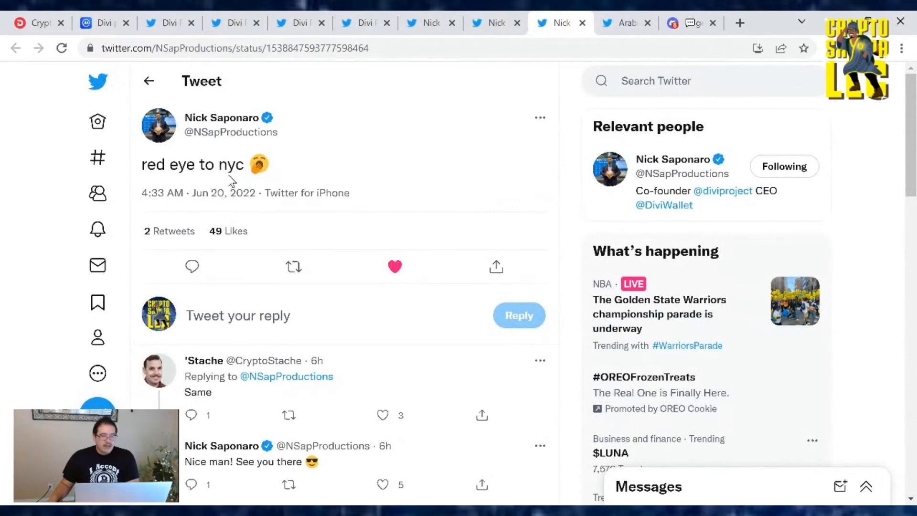
{"action": "mouse_move", "coordinate": [380, 203]}
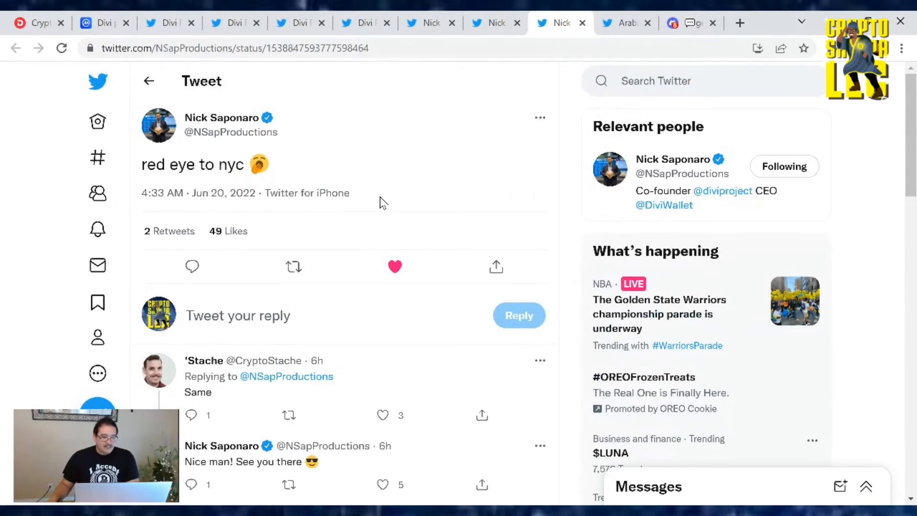
{"action": "mouse_move", "coordinate": [299, 245]}
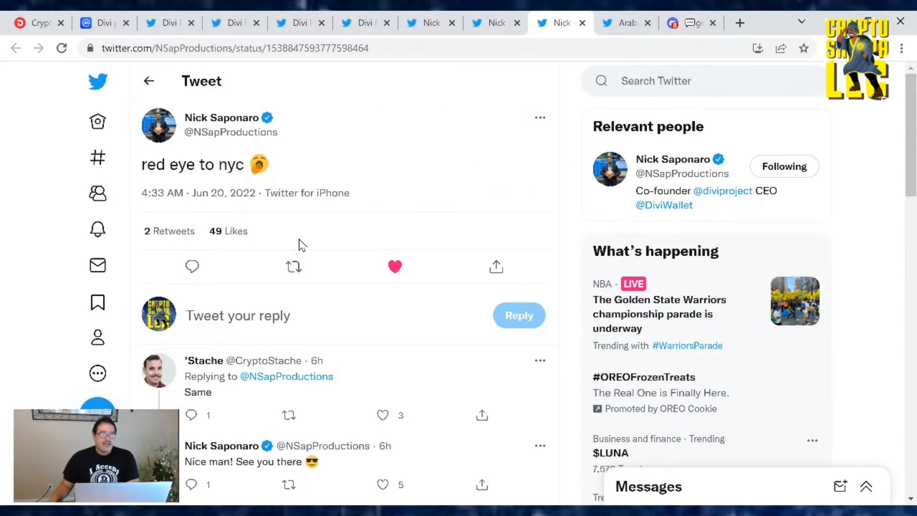
{"action": "mouse_move", "coordinate": [380, 214]}
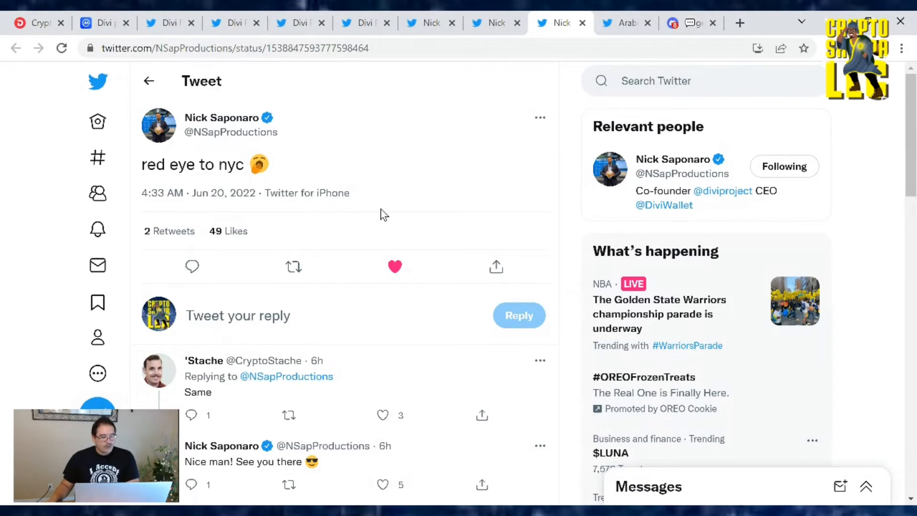
{"action": "scroll", "scroll_direction": "down", "scroll_amount": 3}
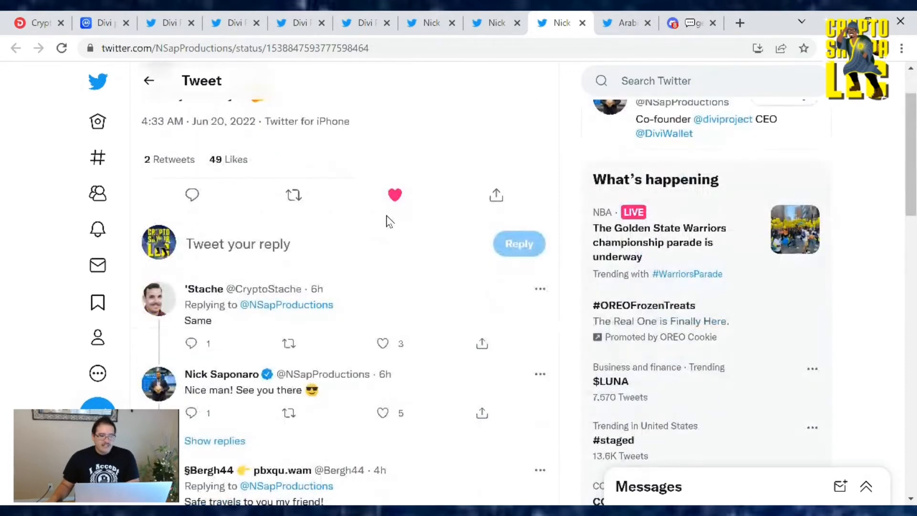
{"action": "scroll", "scroll_direction": "down", "scroll_amount": 3}
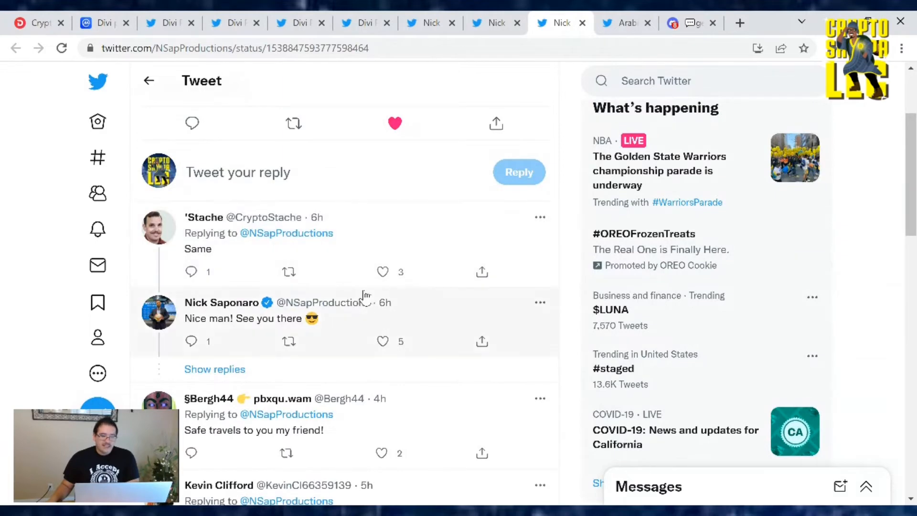
{"action": "mouse_move", "coordinate": [472, 302]}
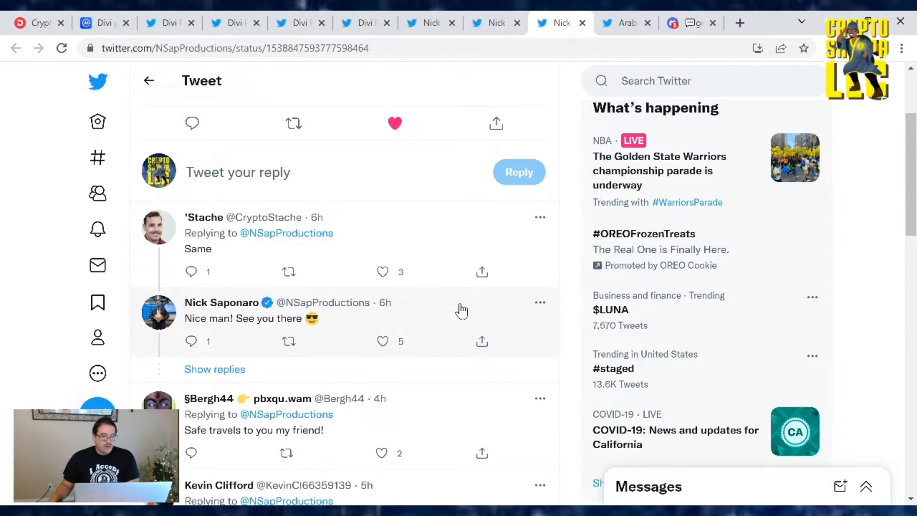
{"action": "mouse_move", "coordinate": [442, 316]}
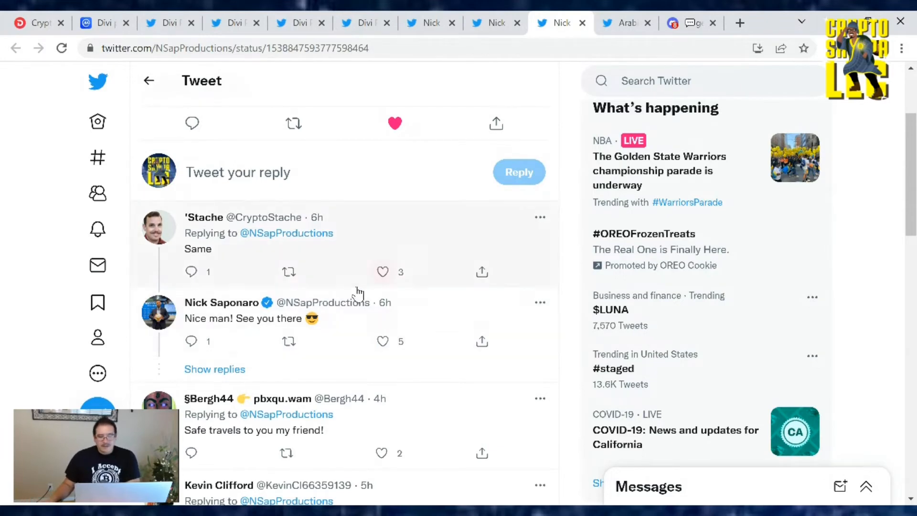
{"action": "mouse_move", "coordinate": [371, 284]}
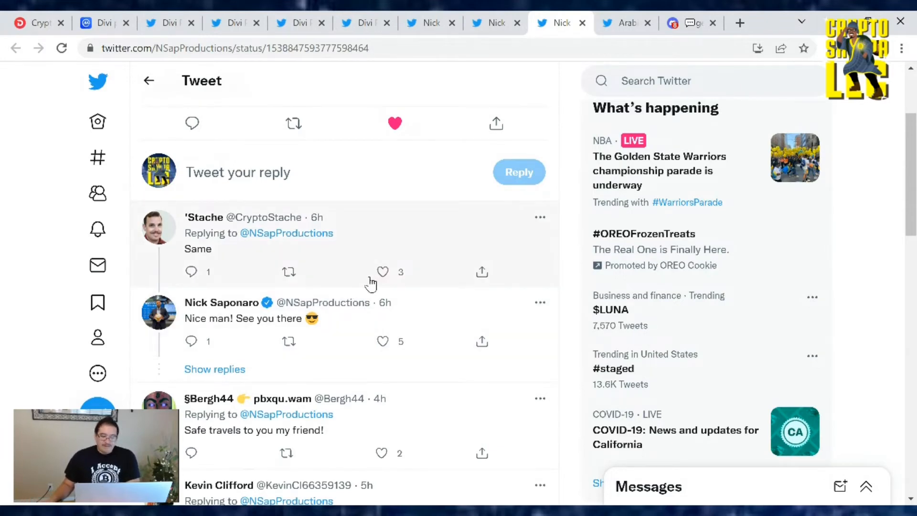
{"action": "mouse_move", "coordinate": [323, 303]}
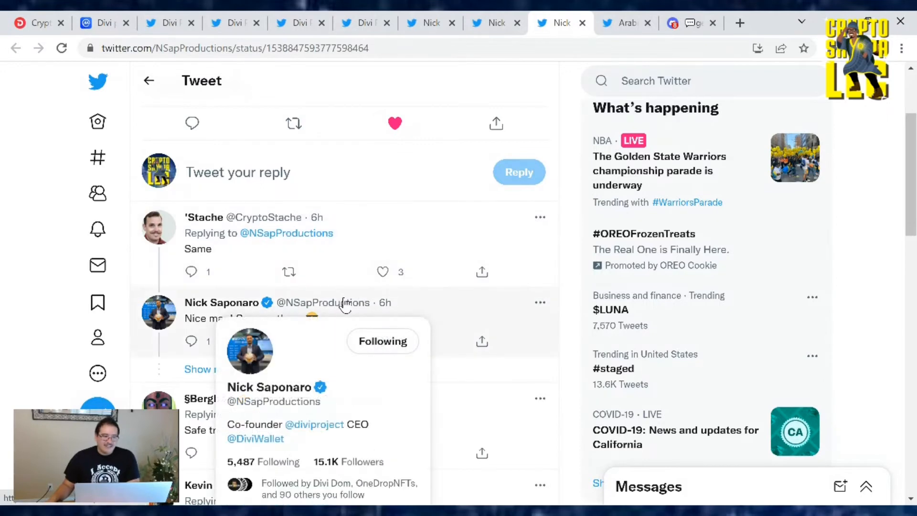
{"action": "mouse_move", "coordinate": [502, 326]}
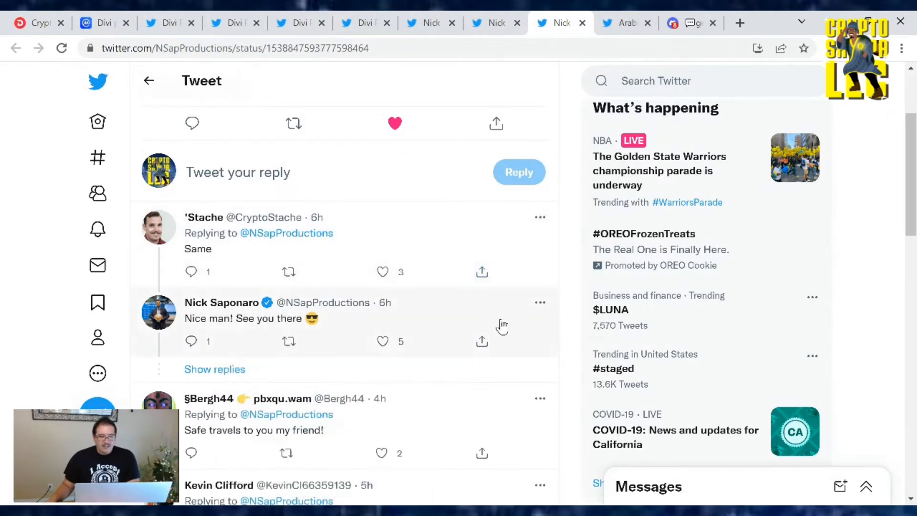
{"action": "mouse_move", "coordinate": [388, 327]}
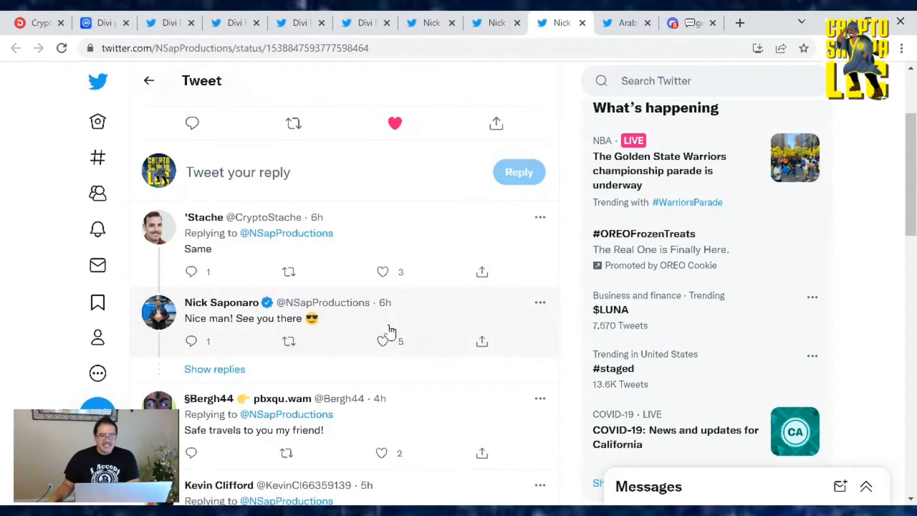
{"action": "mouse_move", "coordinate": [376, 318]}
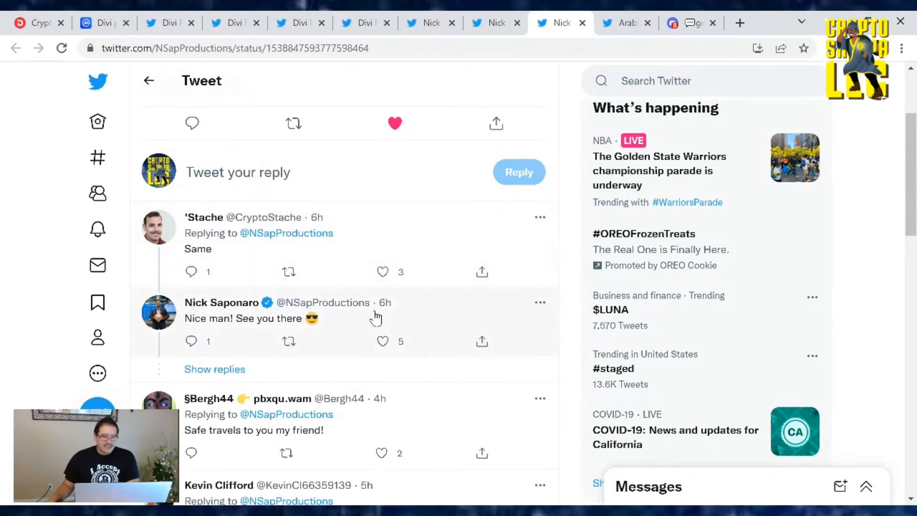
{"action": "scroll", "scroll_direction": "down", "scroll_amount": 3}
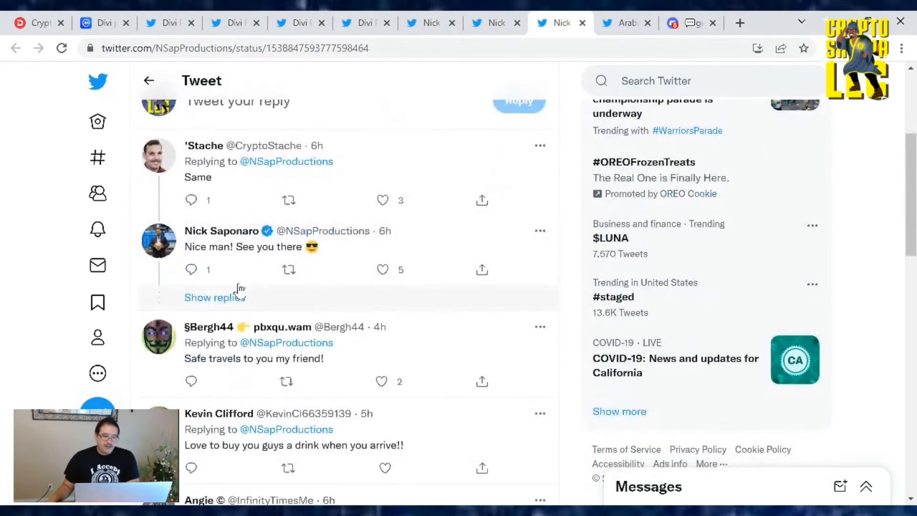
{"action": "left_click", "coordinate": [383, 200]}
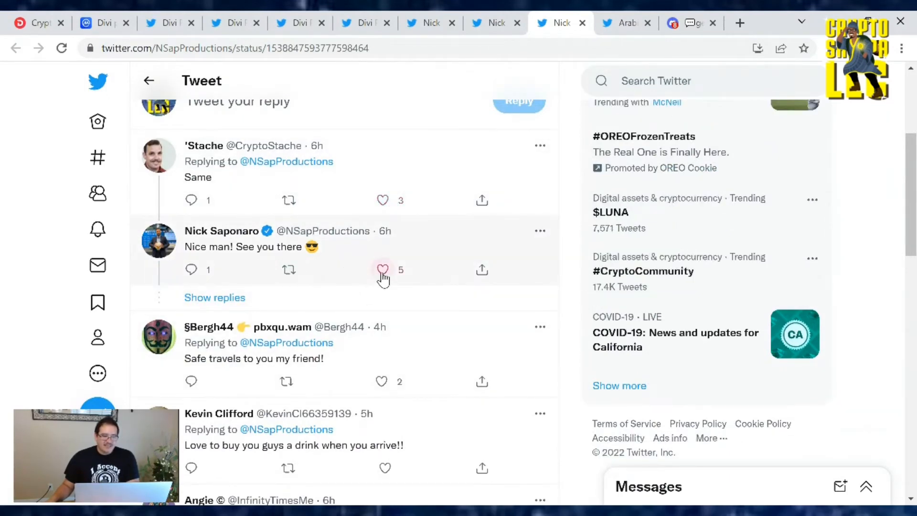
{"action": "scroll", "scroll_direction": "down", "scroll_amount": 3}
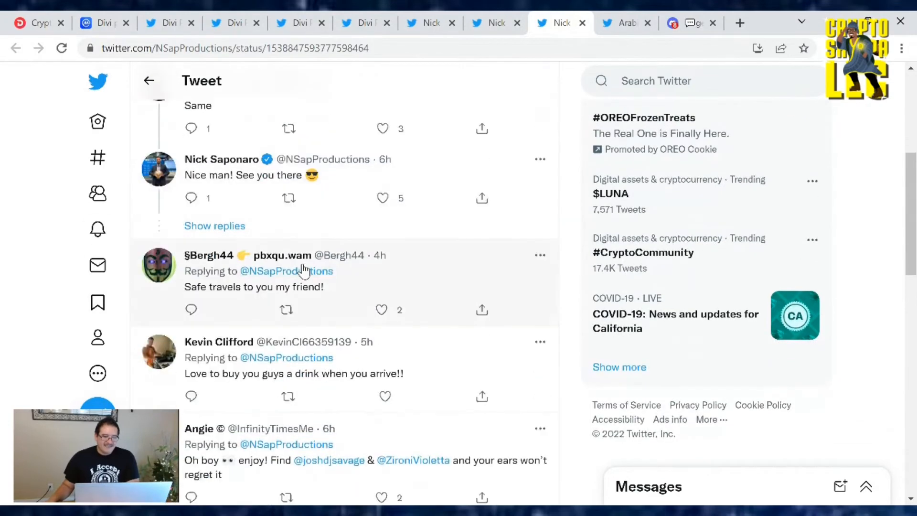
{"action": "mouse_move", "coordinate": [221, 159]}
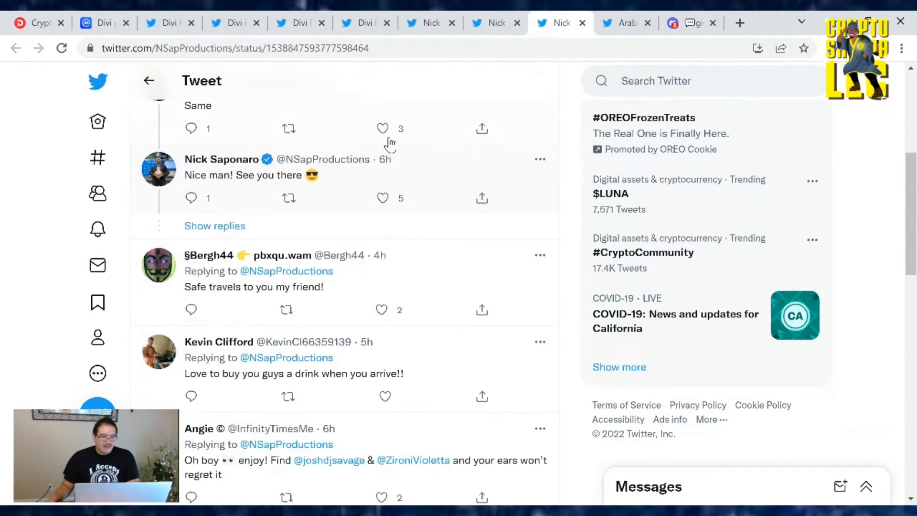
{"action": "mouse_move", "coordinate": [221, 159]}
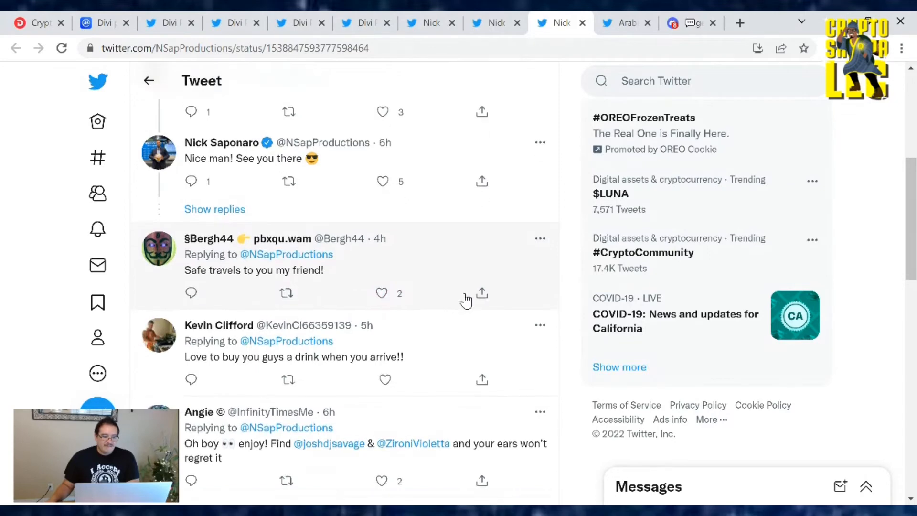
{"action": "scroll", "scroll_direction": "down", "scroll_amount": 3}
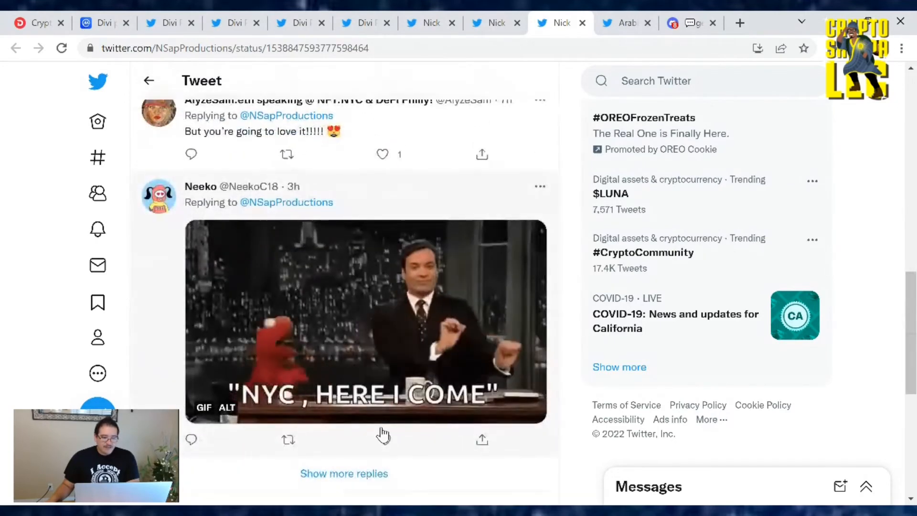
{"action": "scroll", "scroll_direction": "down", "scroll_amount": 3}
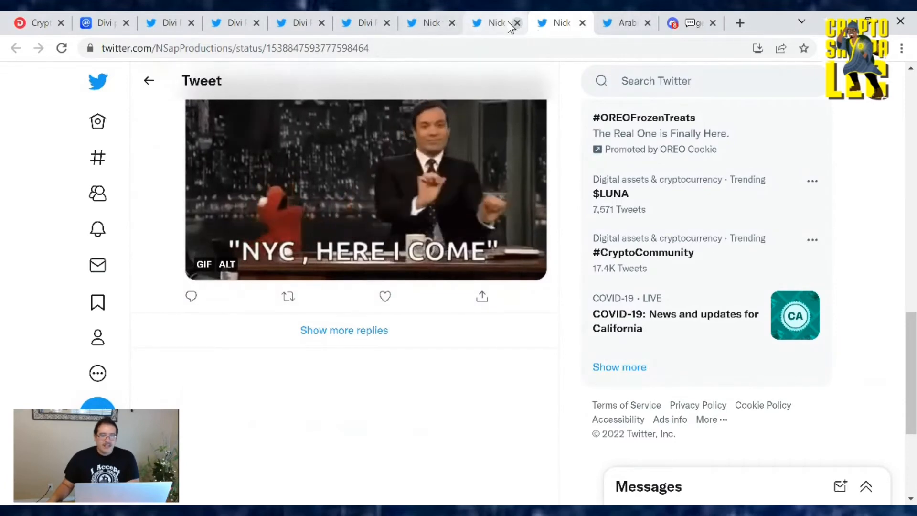
{"action": "mouse_move", "coordinate": [495, 22]}
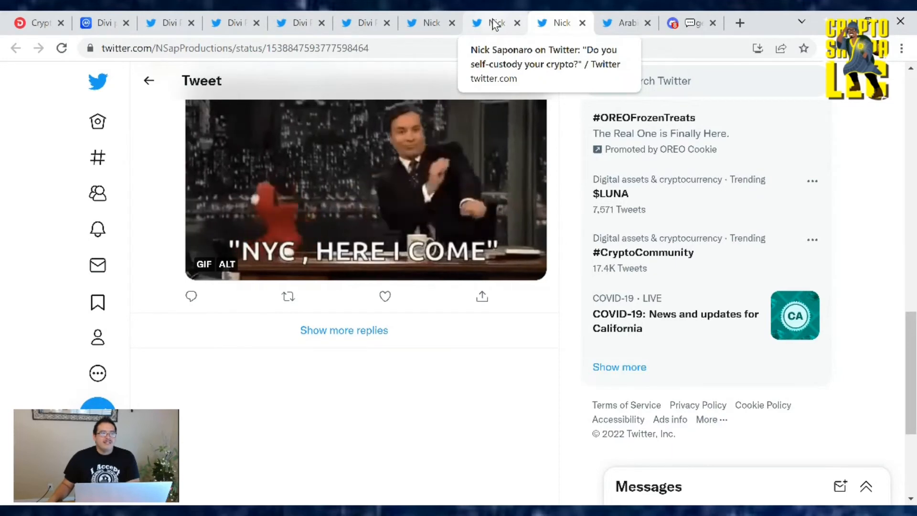
{"action": "mouse_move", "coordinate": [500, 24]}
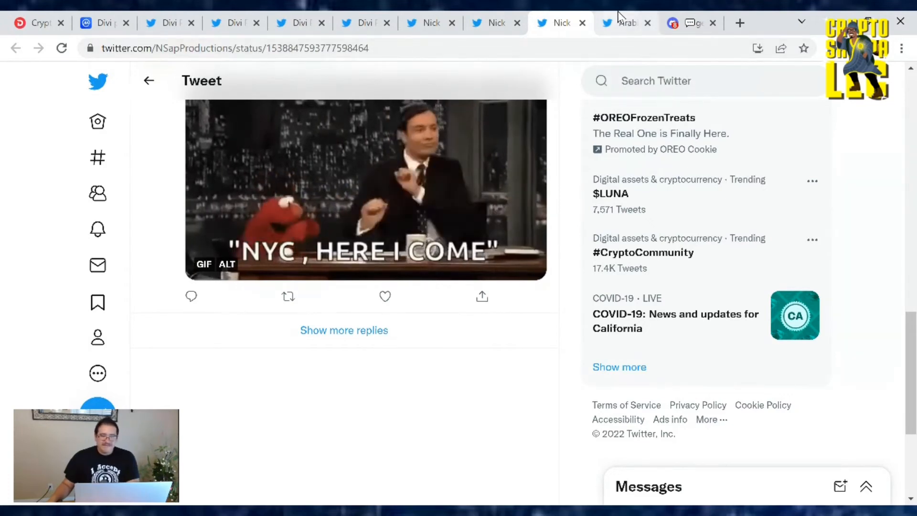
Open Arabian's reply praising $Divi and scroll through its Divi Wallet promo image.
{"action": "left_click", "coordinate": [625, 23]}
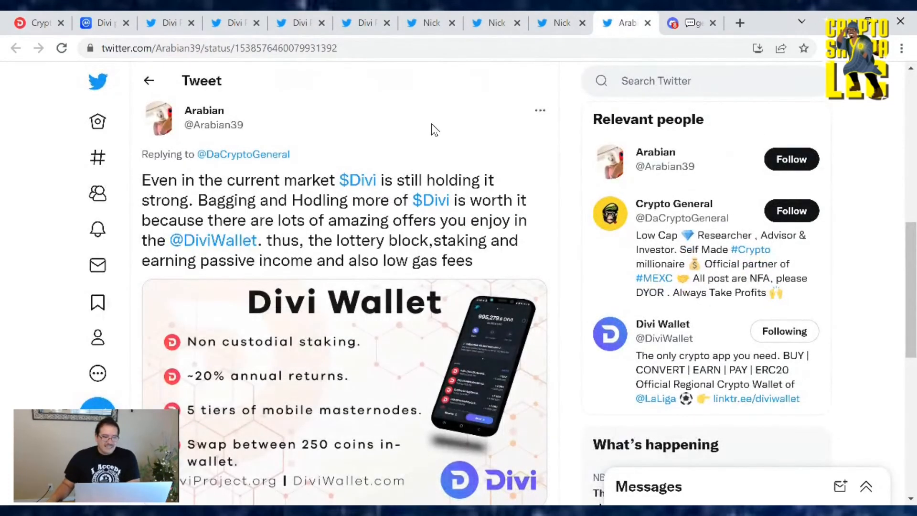
{"action": "mouse_move", "coordinate": [602, 177]}
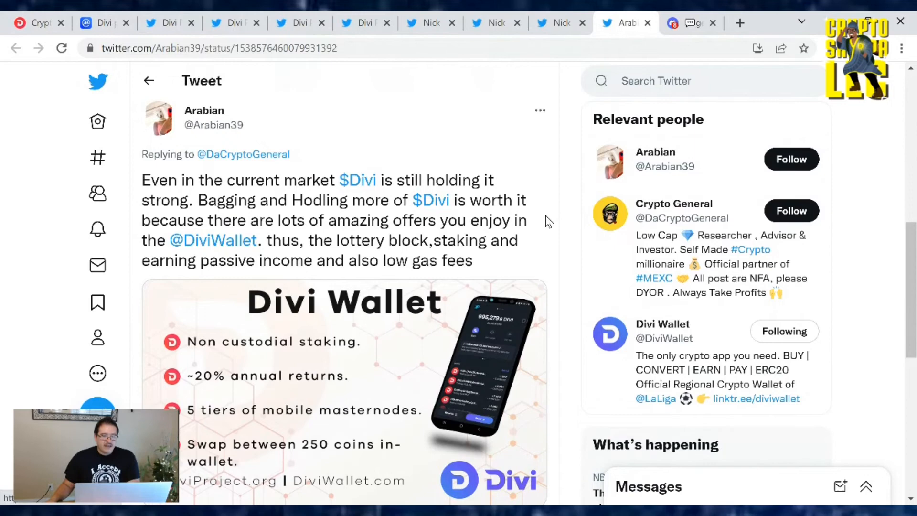
{"action": "mouse_move", "coordinate": [431, 245]}
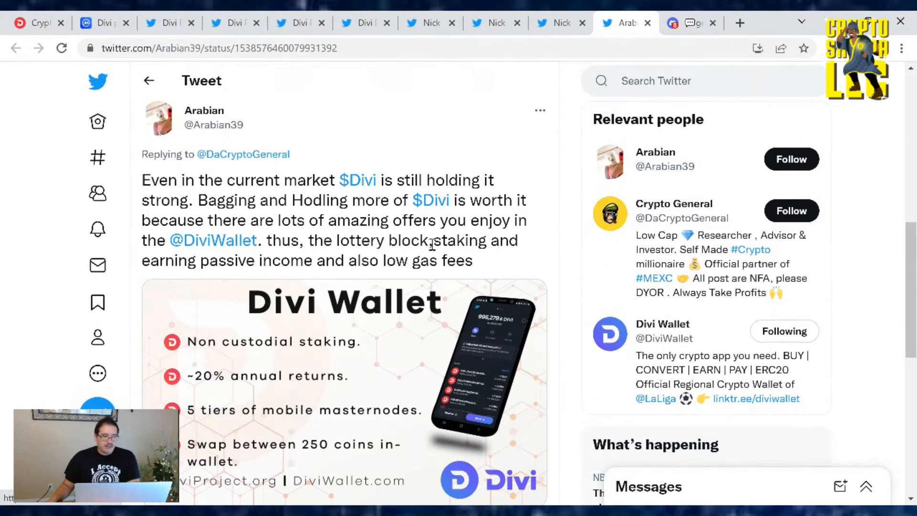
{"action": "mouse_move", "coordinate": [552, 242]}
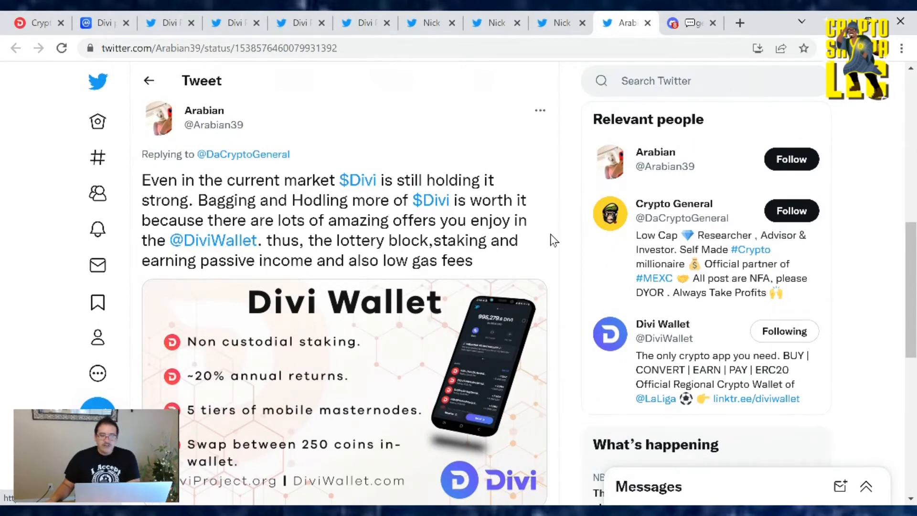
{"action": "mouse_move", "coordinate": [365, 254]}
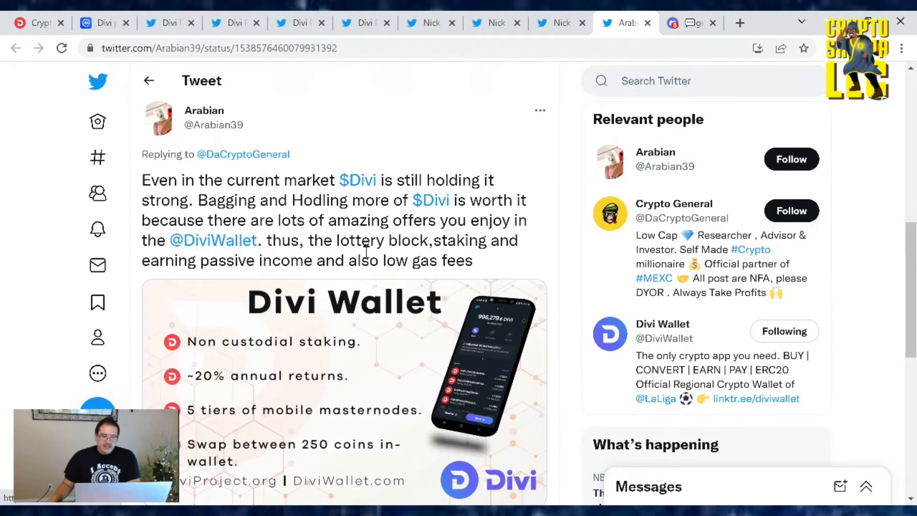
{"action": "mouse_move", "coordinate": [260, 283]}
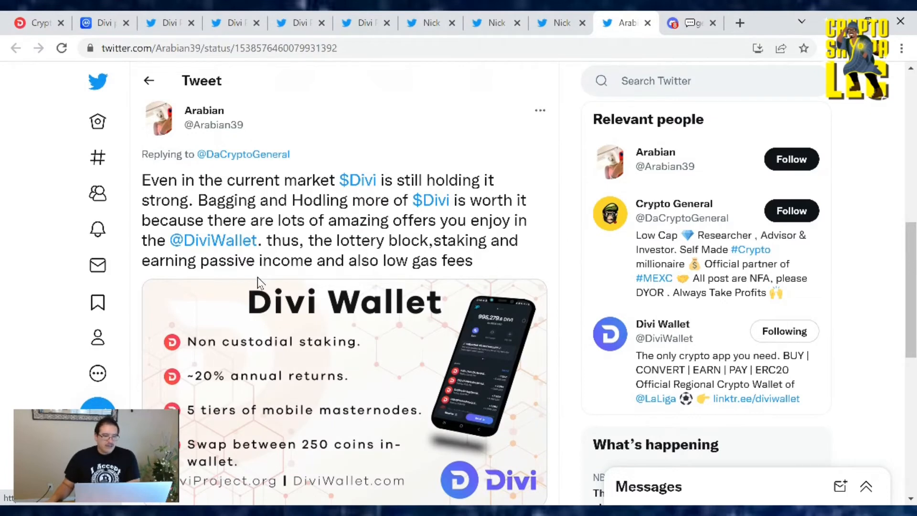
{"action": "mouse_move", "coordinate": [502, 270]}
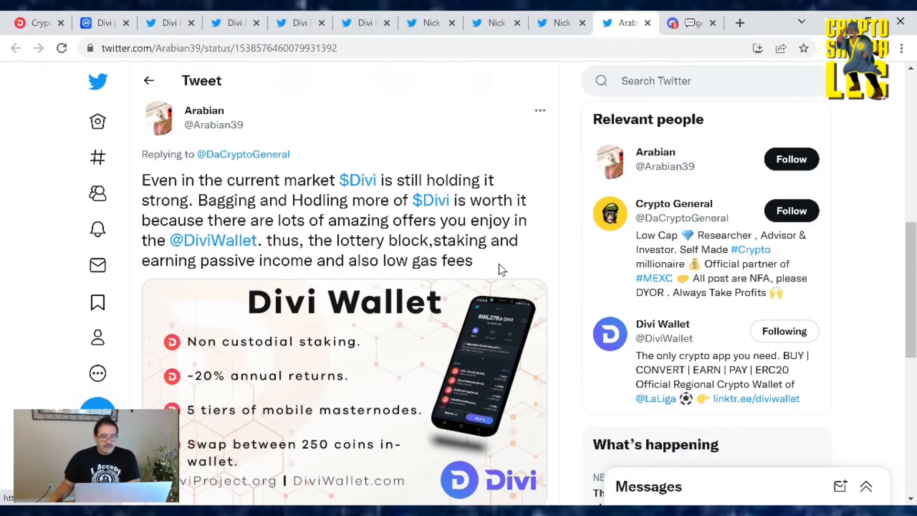
{"action": "scroll", "scroll_direction": "down", "scroll_amount": 3}
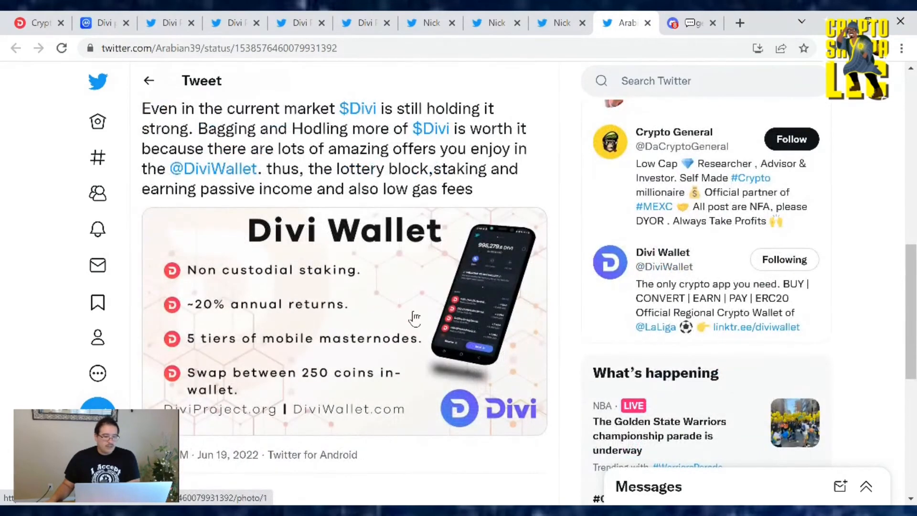
{"action": "mouse_move", "coordinate": [412, 356]}
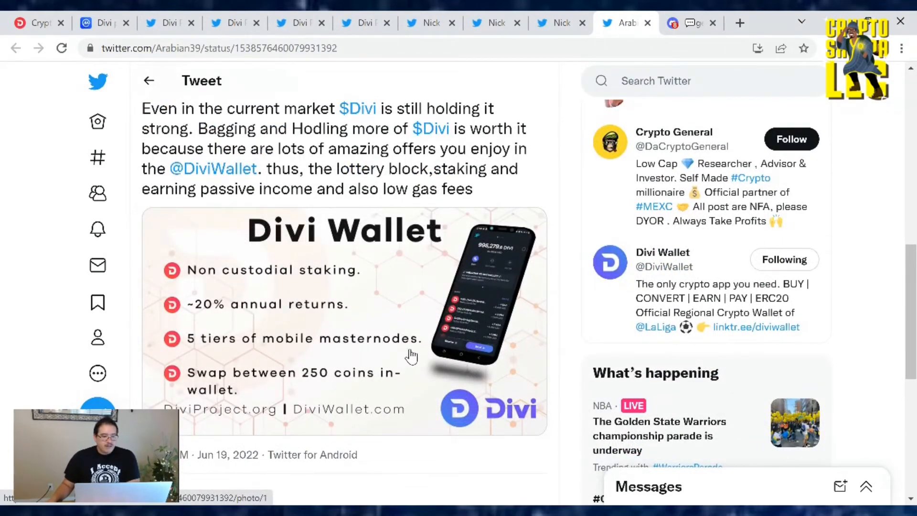
{"action": "mouse_move", "coordinate": [315, 391]}
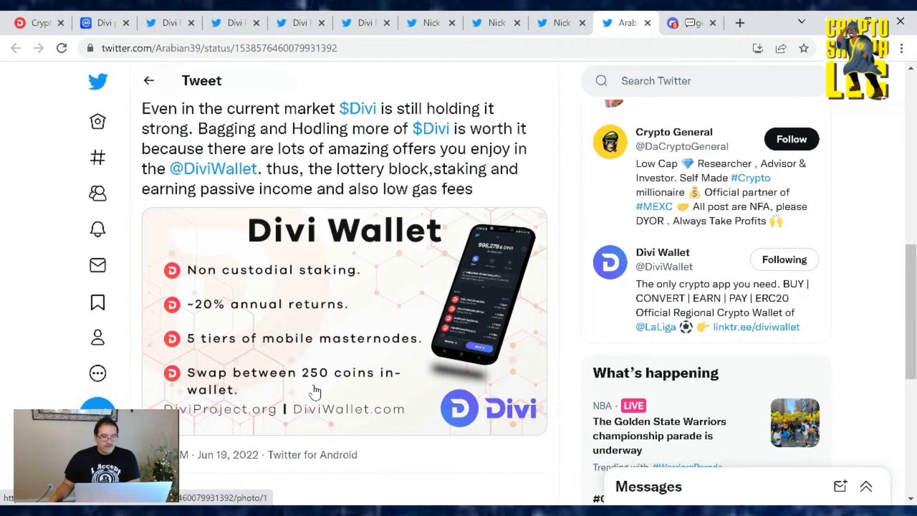
{"action": "mouse_move", "coordinate": [459, 348]}
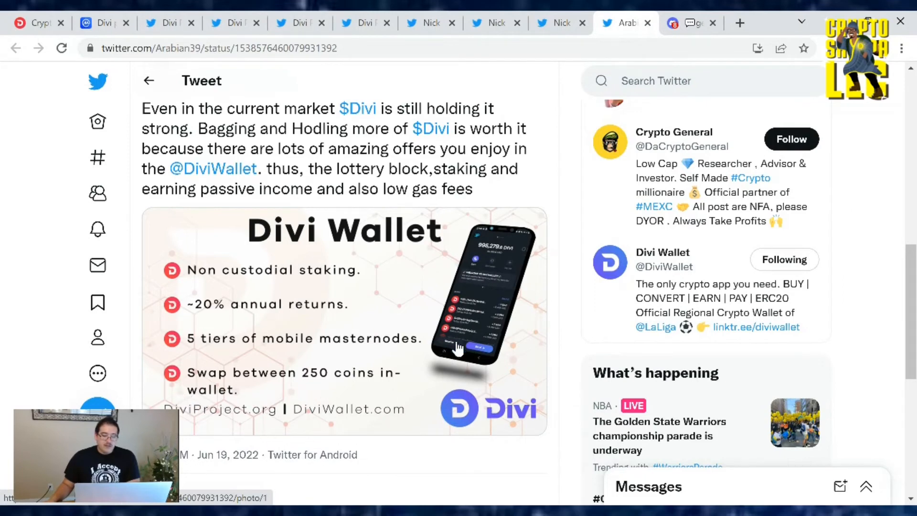
{"action": "mouse_move", "coordinate": [586, 286]}
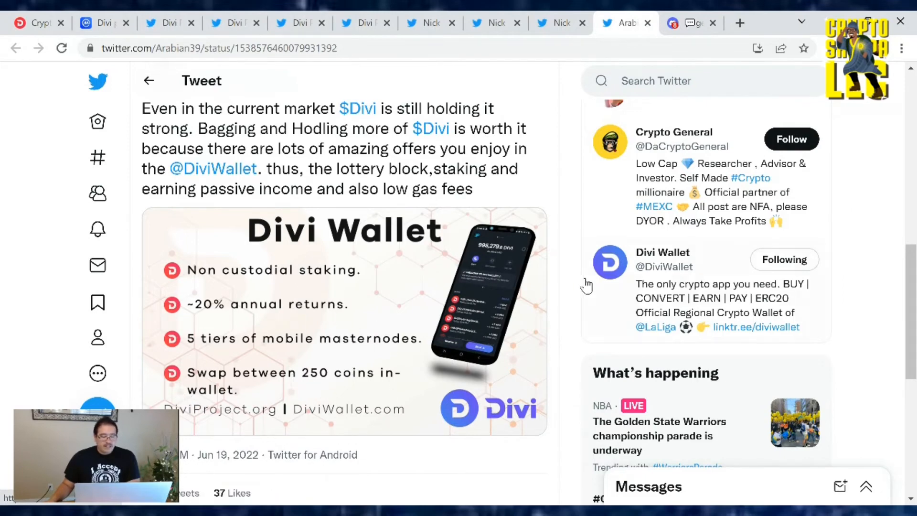
{"action": "mouse_move", "coordinate": [521, 349]}
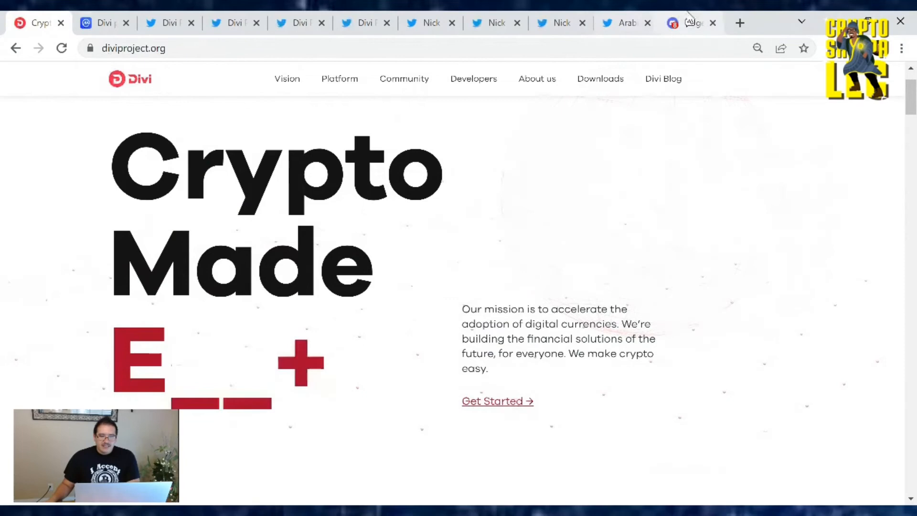
{"action": "left_click", "coordinate": [690, 23]}
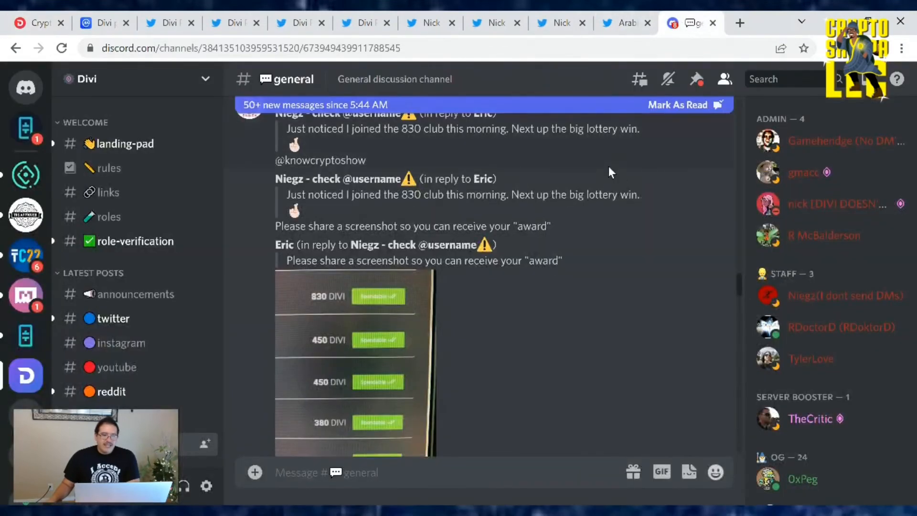
{"action": "scroll", "scroll_direction": "down", "scroll_amount": 3}
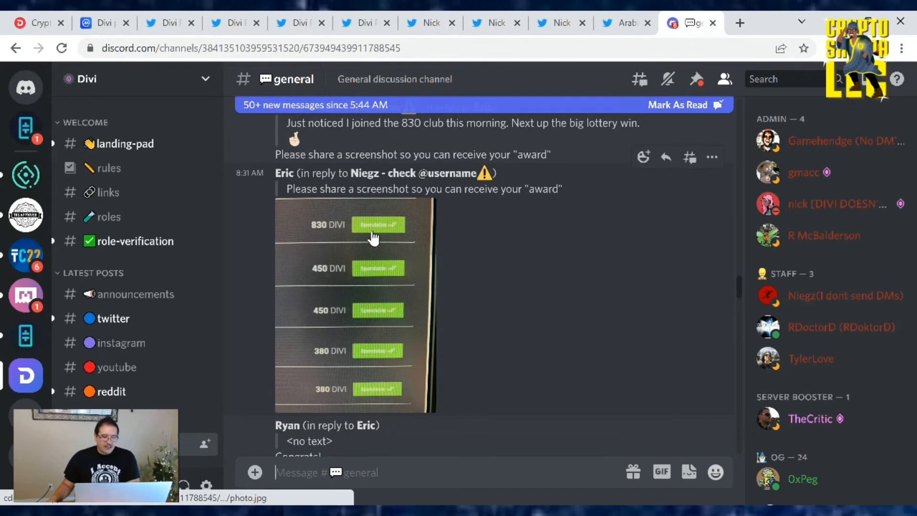
{"action": "mouse_move", "coordinate": [521, 325]}
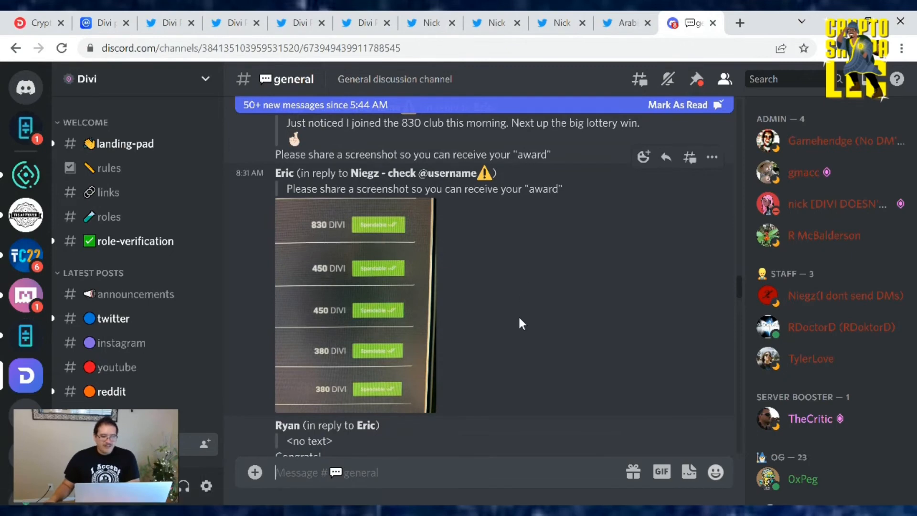
{"action": "mouse_move", "coordinate": [300, 361]}
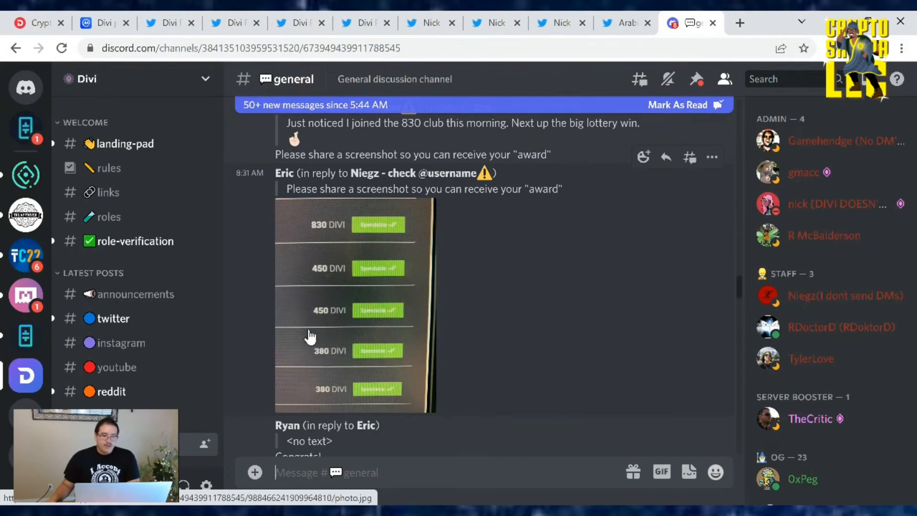
{"action": "mouse_move", "coordinate": [383, 313]}
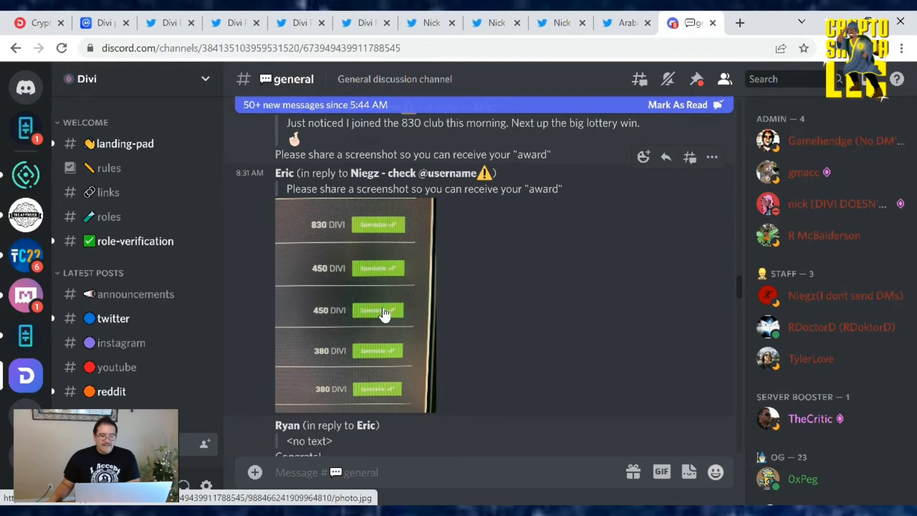
{"action": "mouse_move", "coordinate": [506, 342]}
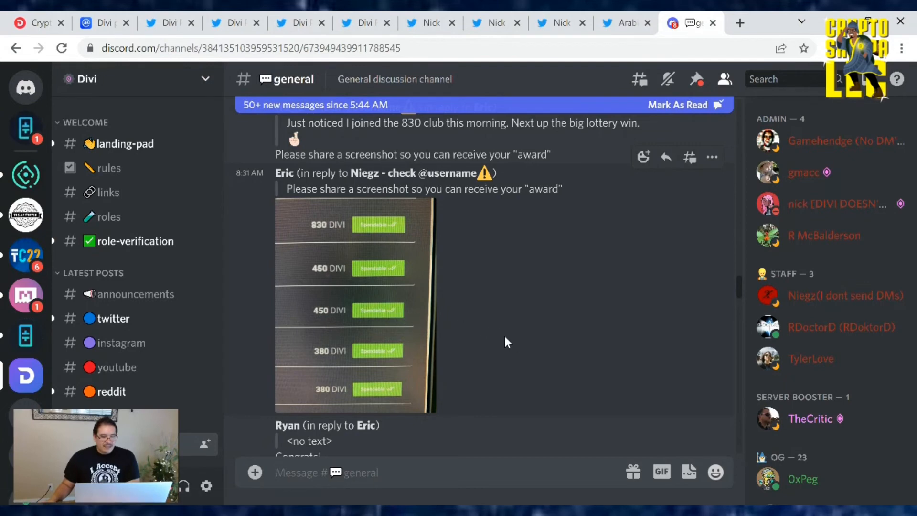
{"action": "mouse_move", "coordinate": [337, 272]}
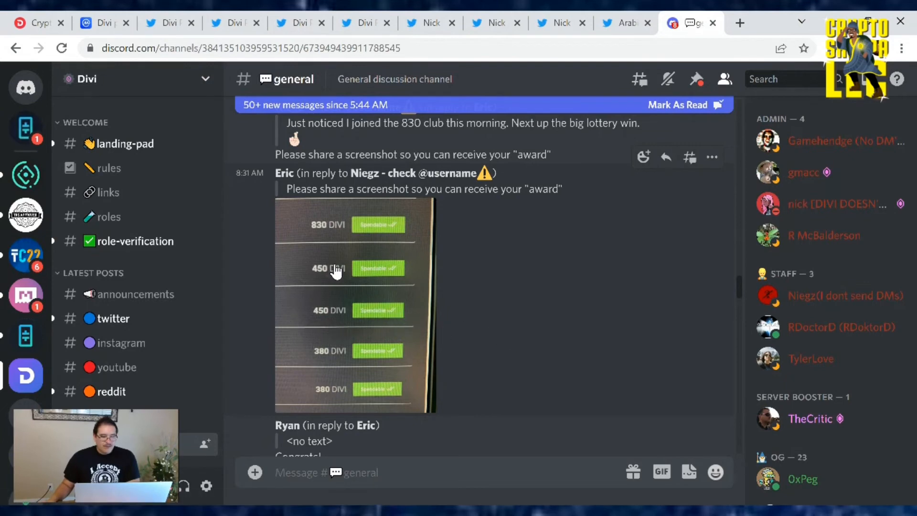
{"action": "mouse_move", "coordinate": [474, 360]}
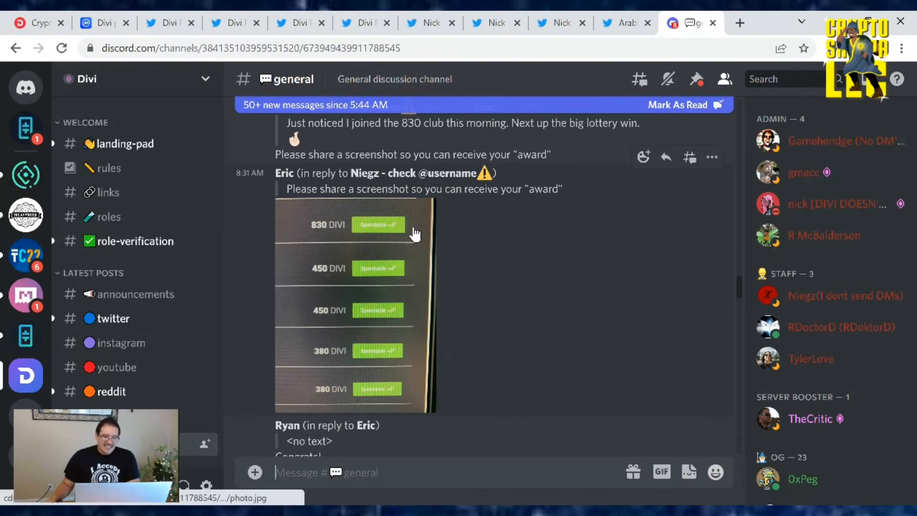
{"action": "mouse_move", "coordinate": [476, 225]}
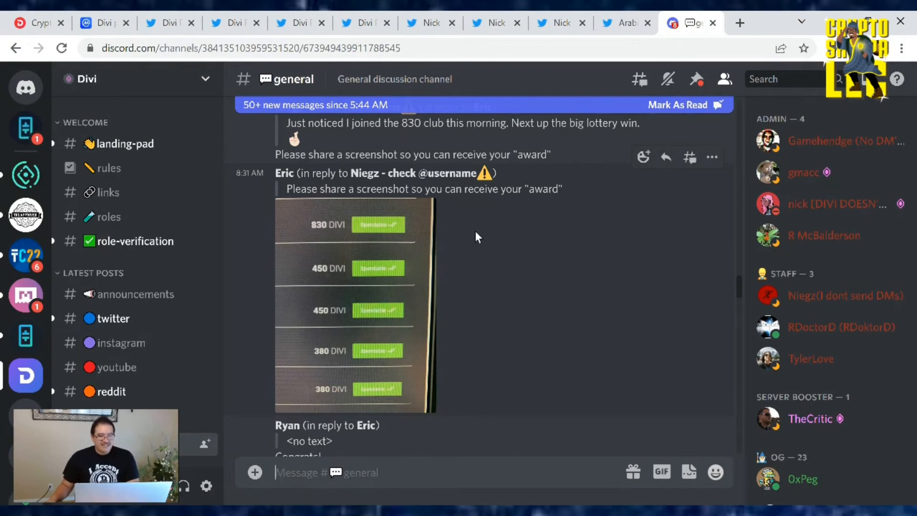
{"action": "mouse_move", "coordinate": [345, 243]}
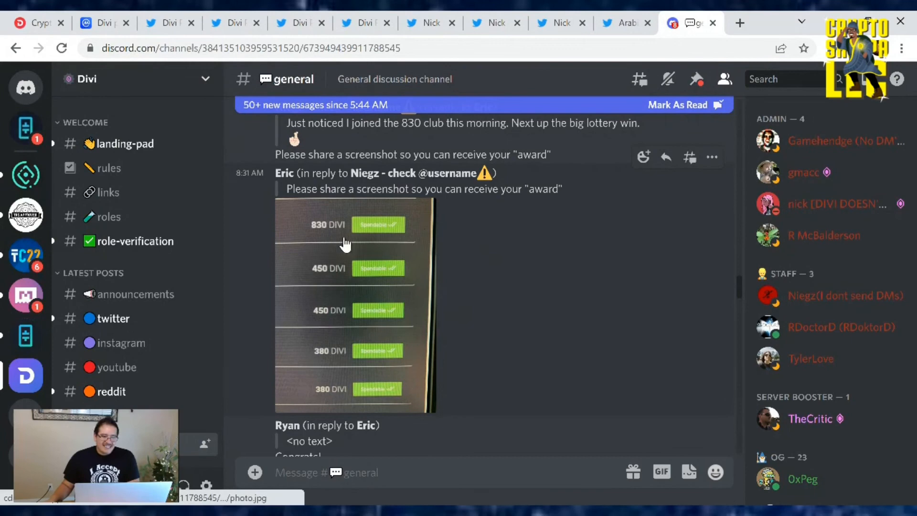
{"action": "mouse_move", "coordinate": [495, 239]}
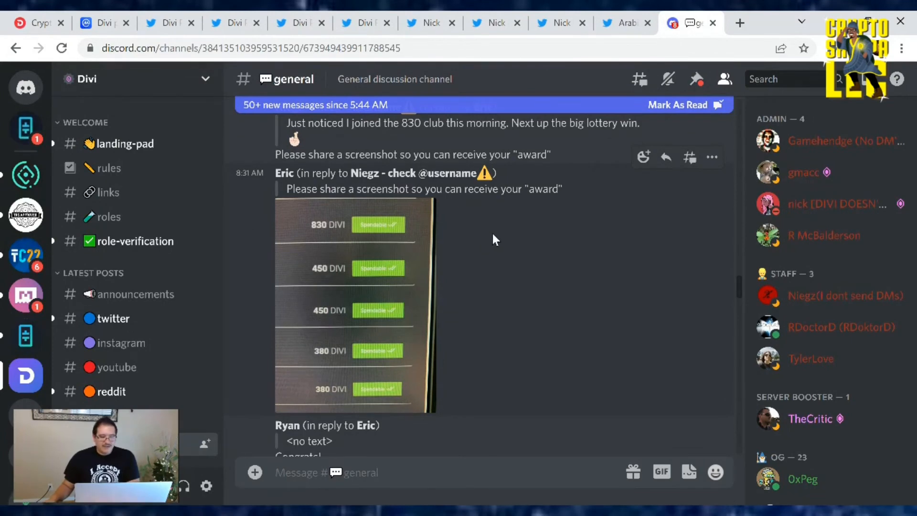
{"action": "mouse_move", "coordinate": [498, 244]}
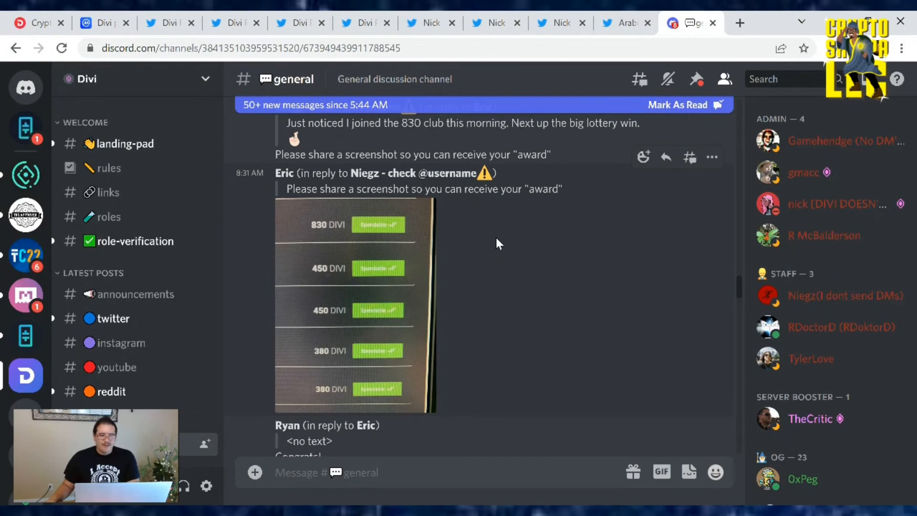
{"action": "mouse_move", "coordinate": [449, 248]}
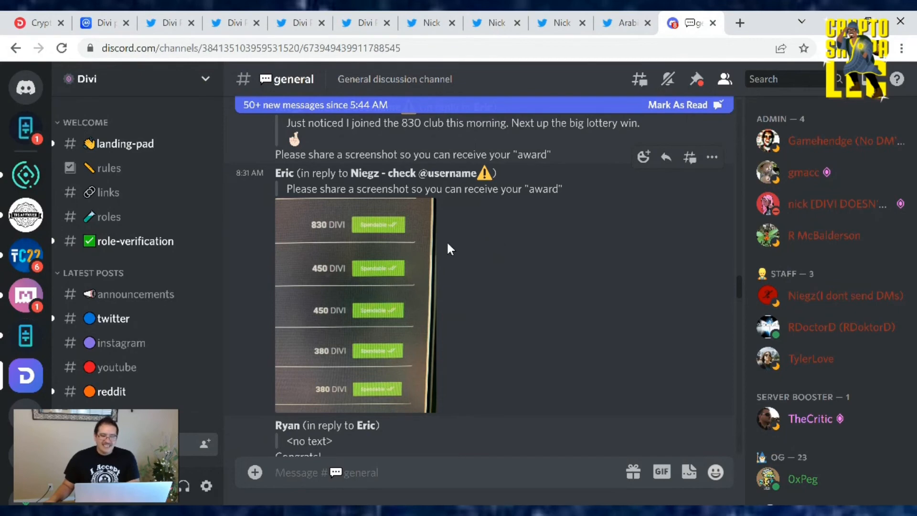
{"action": "mouse_move", "coordinate": [446, 279]}
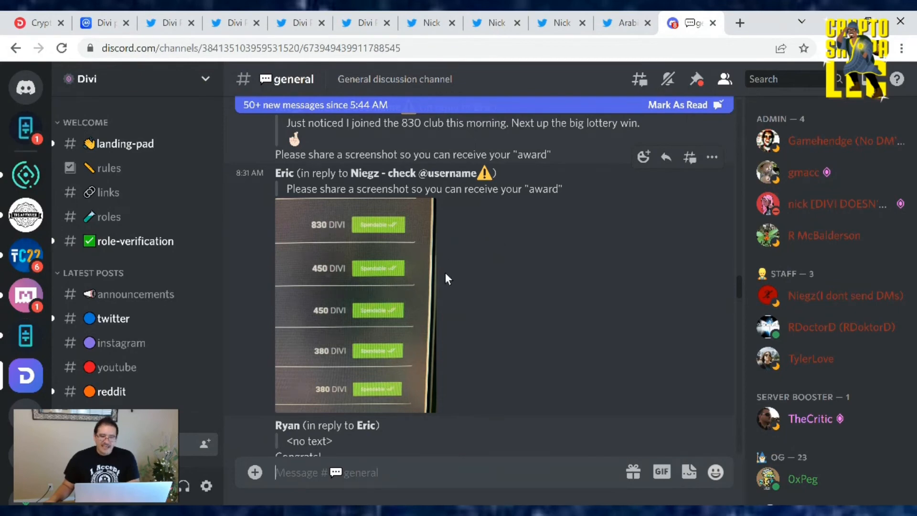
{"action": "mouse_move", "coordinate": [490, 238]}
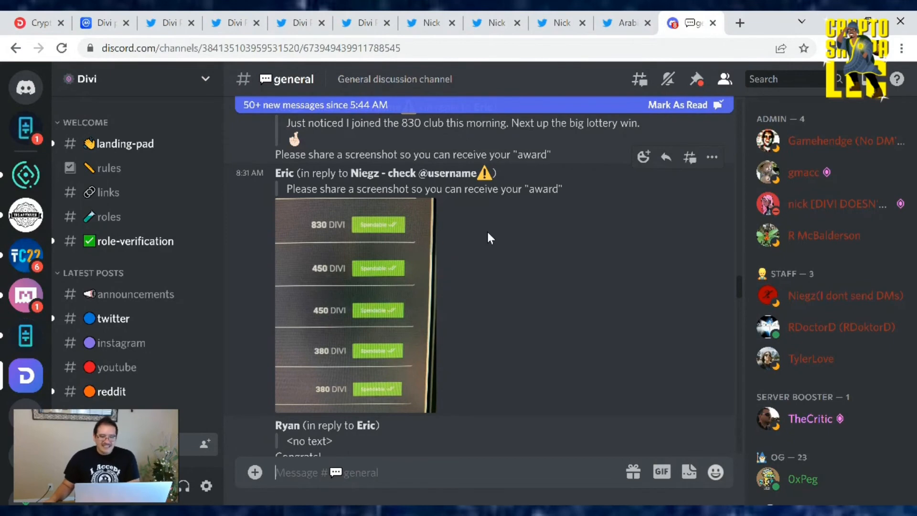
{"action": "mouse_move", "coordinate": [464, 245]}
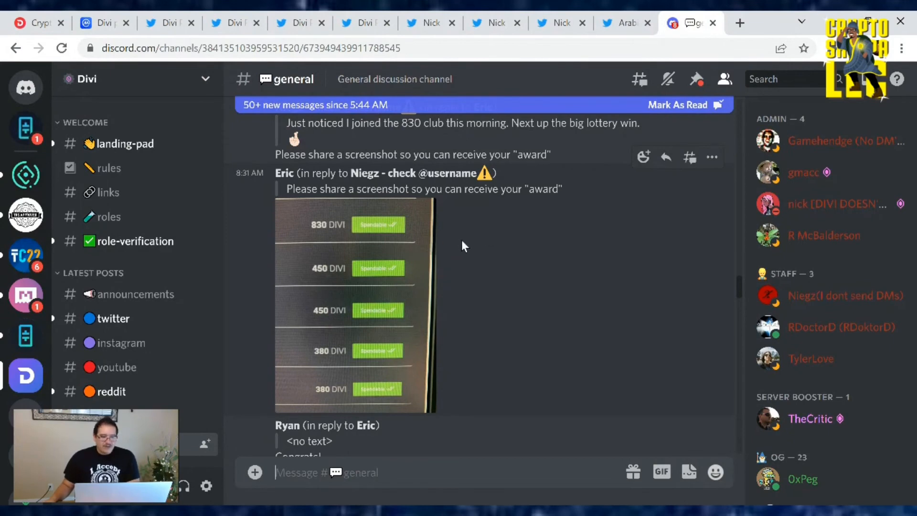
{"action": "mouse_move", "coordinate": [506, 253]}
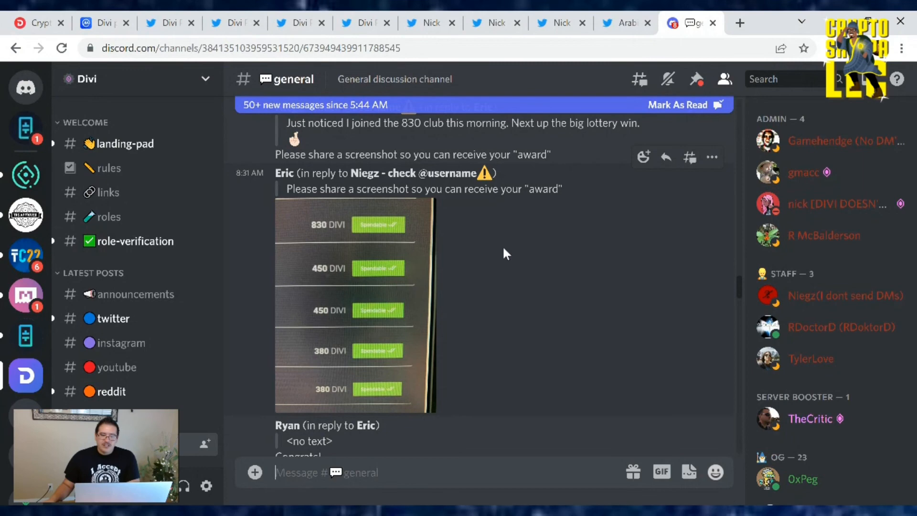
{"action": "mouse_move", "coordinate": [508, 235]}
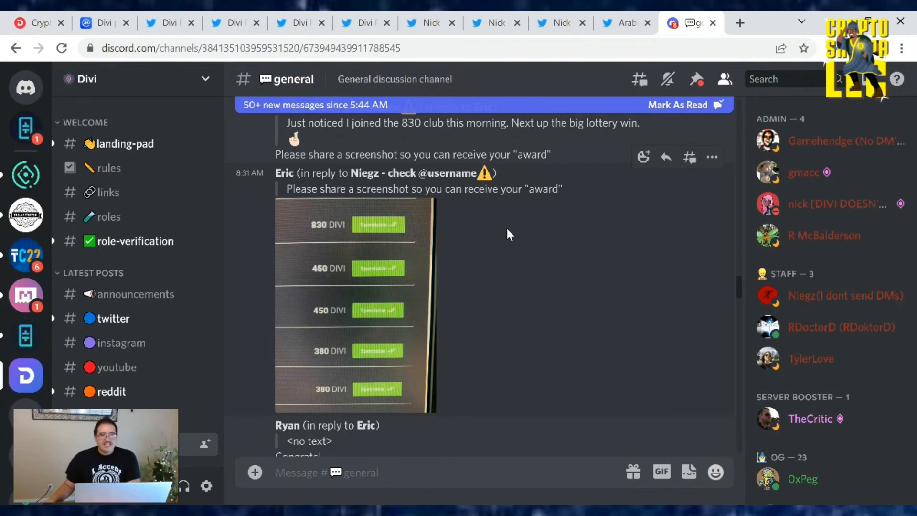
{"action": "mouse_move", "coordinate": [506, 212]}
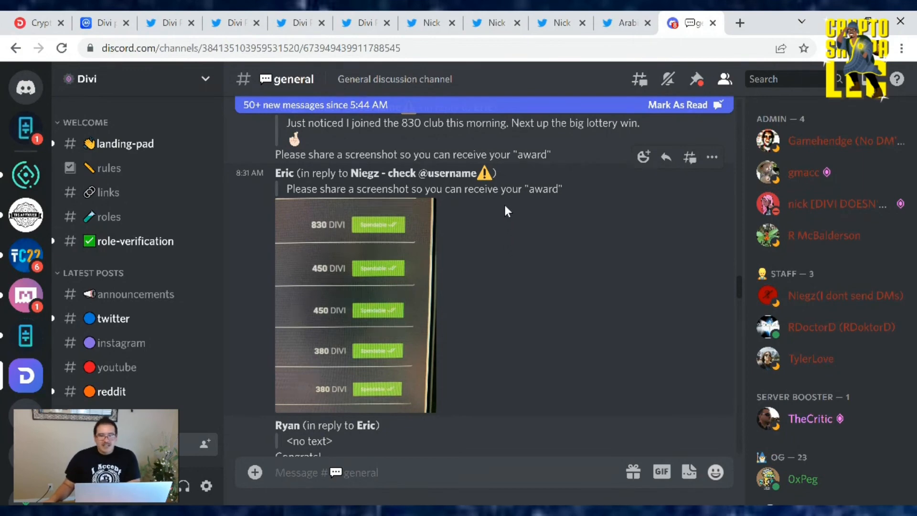
{"action": "mouse_move", "coordinate": [500, 216]}
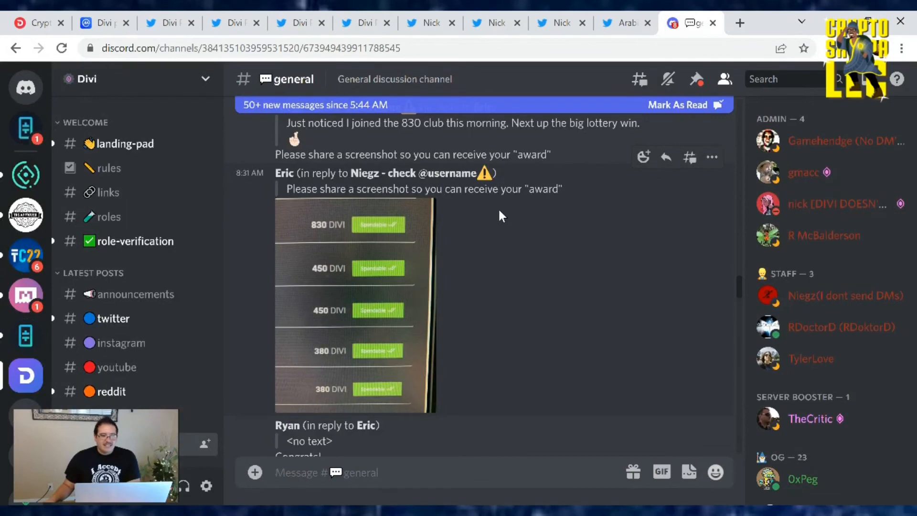
{"action": "mouse_move", "coordinate": [385, 181]}
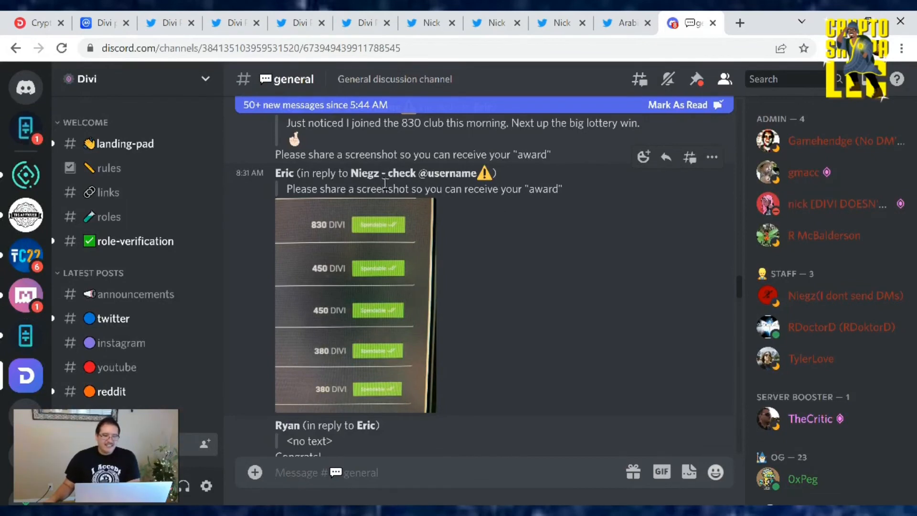
Scroll #general past the 830 CLUB badge, then return to CoinMarketCap's Divi page ($0.02673).
{"action": "scroll", "scroll_direction": "down", "scroll_amount": 3}
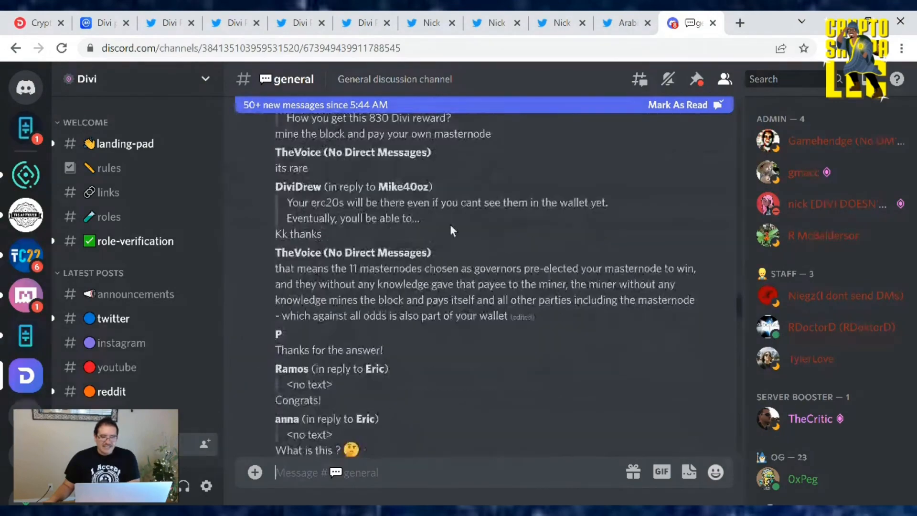
{"action": "scroll", "scroll_direction": "down", "scroll_amount": 3}
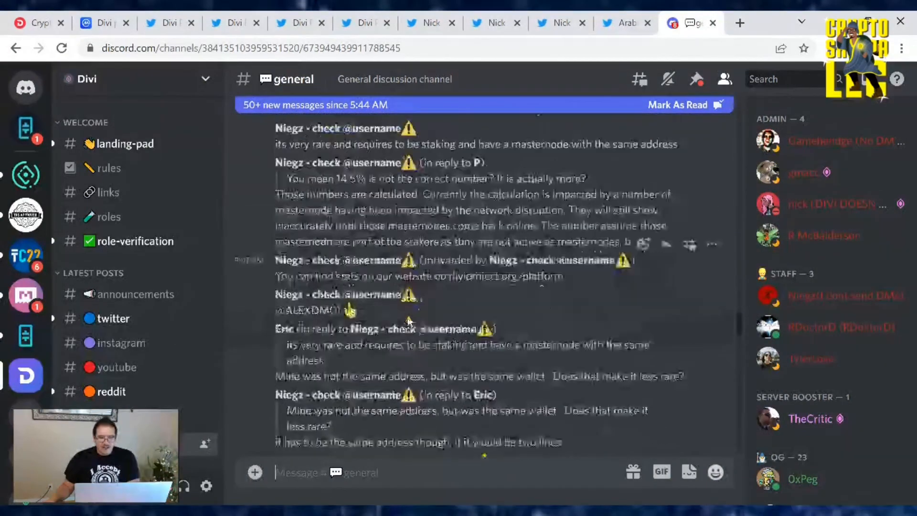
{"action": "scroll", "scroll_direction": "down", "scroll_amount": 3}
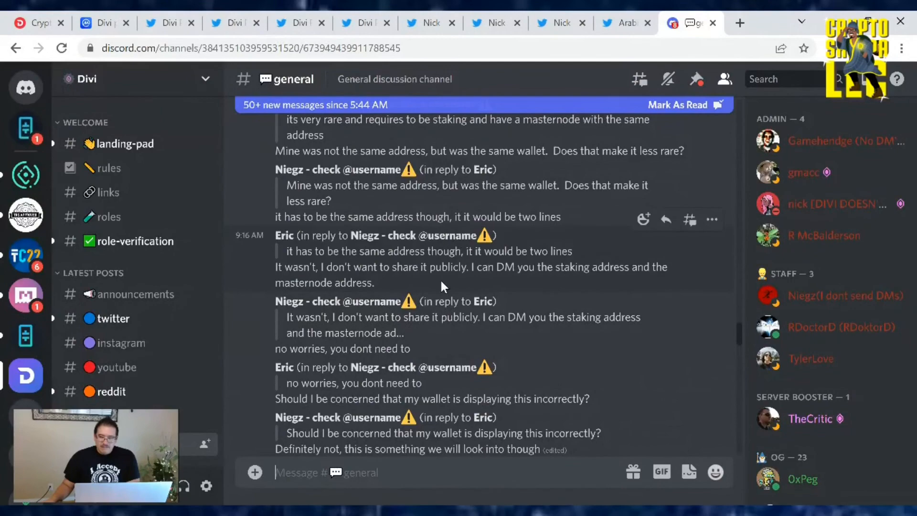
{"action": "scroll", "scroll_direction": "down", "scroll_amount": 3}
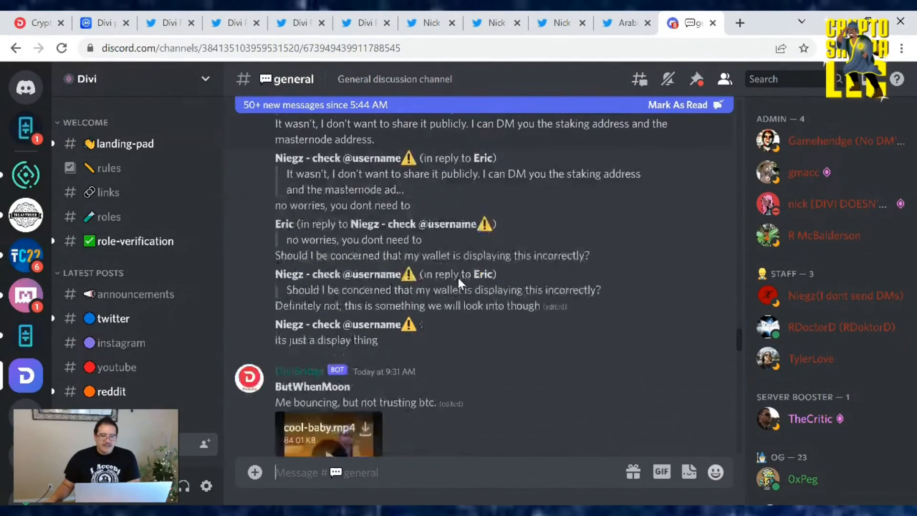
{"action": "scroll", "scroll_direction": "down", "scroll_amount": 3}
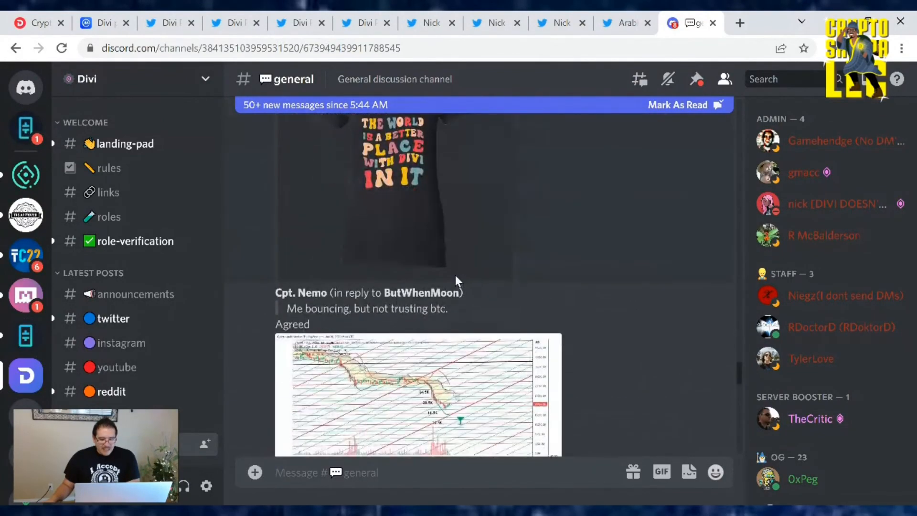
{"action": "scroll", "scroll_direction": "down", "scroll_amount": 3}
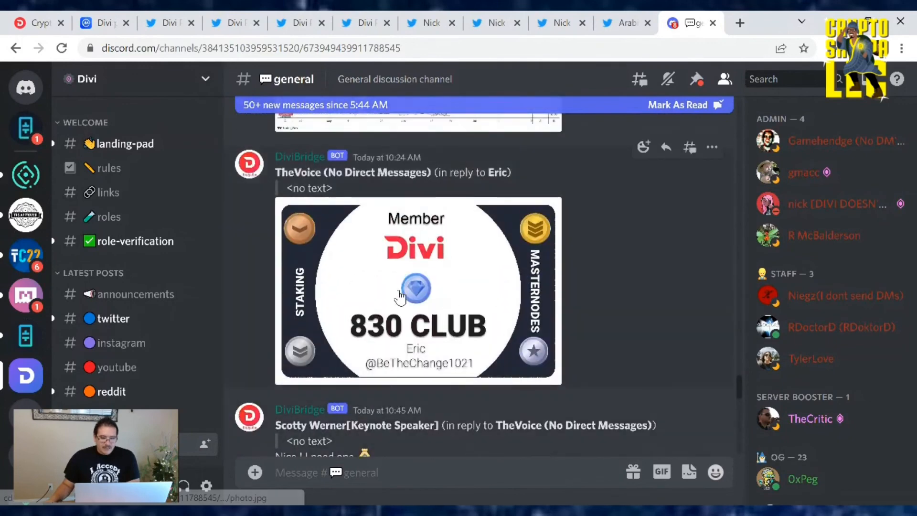
{"action": "mouse_move", "coordinate": [363, 337]}
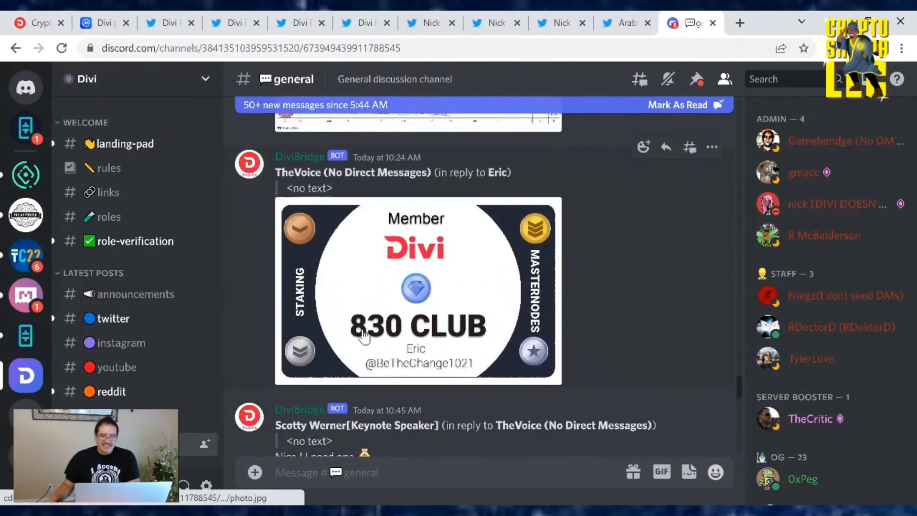
{"action": "mouse_move", "coordinate": [669, 200]}
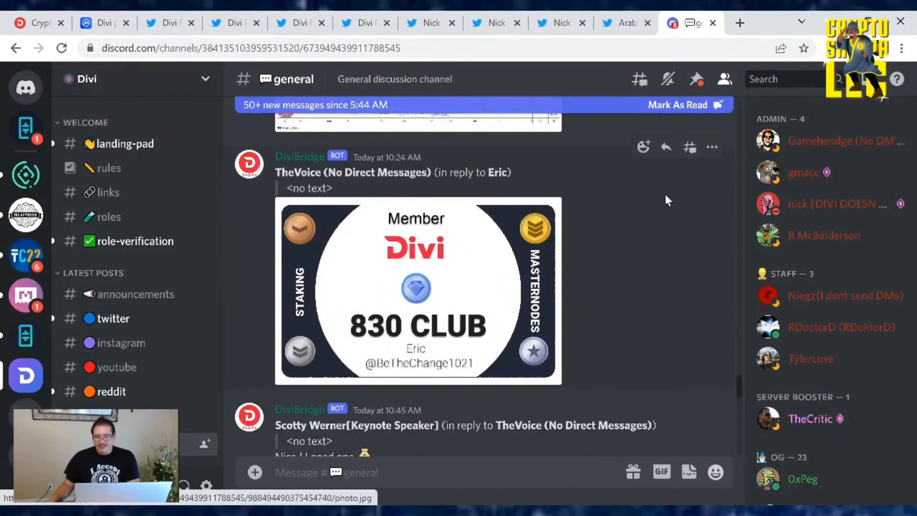
{"action": "scroll", "scroll_direction": "down", "scroll_amount": 3}
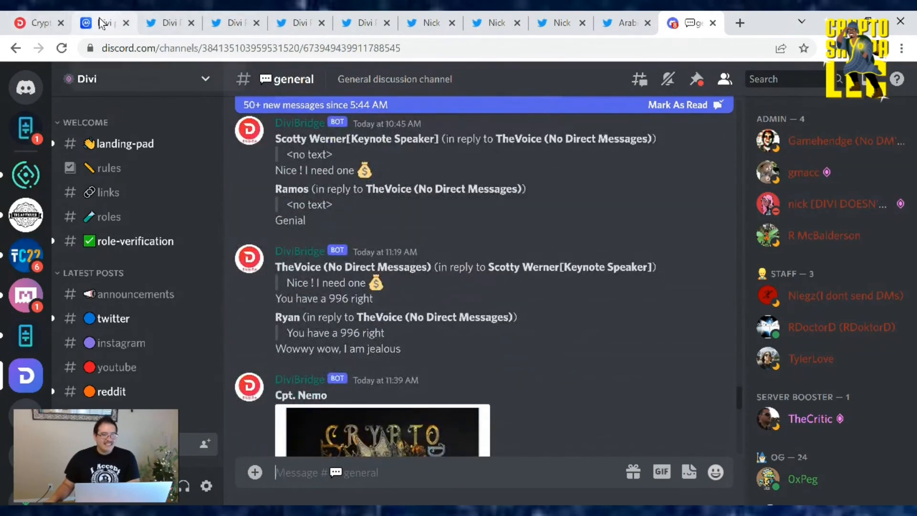
{"action": "left_click", "coordinate": [102, 23]}
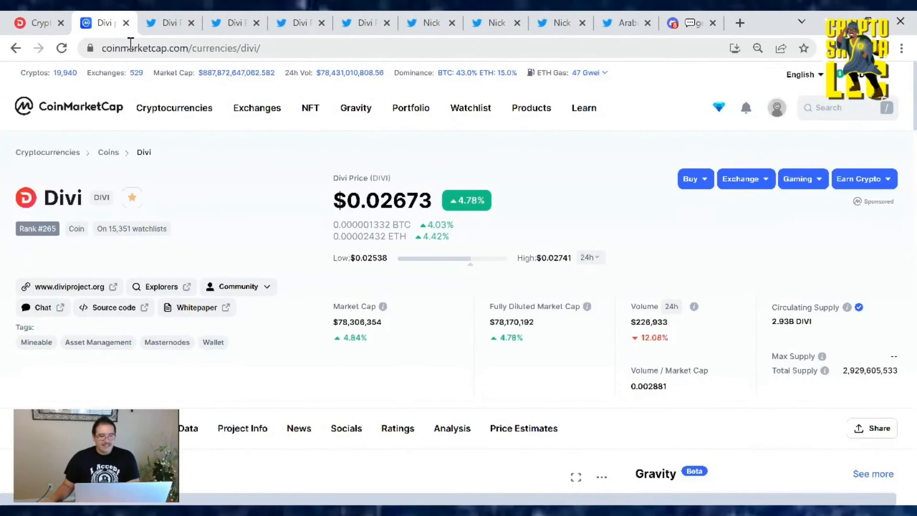